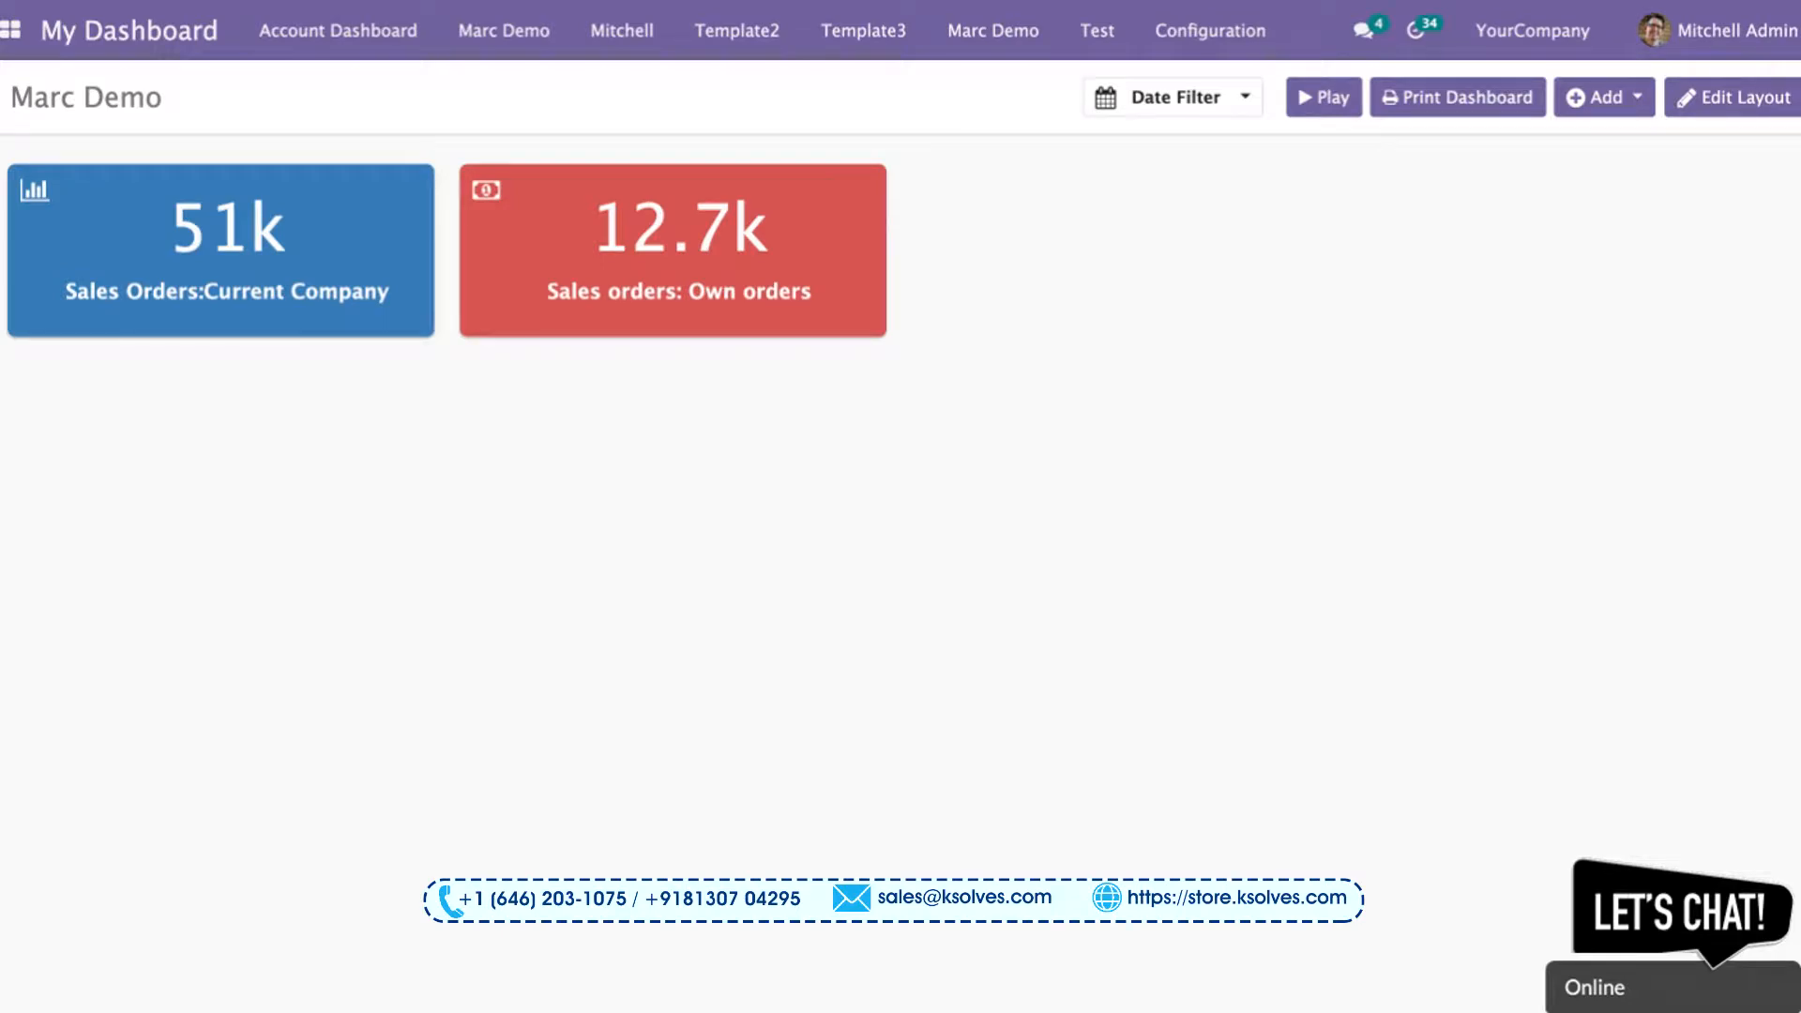
{"action": "mouse_move", "coordinate": [1589, 308]}
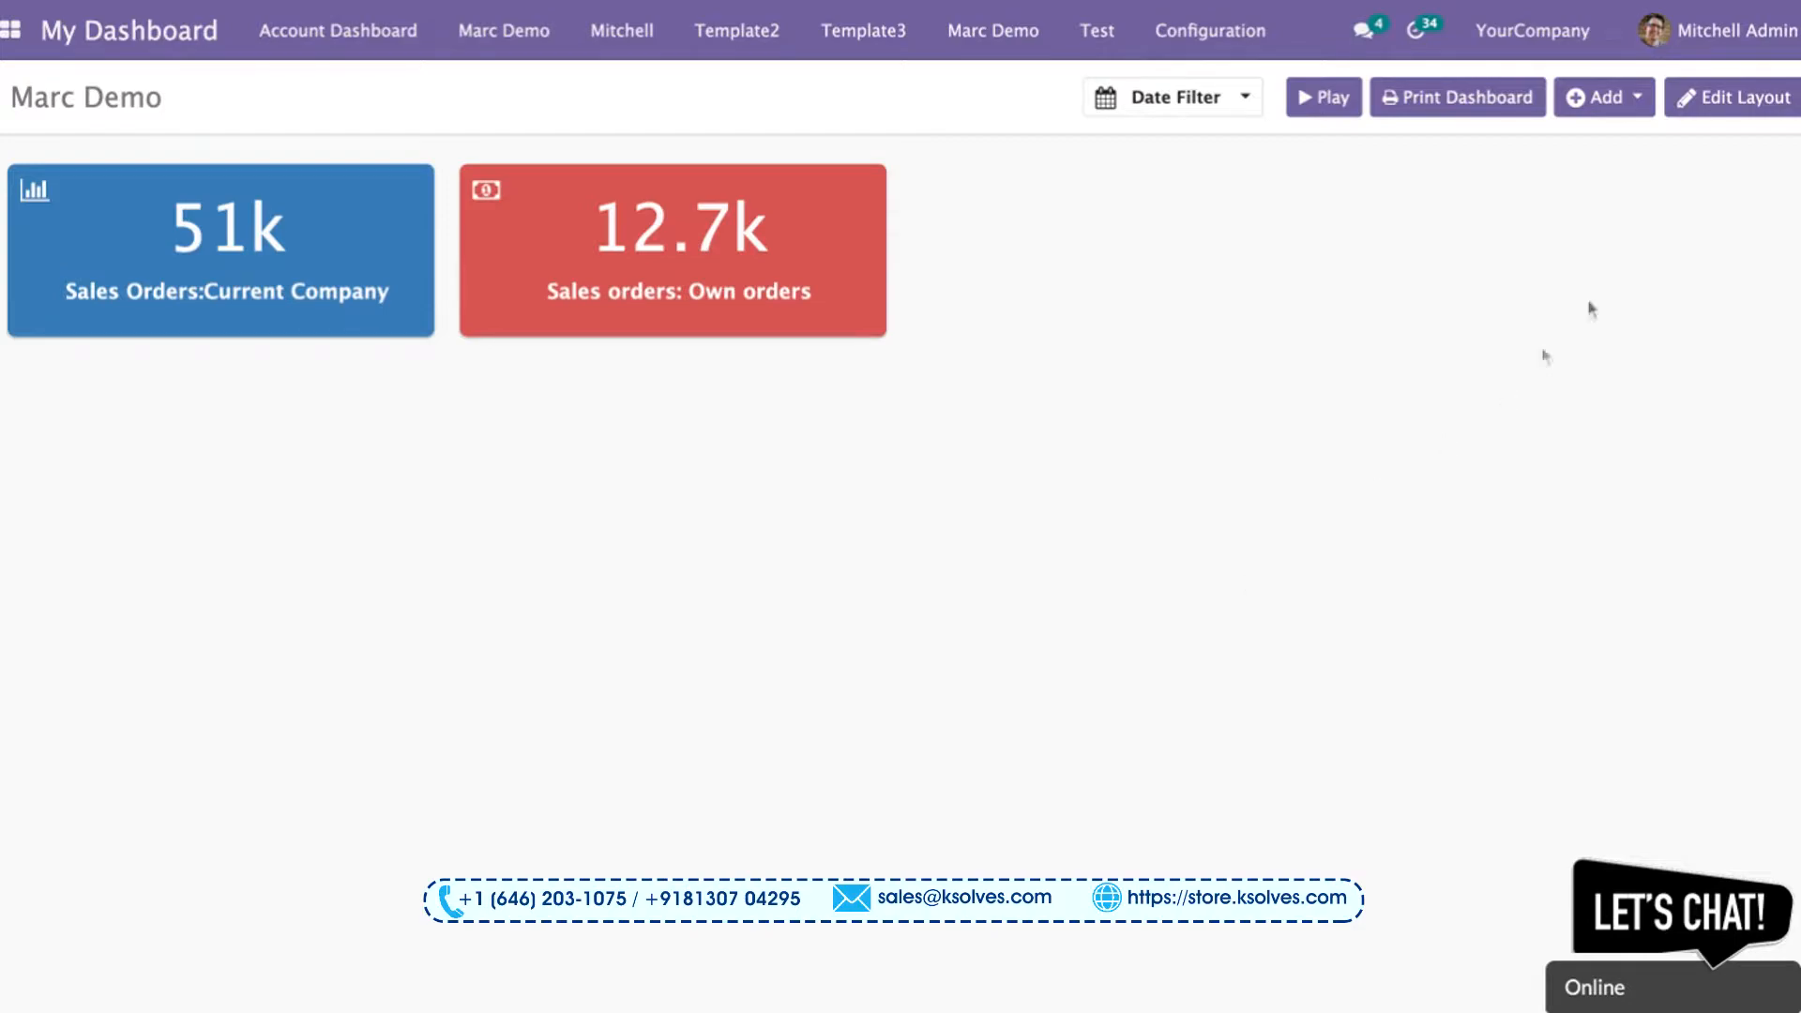
Step: Show the Add menu of item types on the Marc Demo dashboard
{"action": "left_click", "coordinate": [1597, 96]}
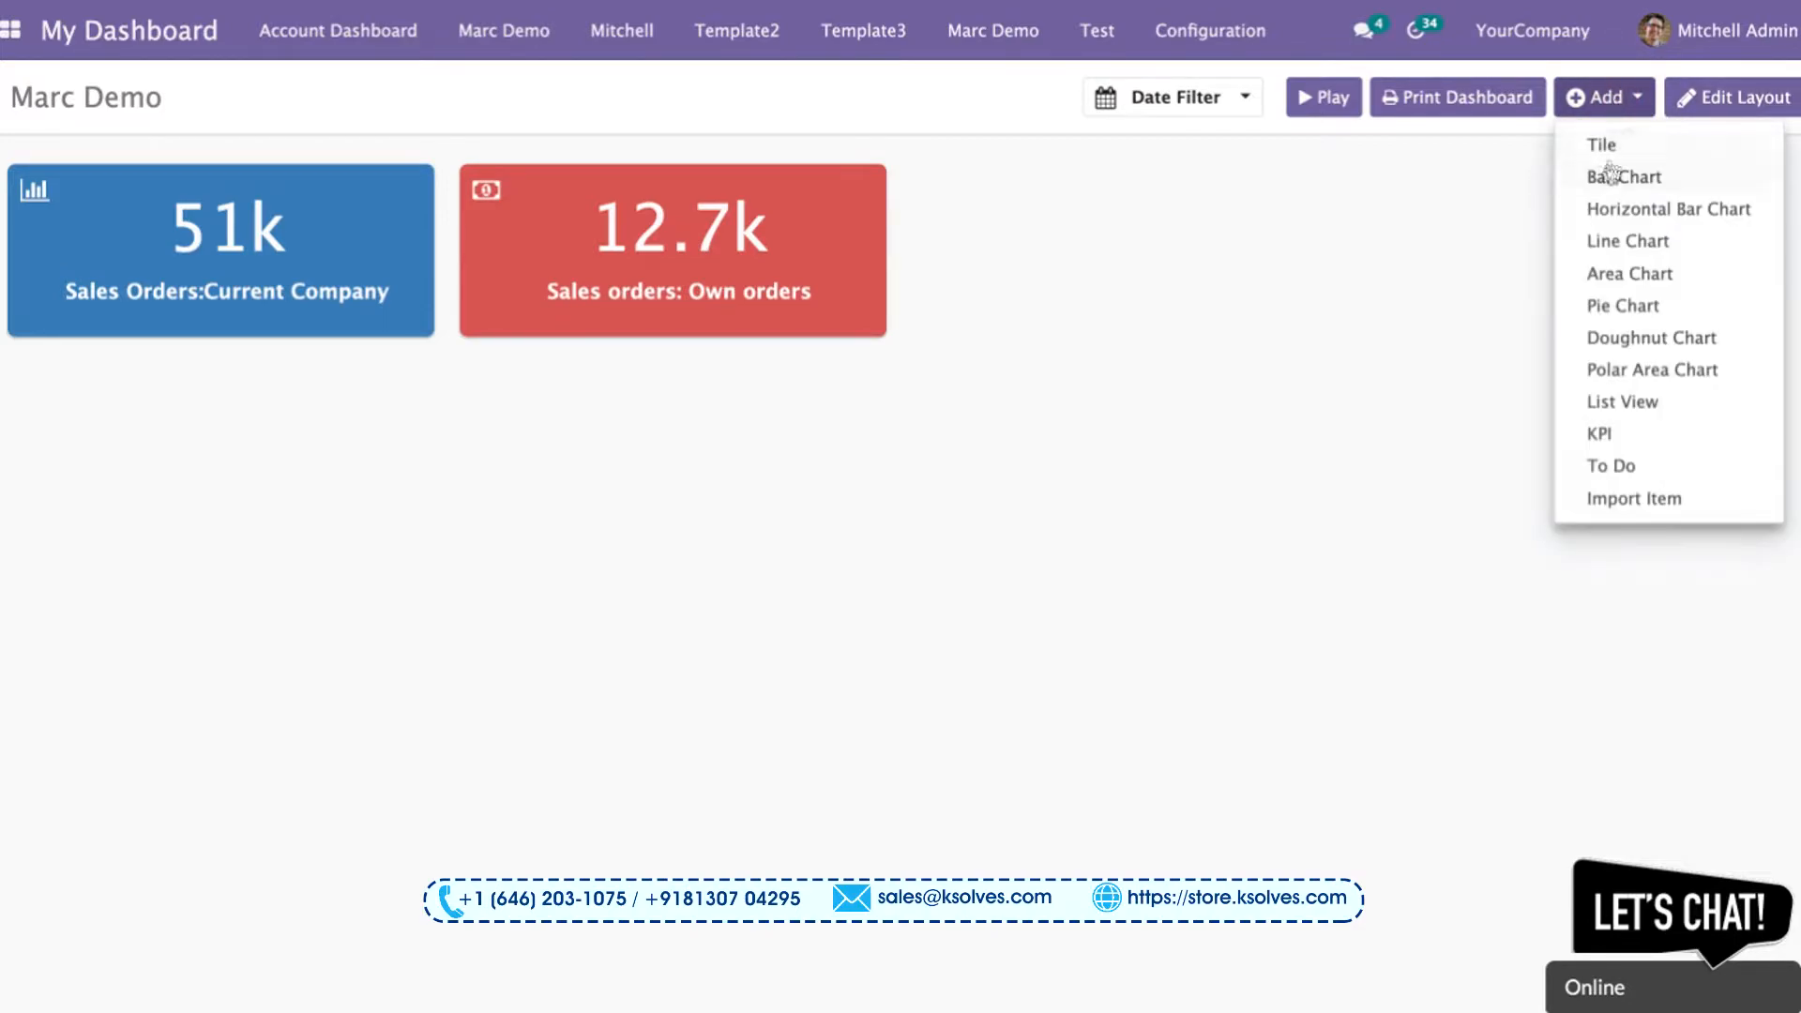
Step: Create a Bar Chart item on the Sales Order model measured by Total (sale.order)
{"action": "left_click", "coordinate": [1625, 177]}
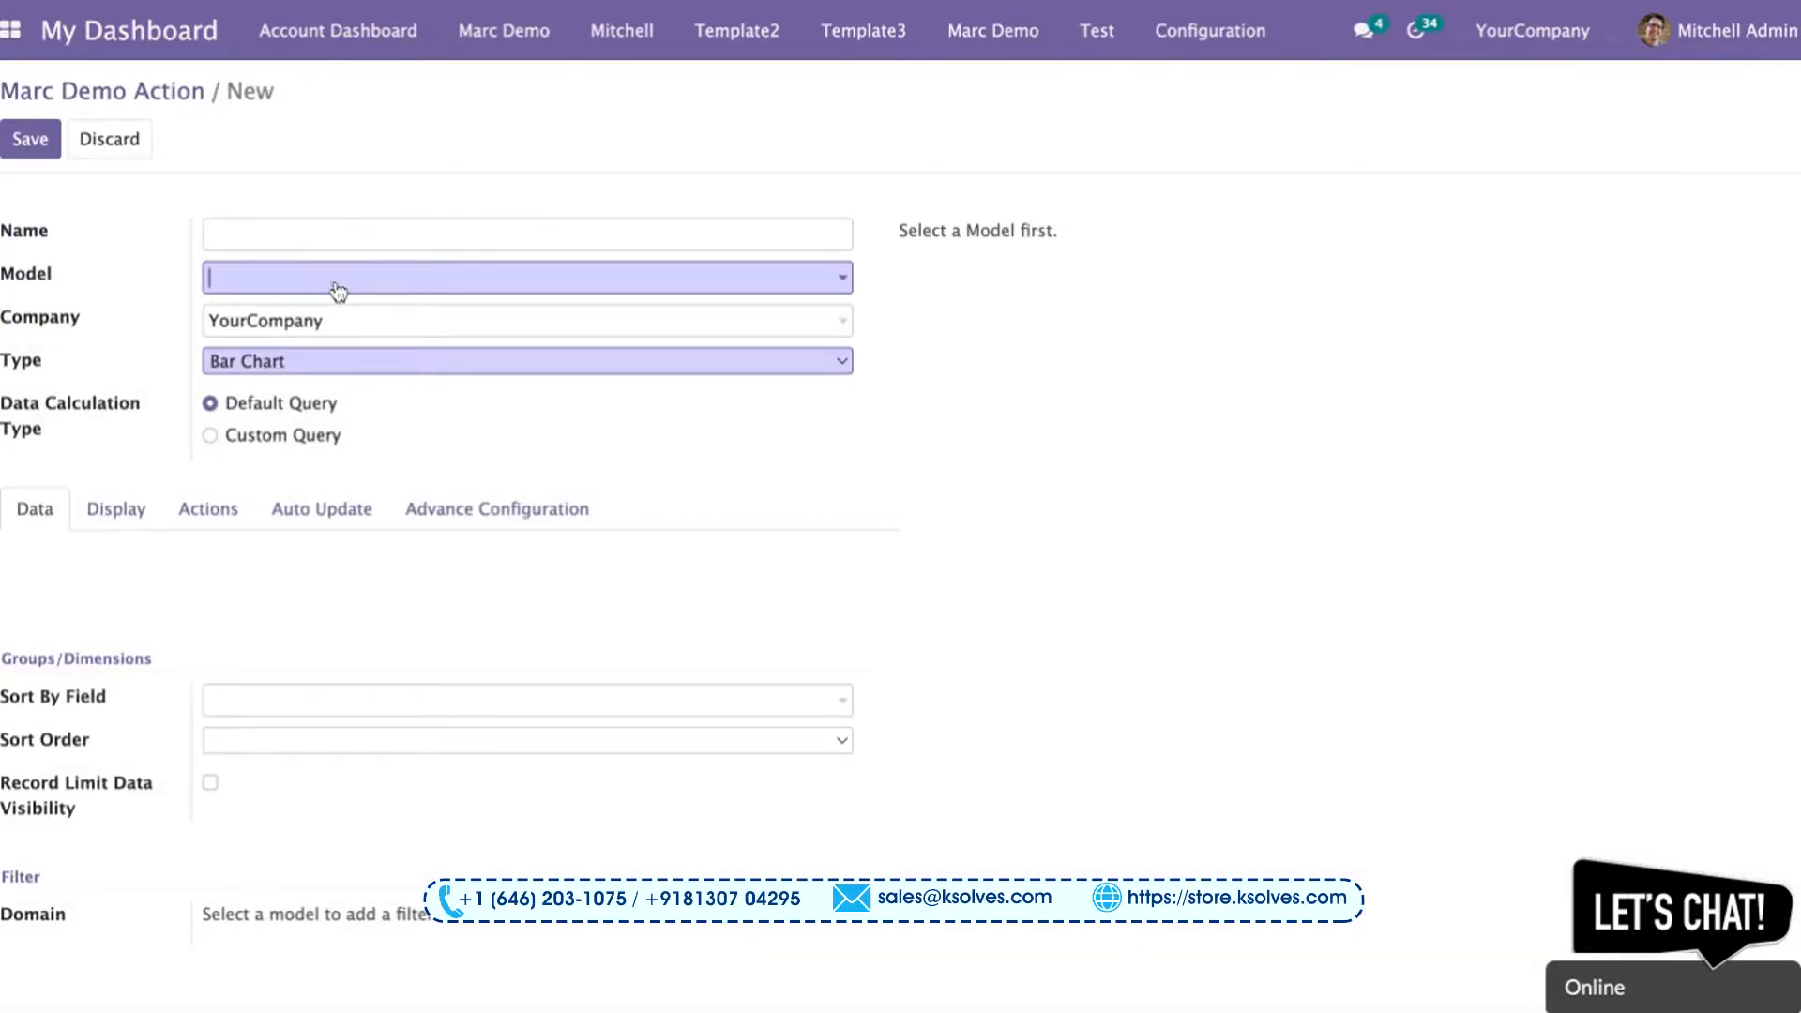
{"action": "type", "text": "sales"}
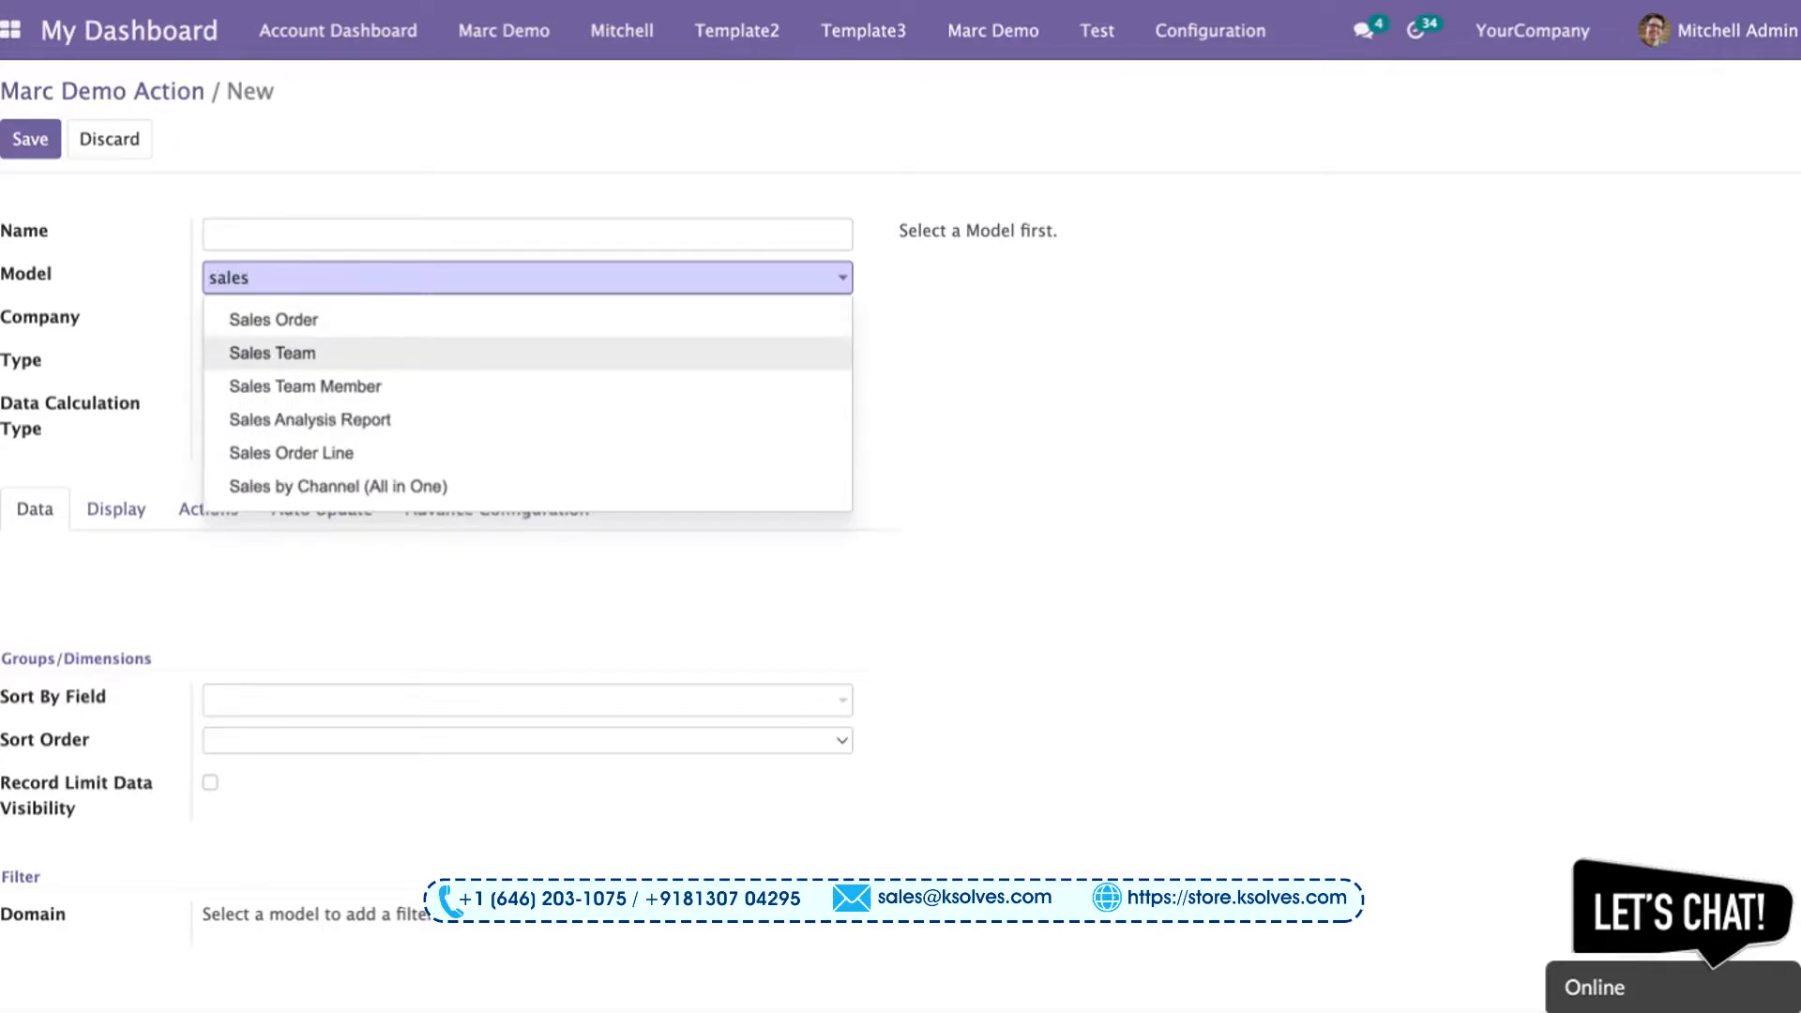
{"action": "left_click", "coordinate": [272, 319]}
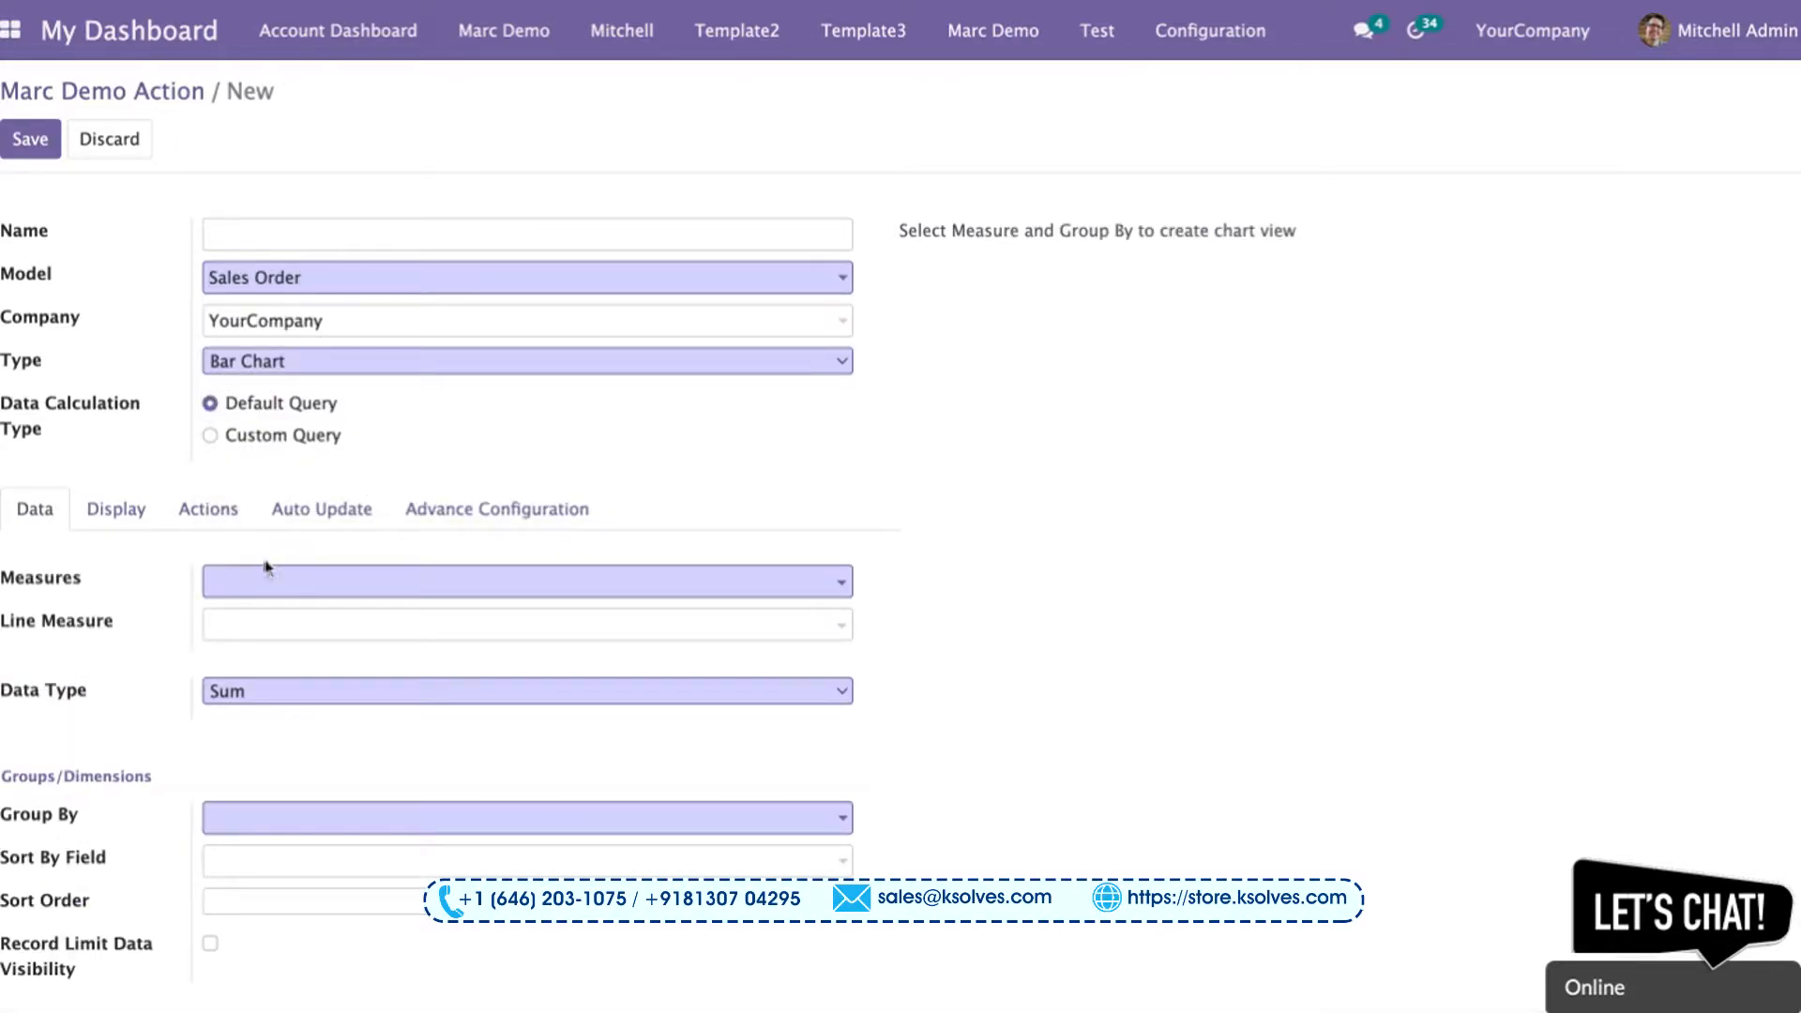
{"action": "type", "text": "tot"}
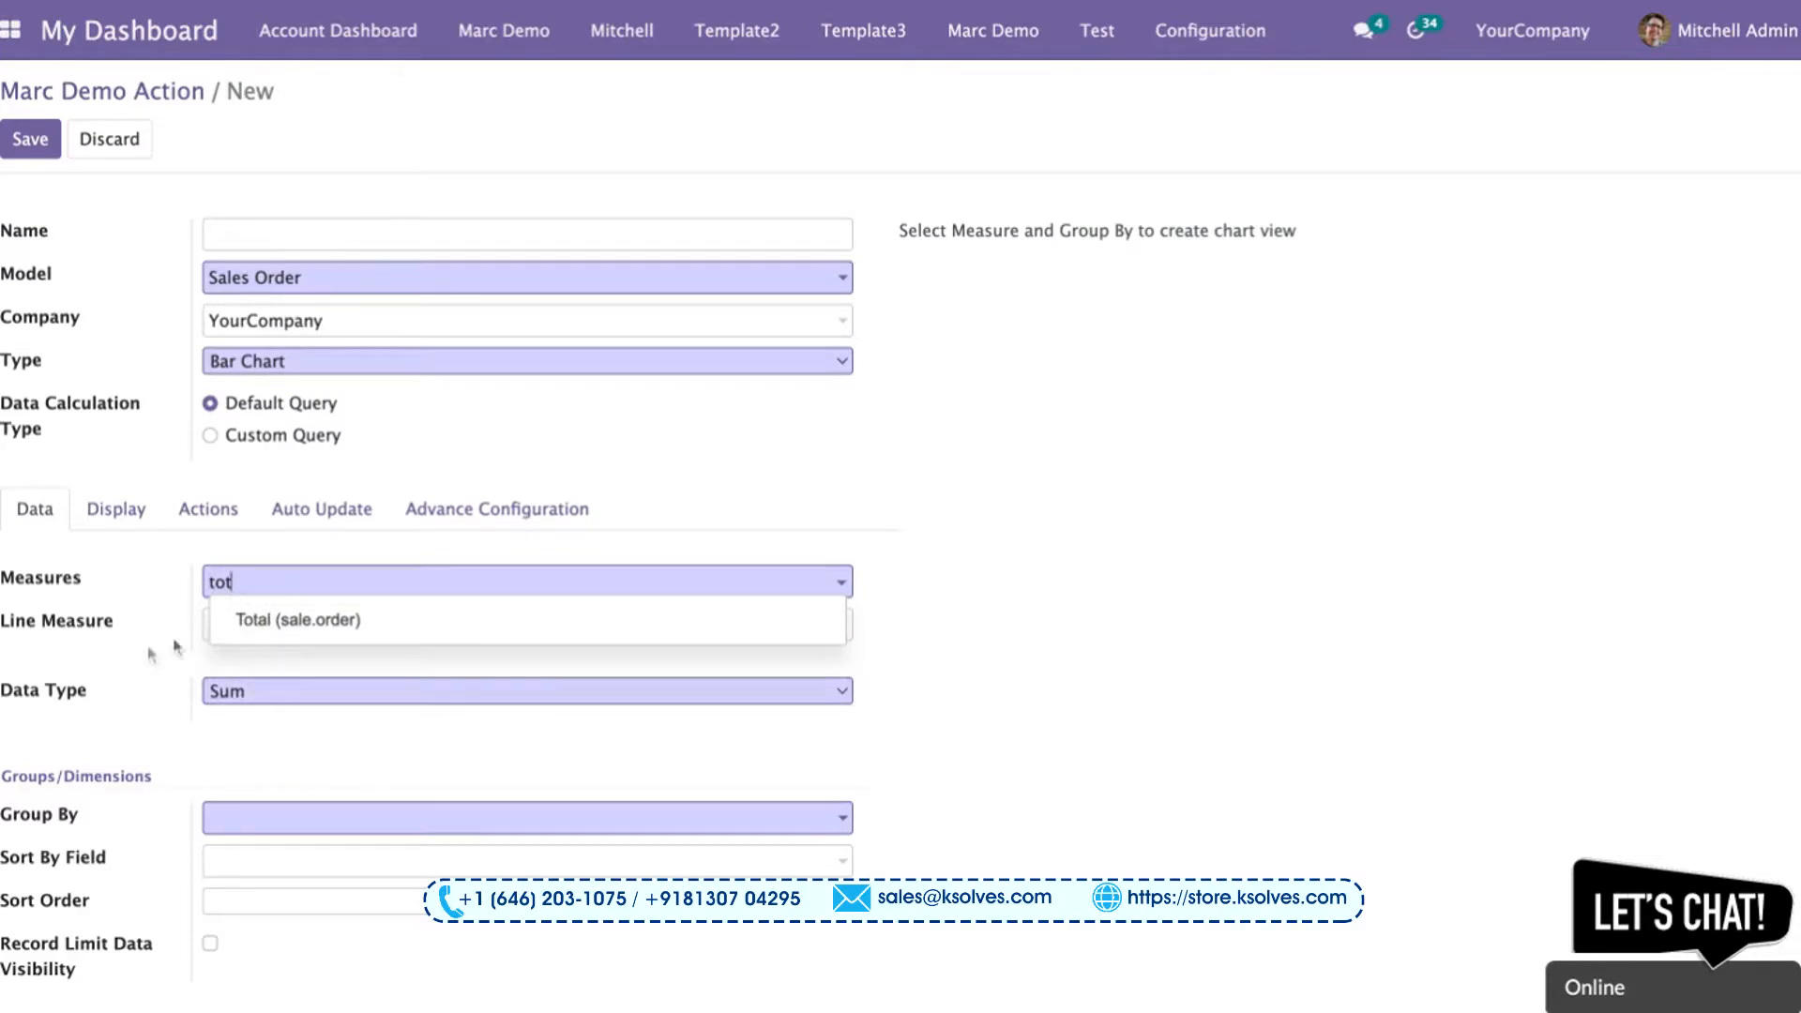
{"action": "left_click", "coordinate": [295, 619]}
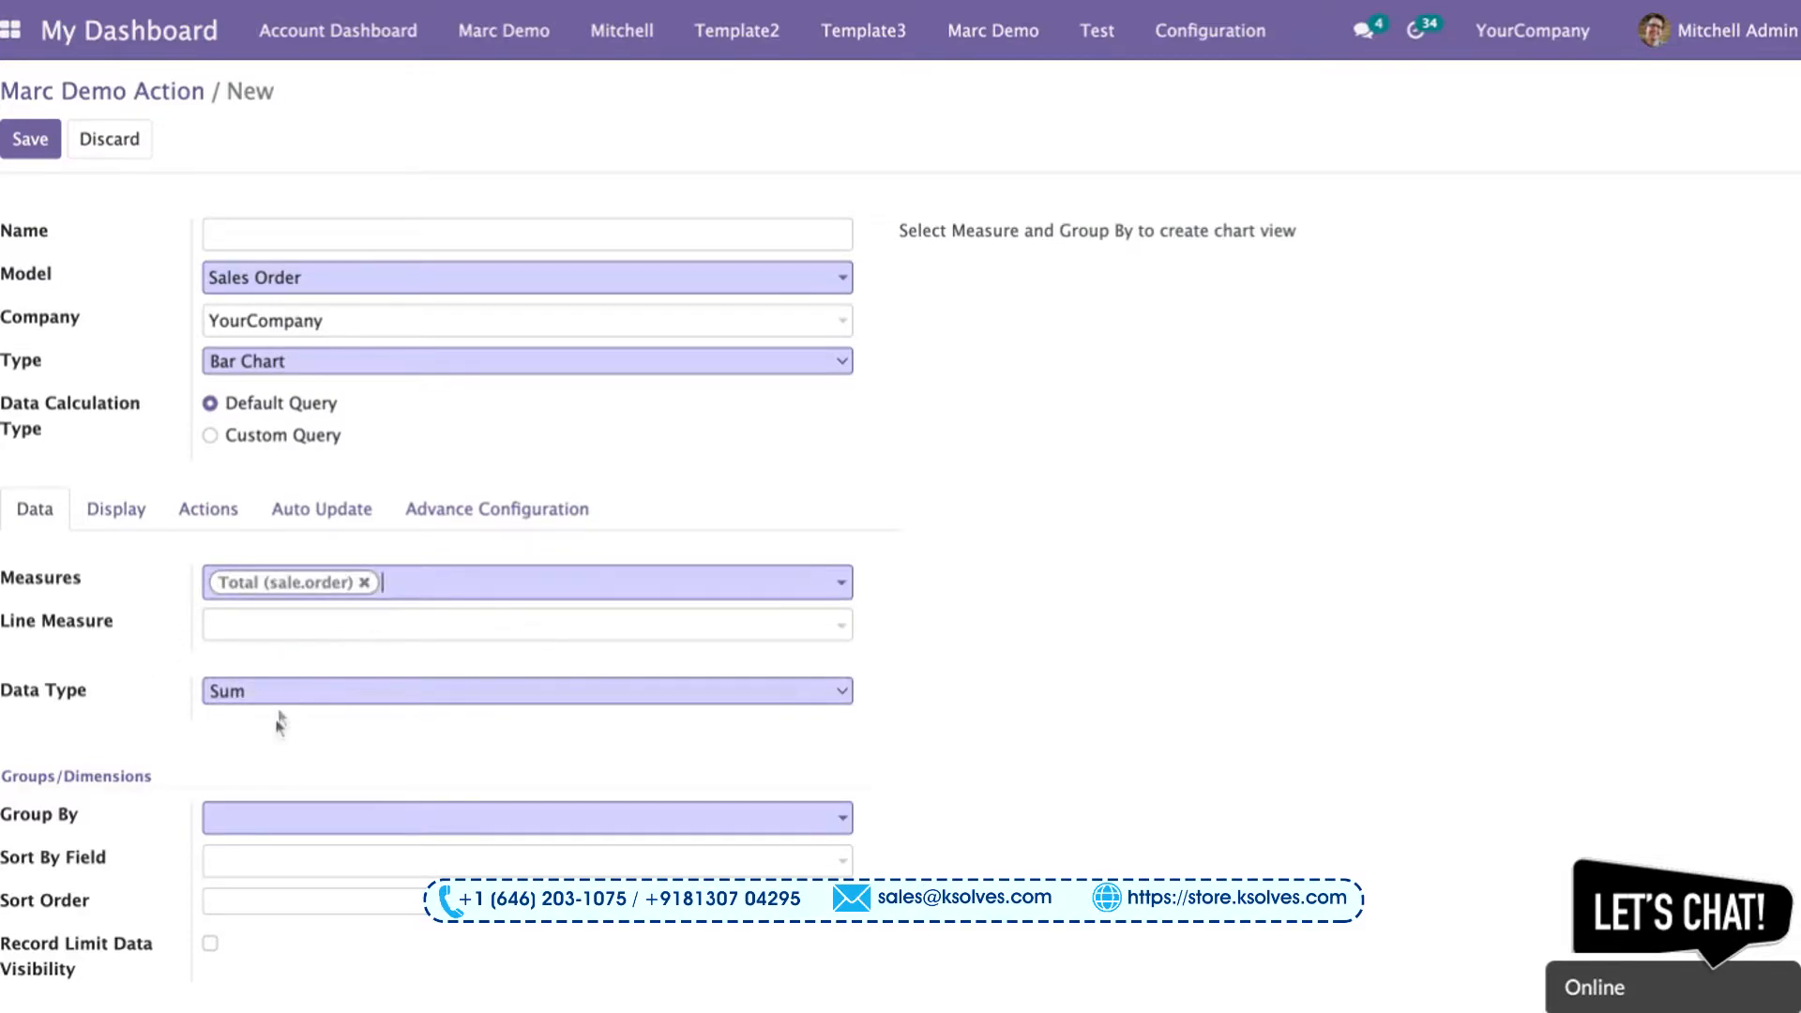
{"action": "scroll", "scroll_direction": "down", "scroll_amount": 3}
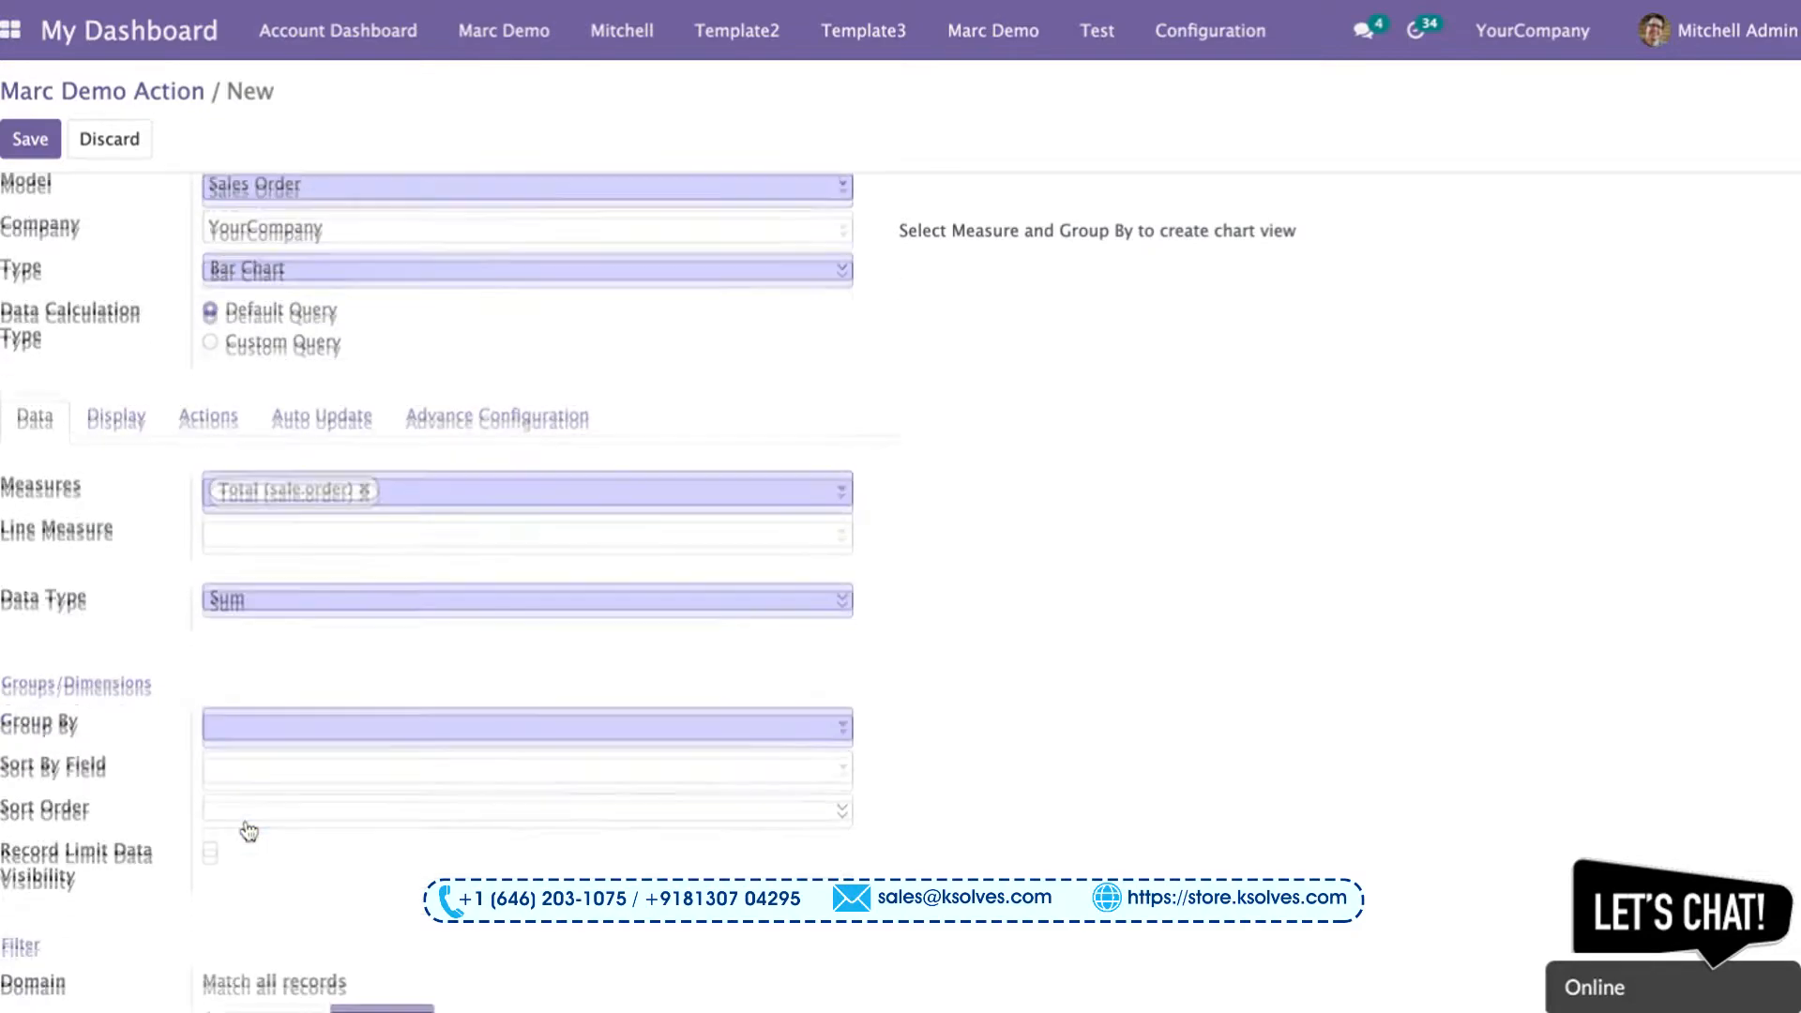
Step: Group the chart by Salesperson (sale.order) with Customer (sale.order) as the sub-group
{"action": "left_click", "coordinate": [525, 726]}
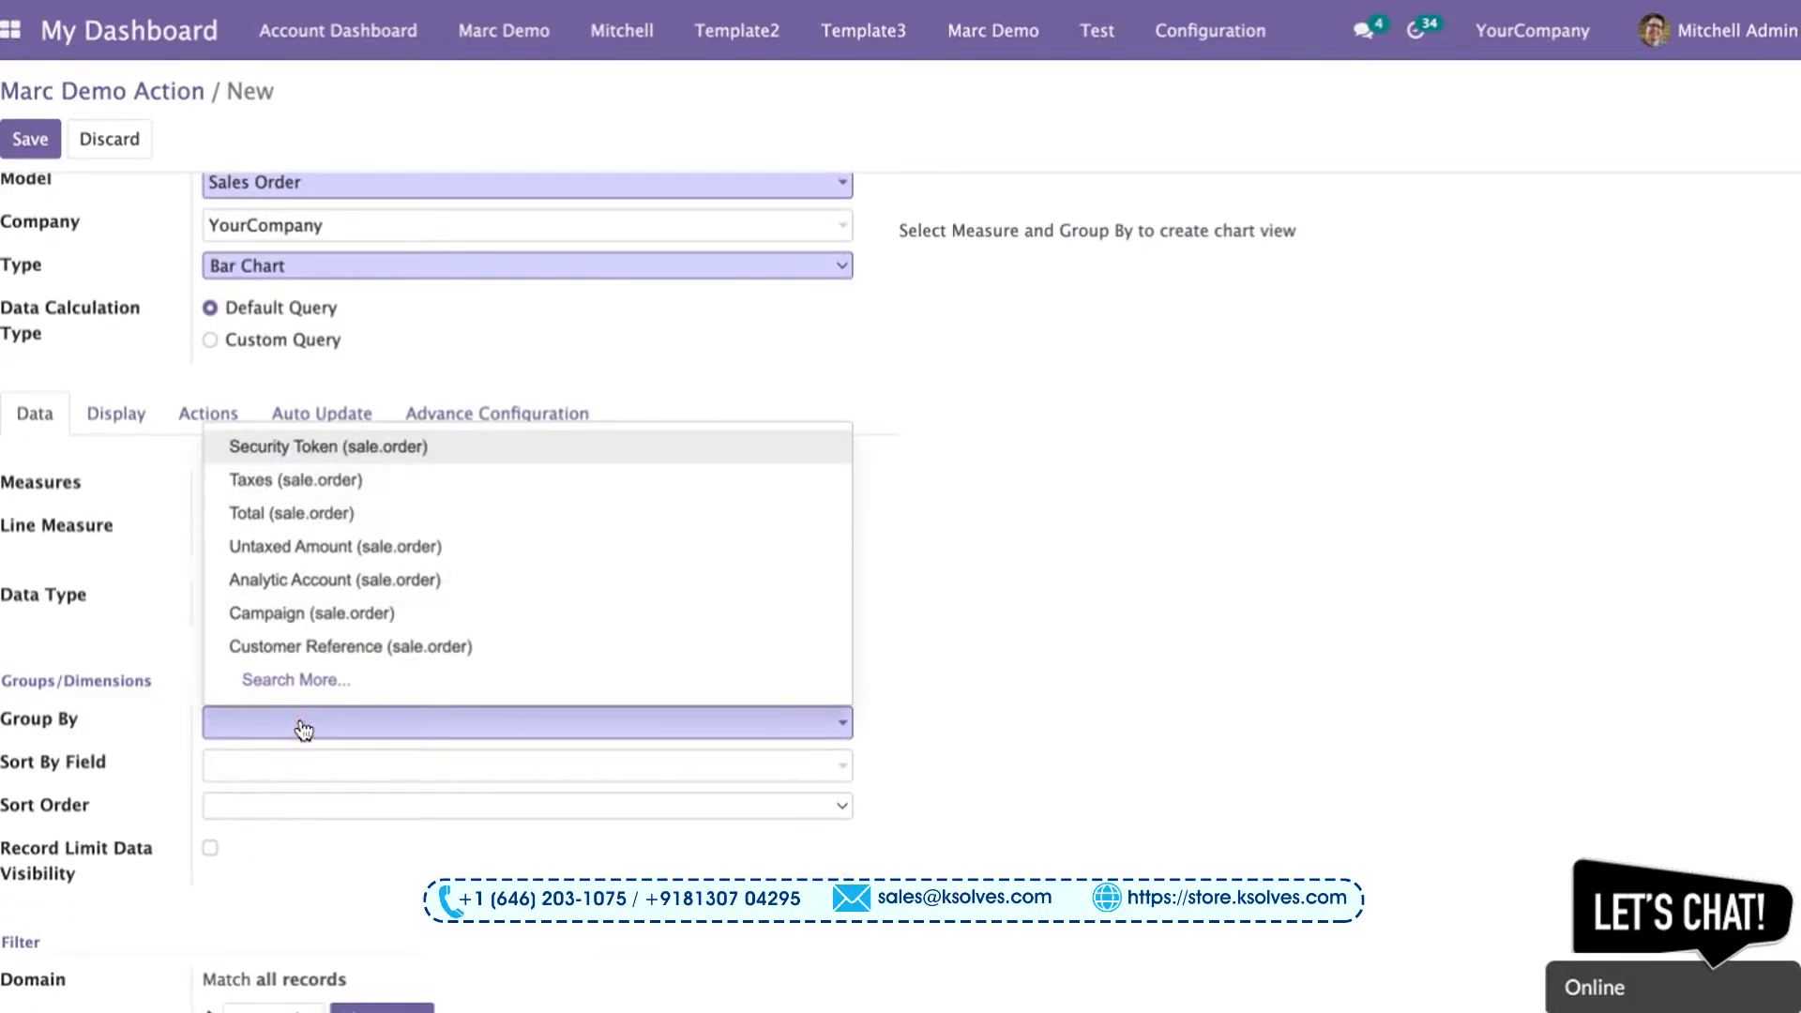
{"action": "type", "text": "sal"}
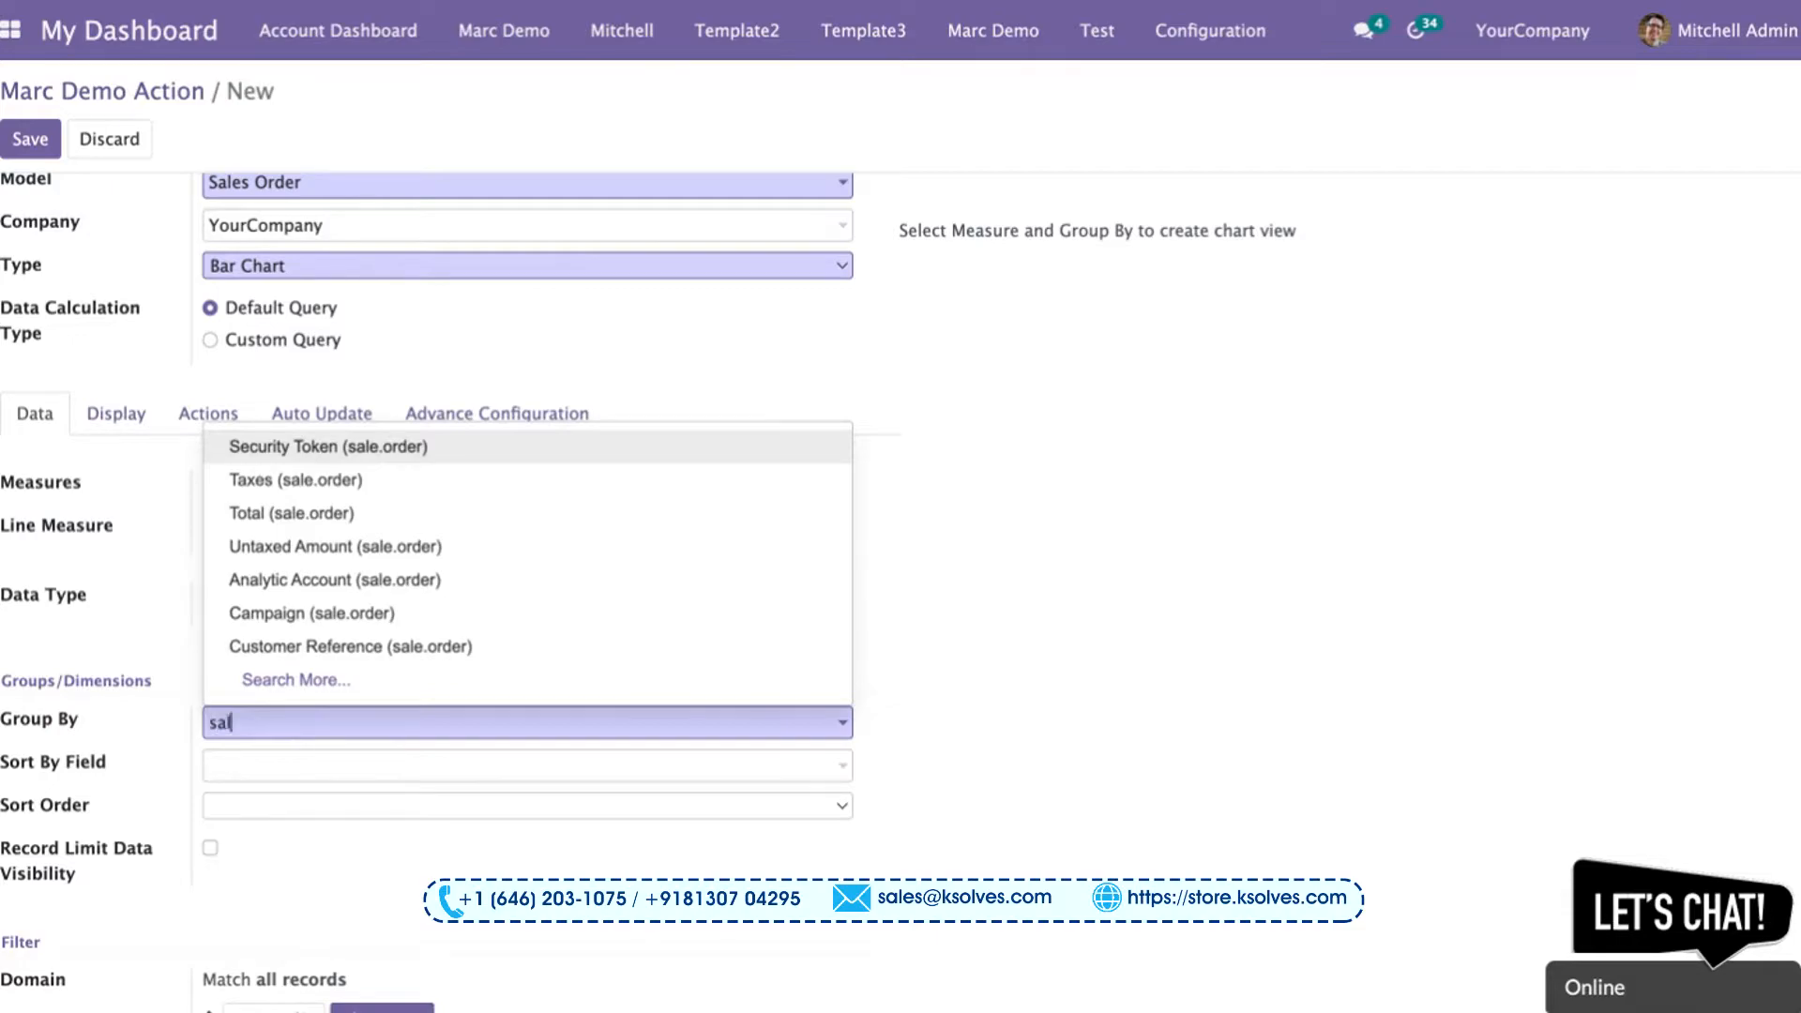
{"action": "left_click", "coordinate": [291, 513]}
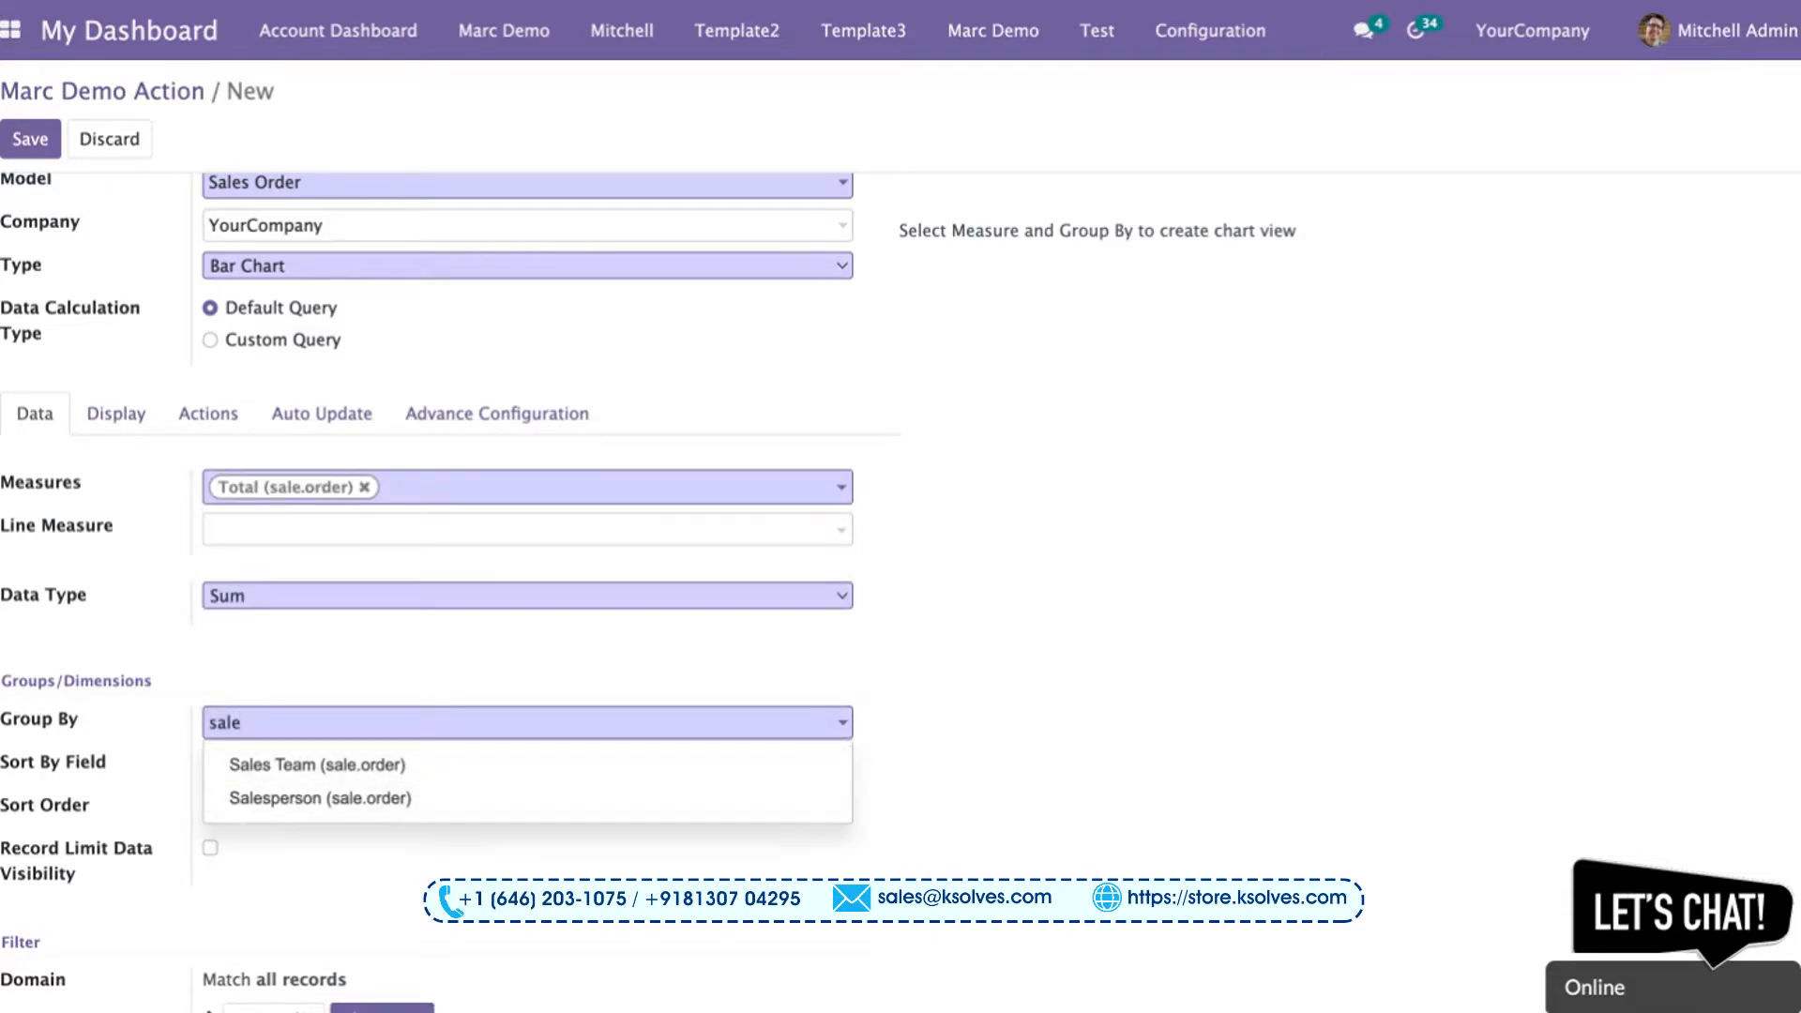
{"action": "left_click", "coordinate": [319, 798]}
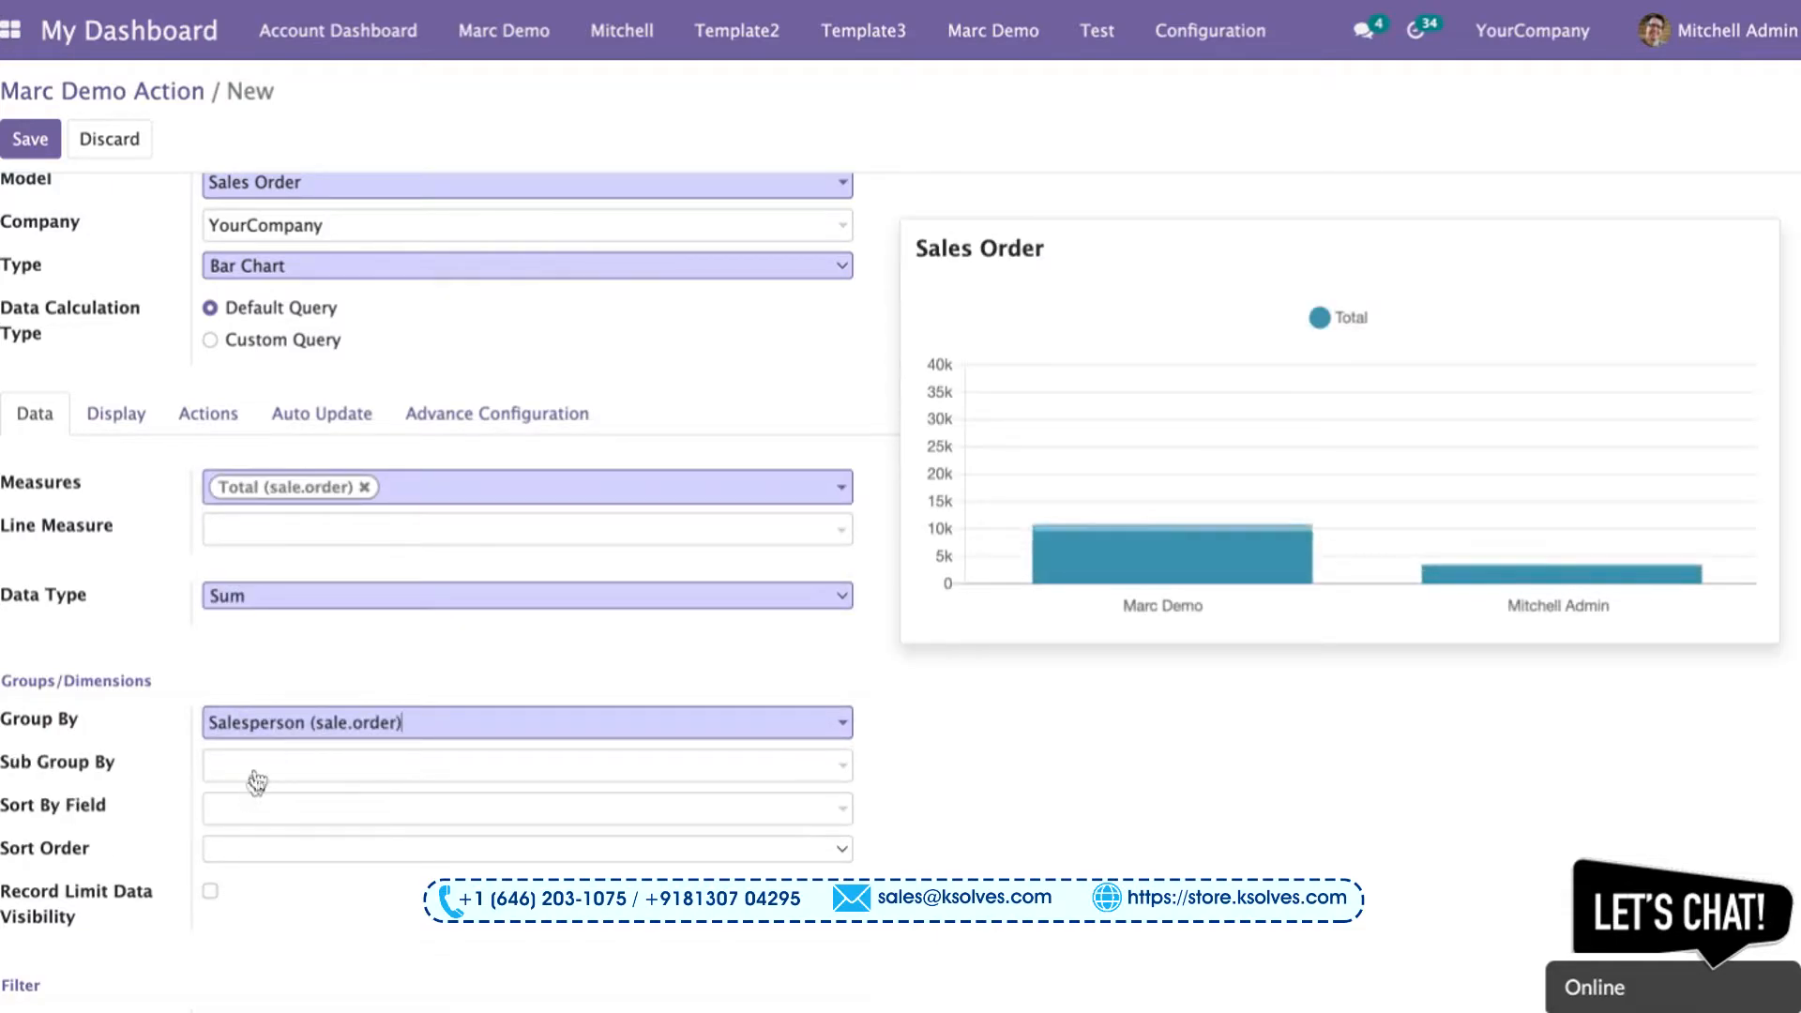
{"action": "type", "text": "custo"}
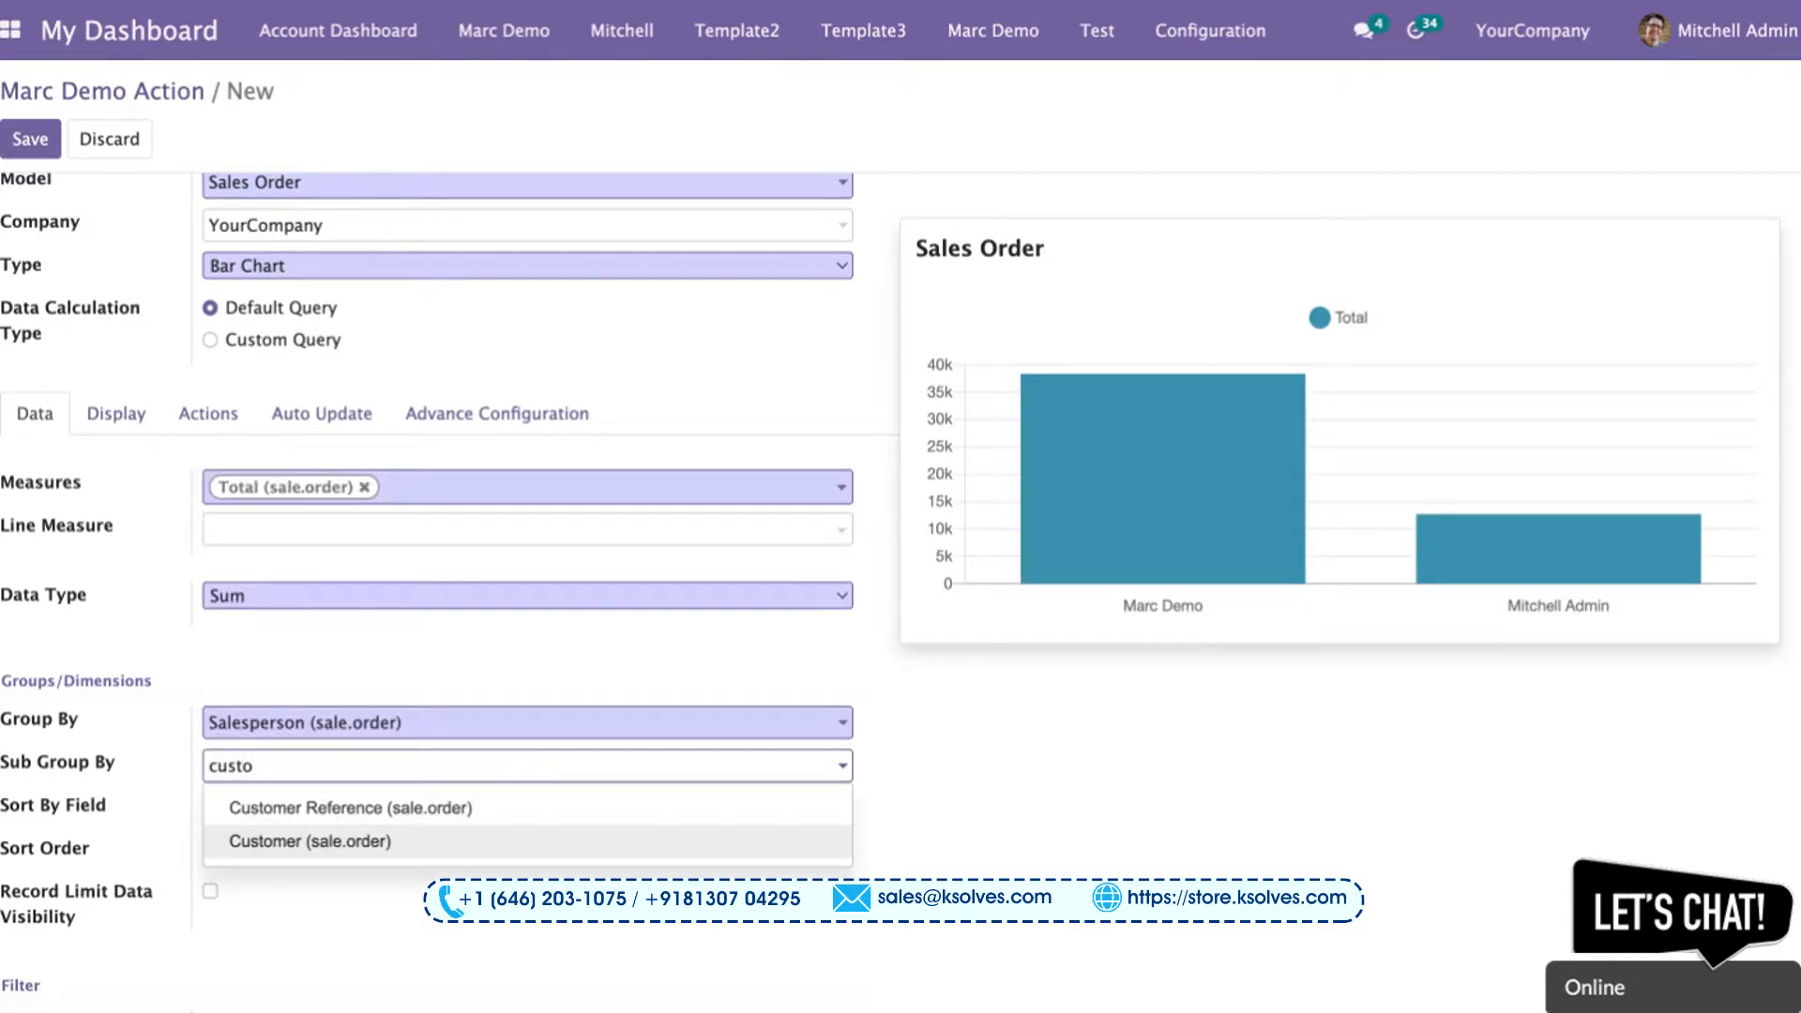
{"action": "left_click", "coordinate": [305, 841]}
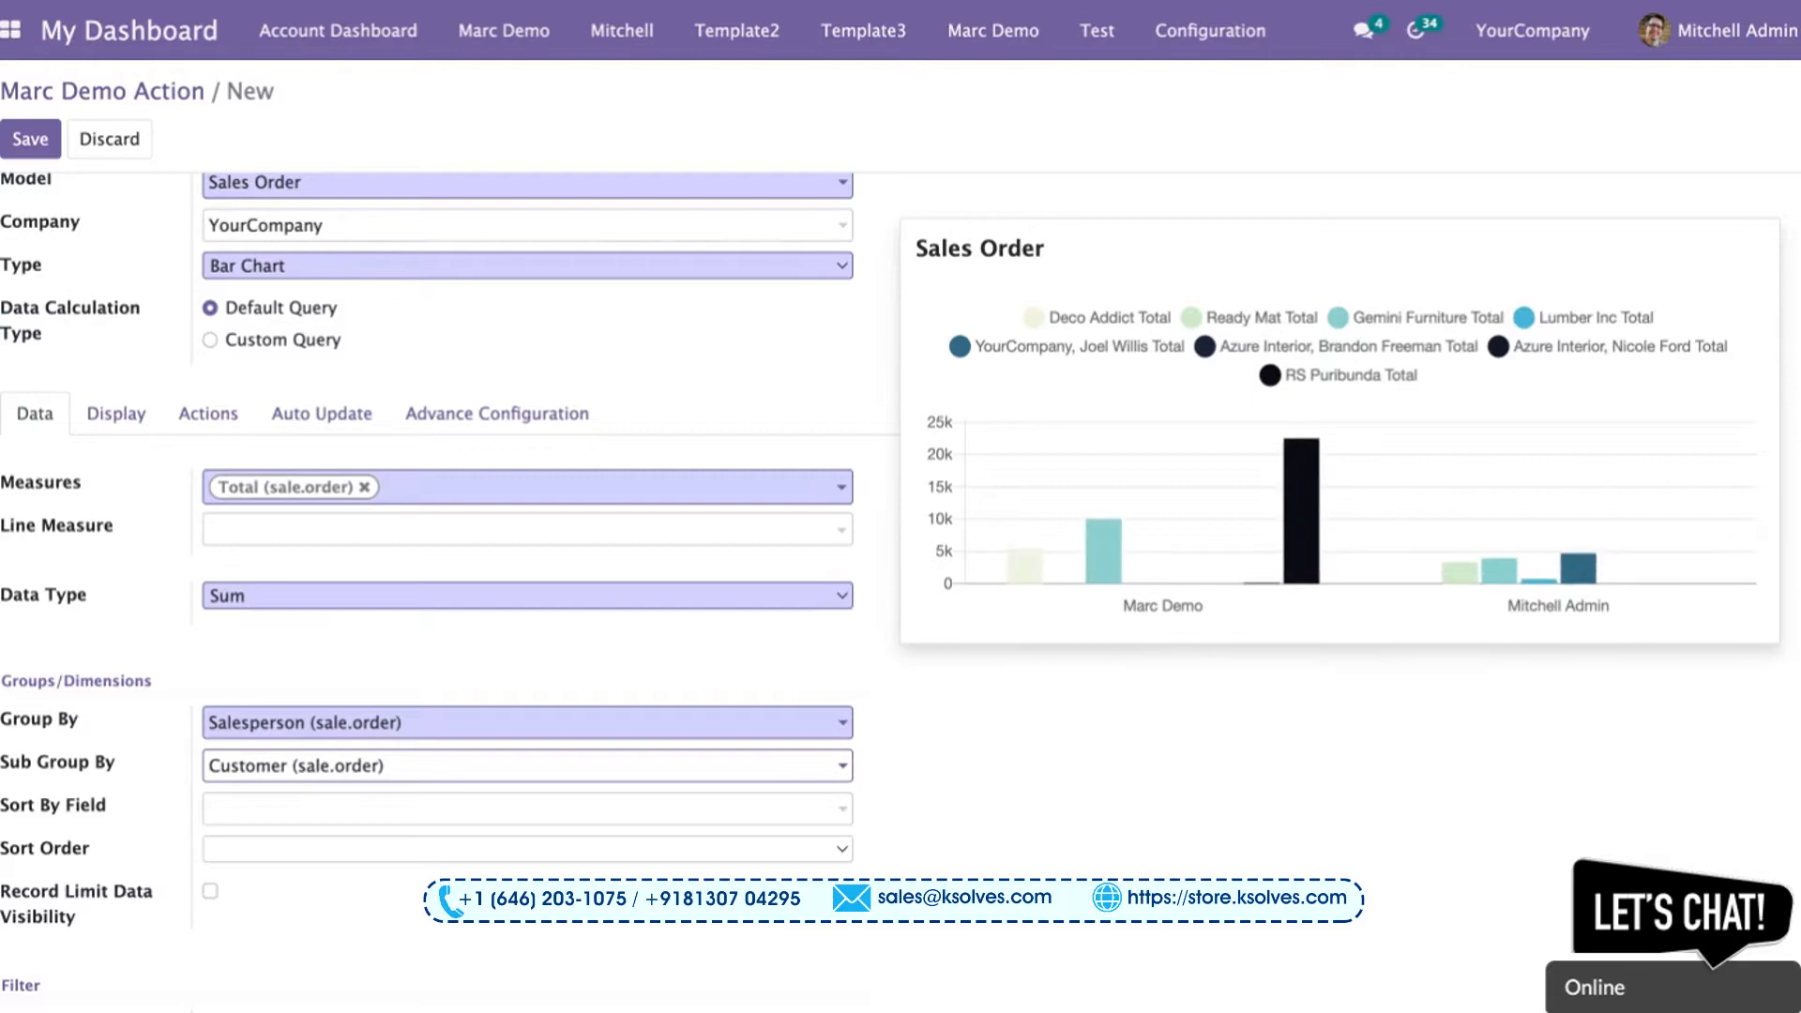
{"action": "left_click", "coordinate": [526, 765]}
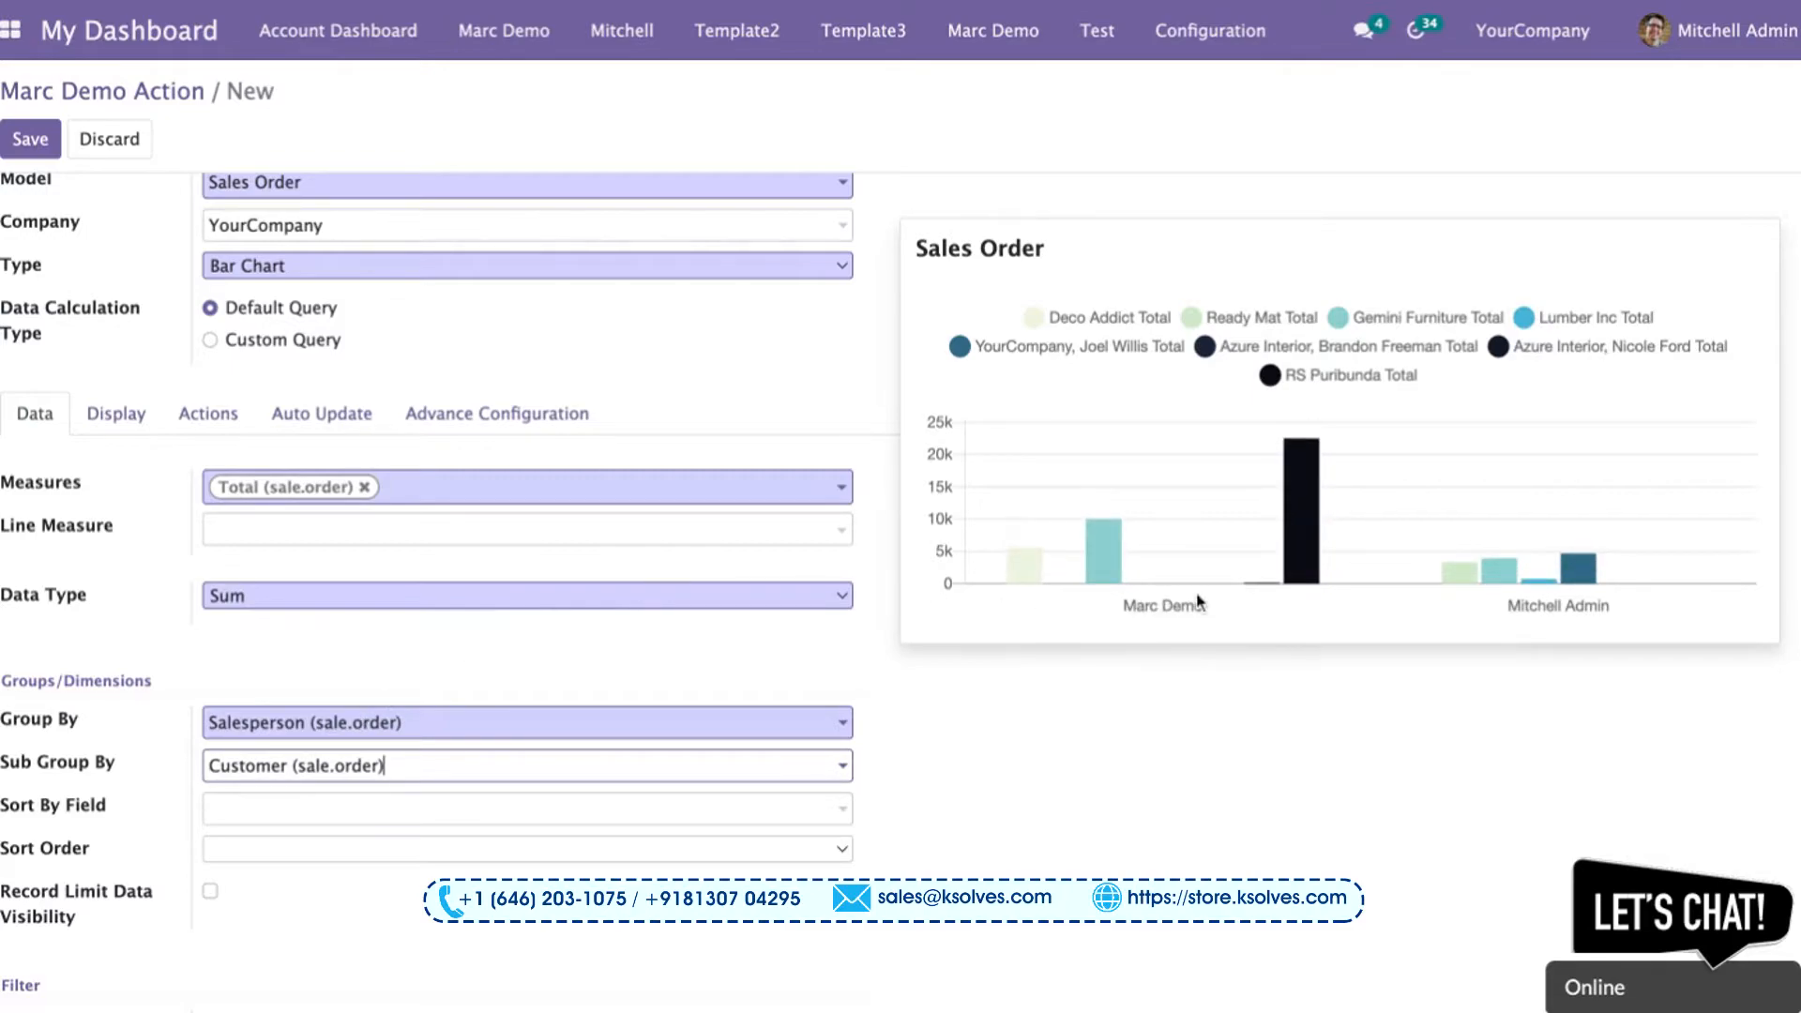
{"action": "scroll", "scroll_direction": "down", "scroll_amount": 3}
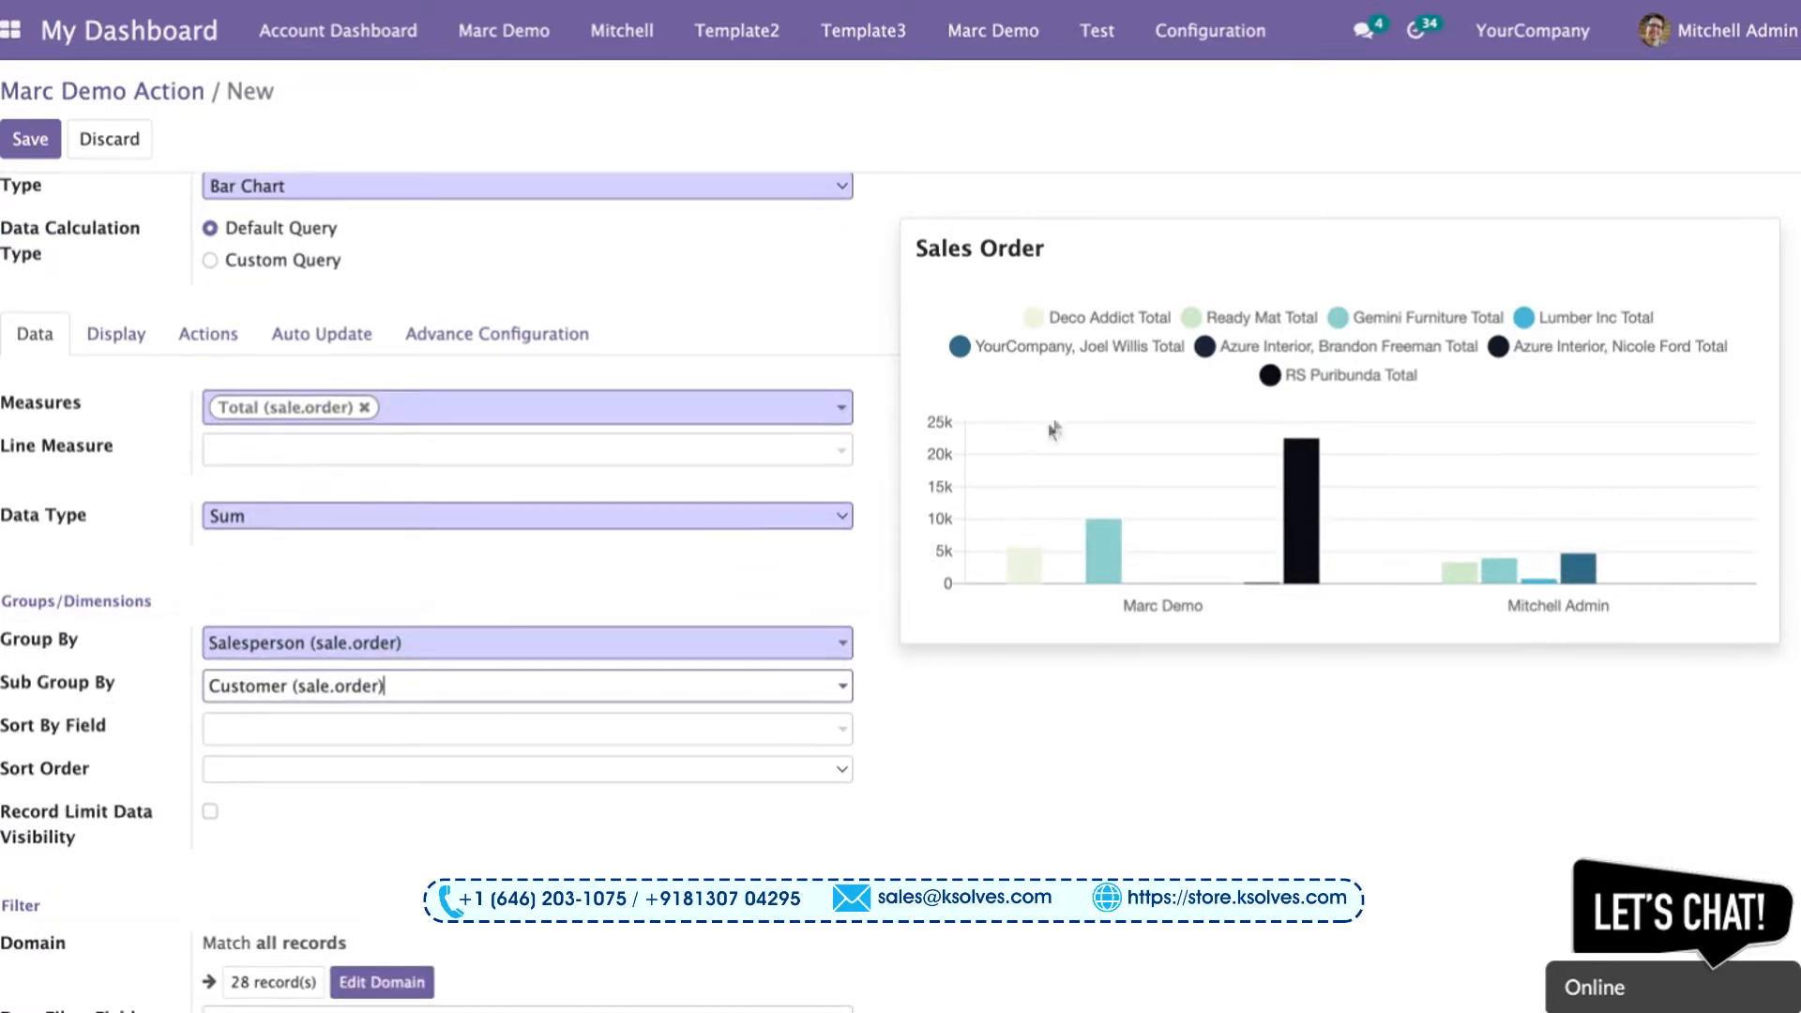
{"action": "mouse_move", "coordinate": [1026, 598]}
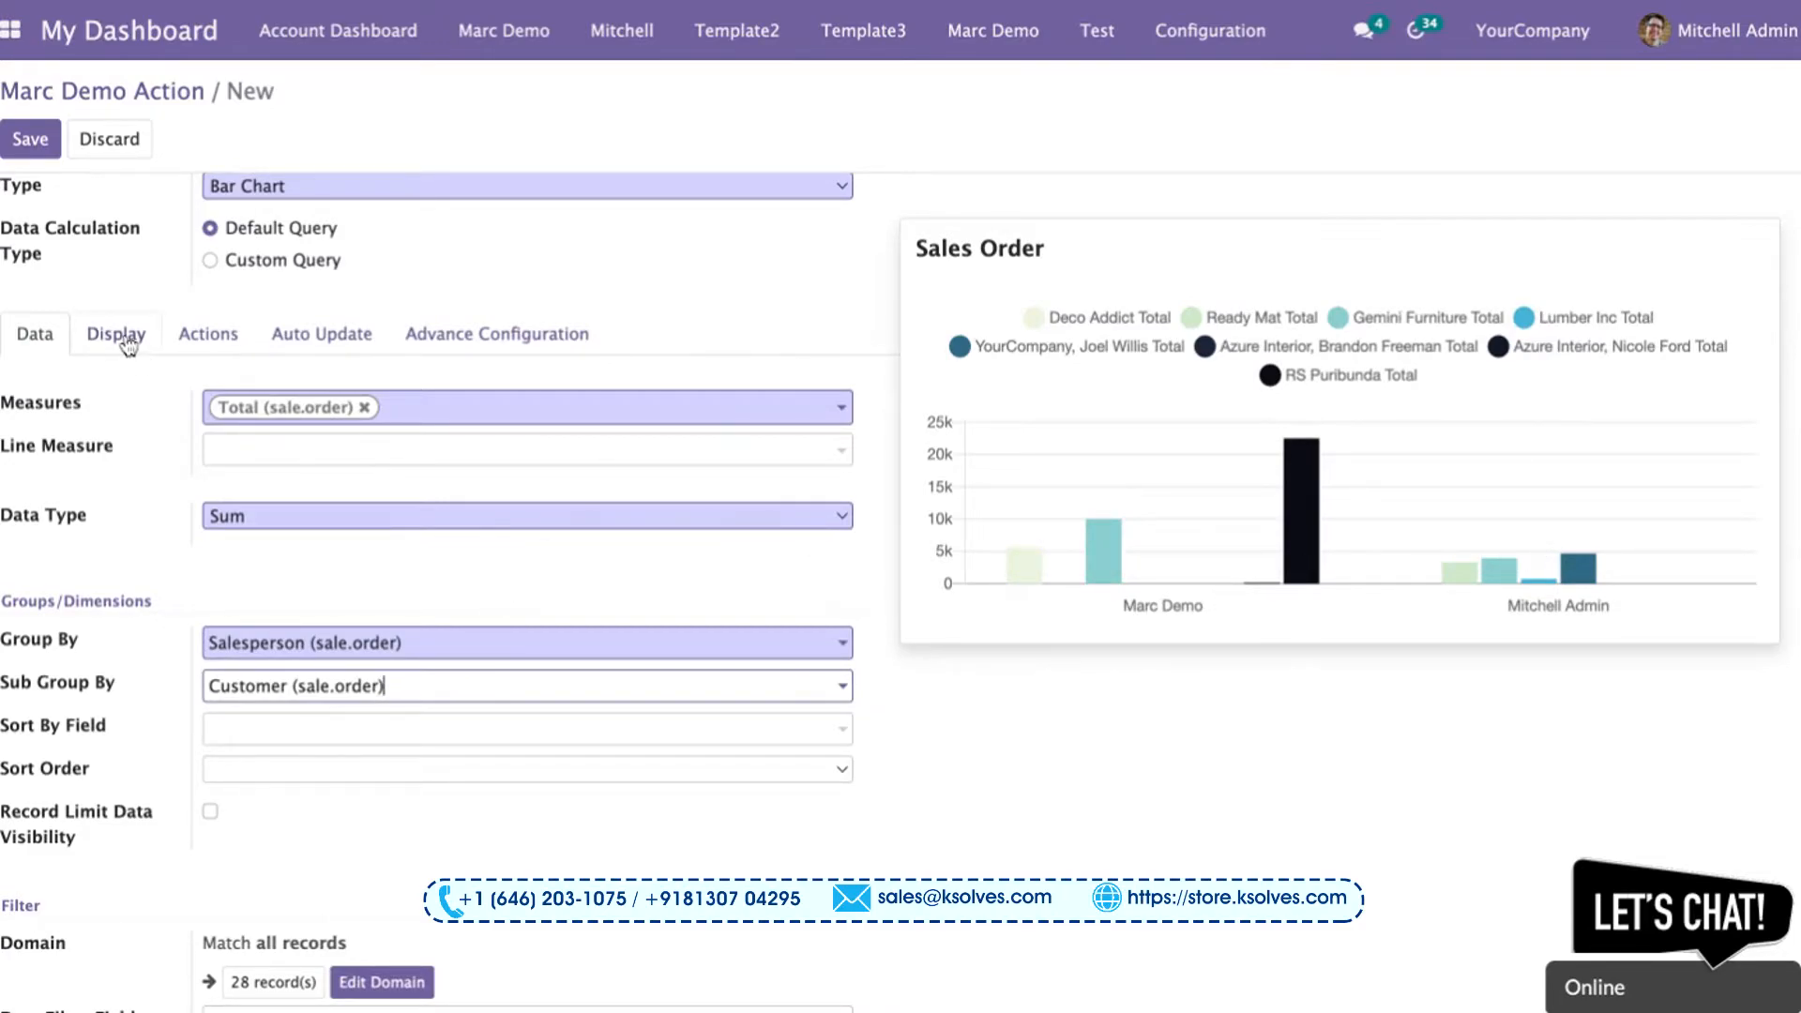
Step: Enable Stacked Bar Chart in the Display settings so customer totals stack per salesperson
{"action": "left_click", "coordinate": [115, 334]}
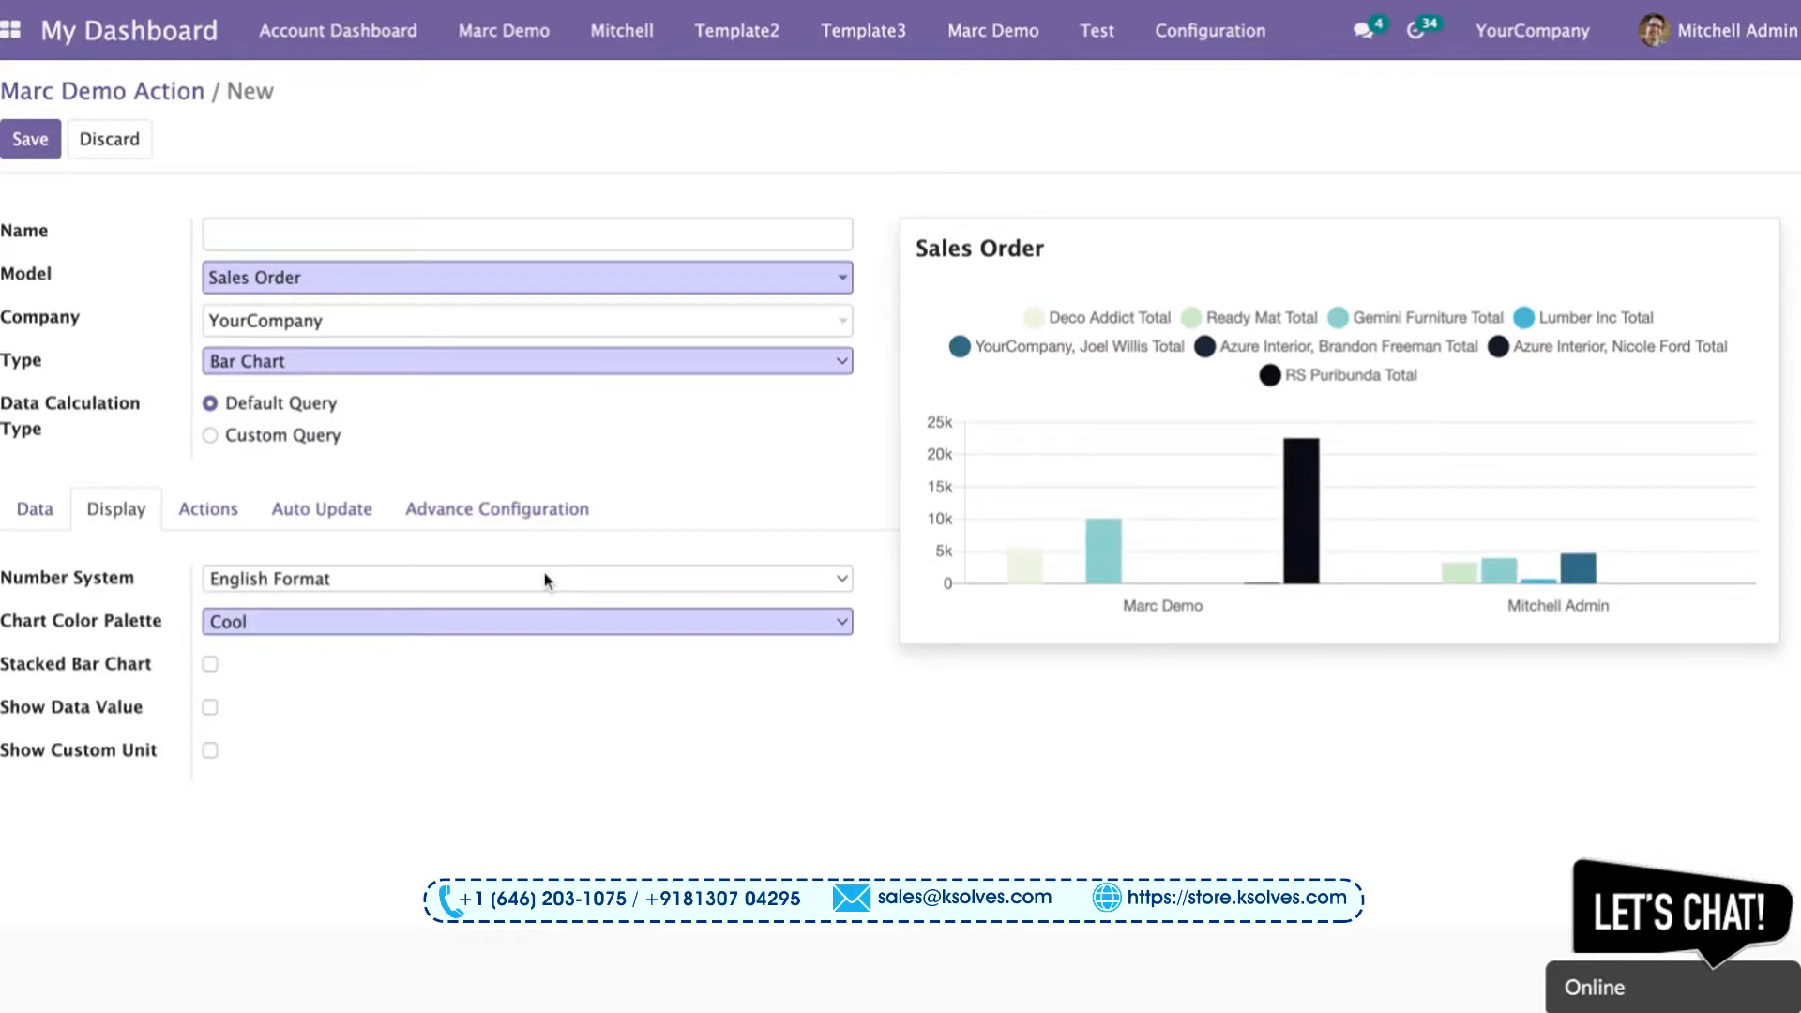
{"action": "mouse_move", "coordinate": [120, 708]}
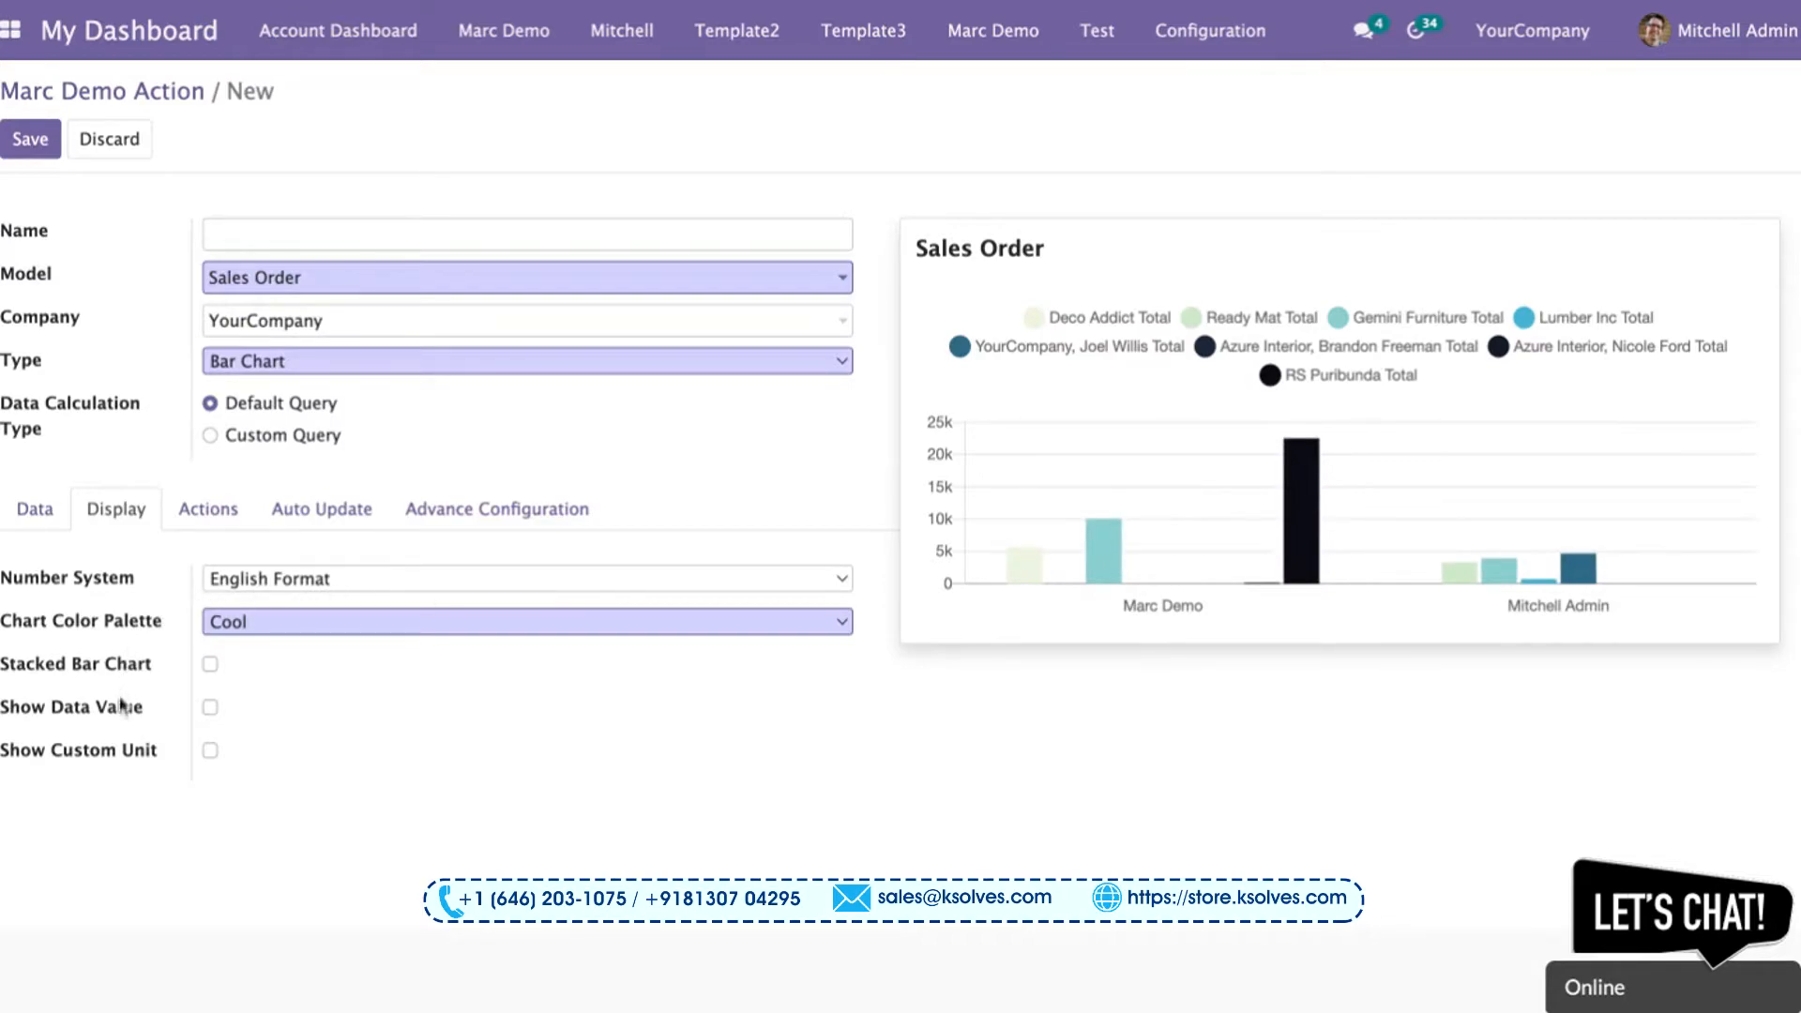
{"action": "left_click", "coordinate": [211, 665]}
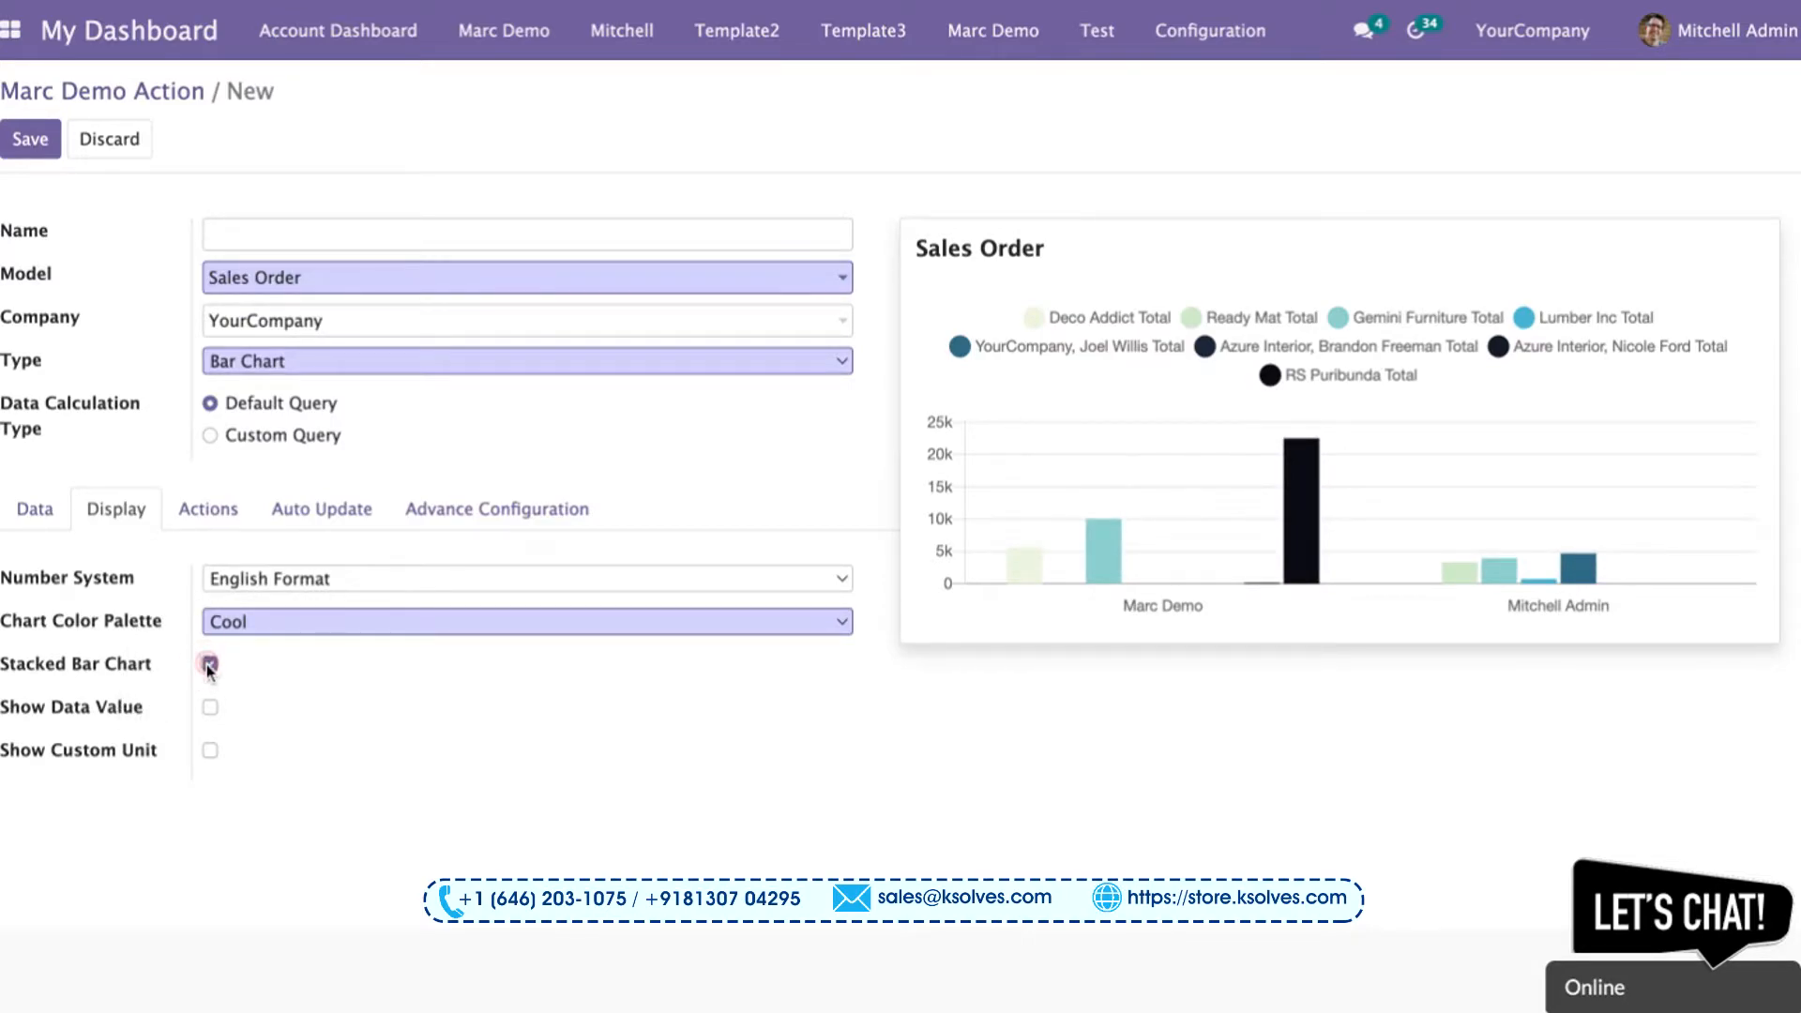
{"action": "left_click", "coordinate": [208, 665]}
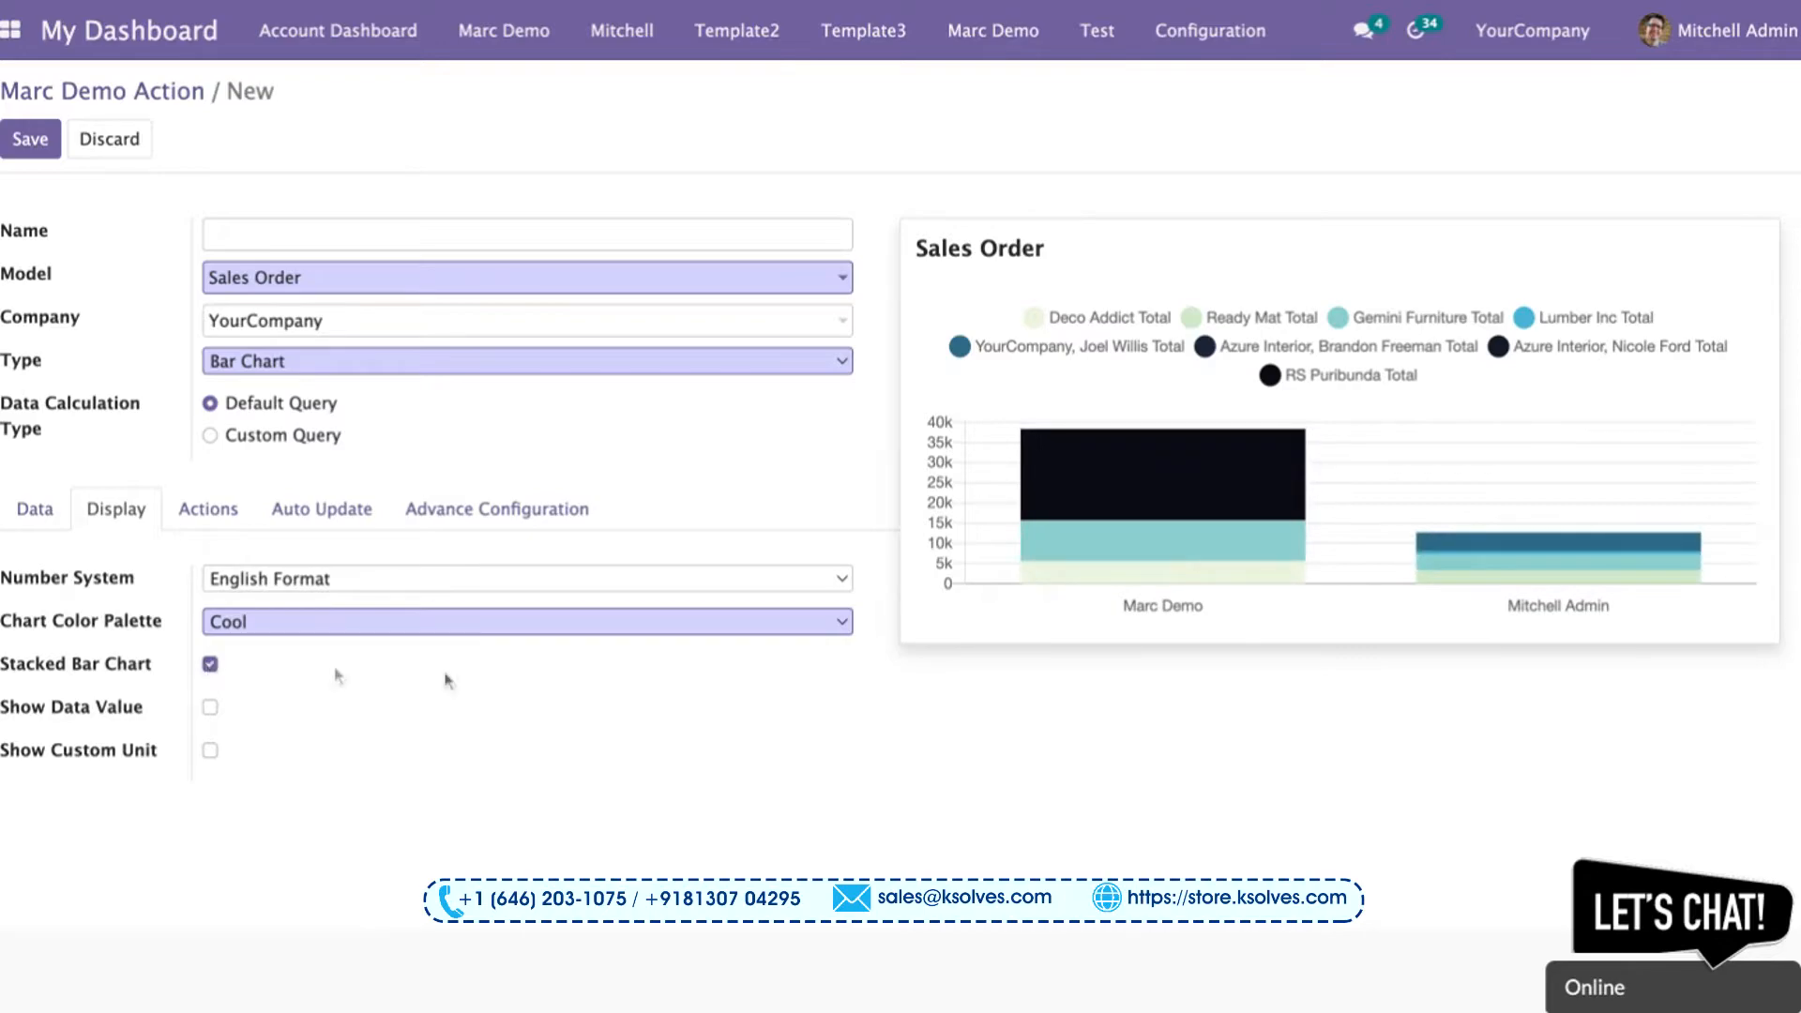
{"action": "mouse_move", "coordinate": [1246, 518]}
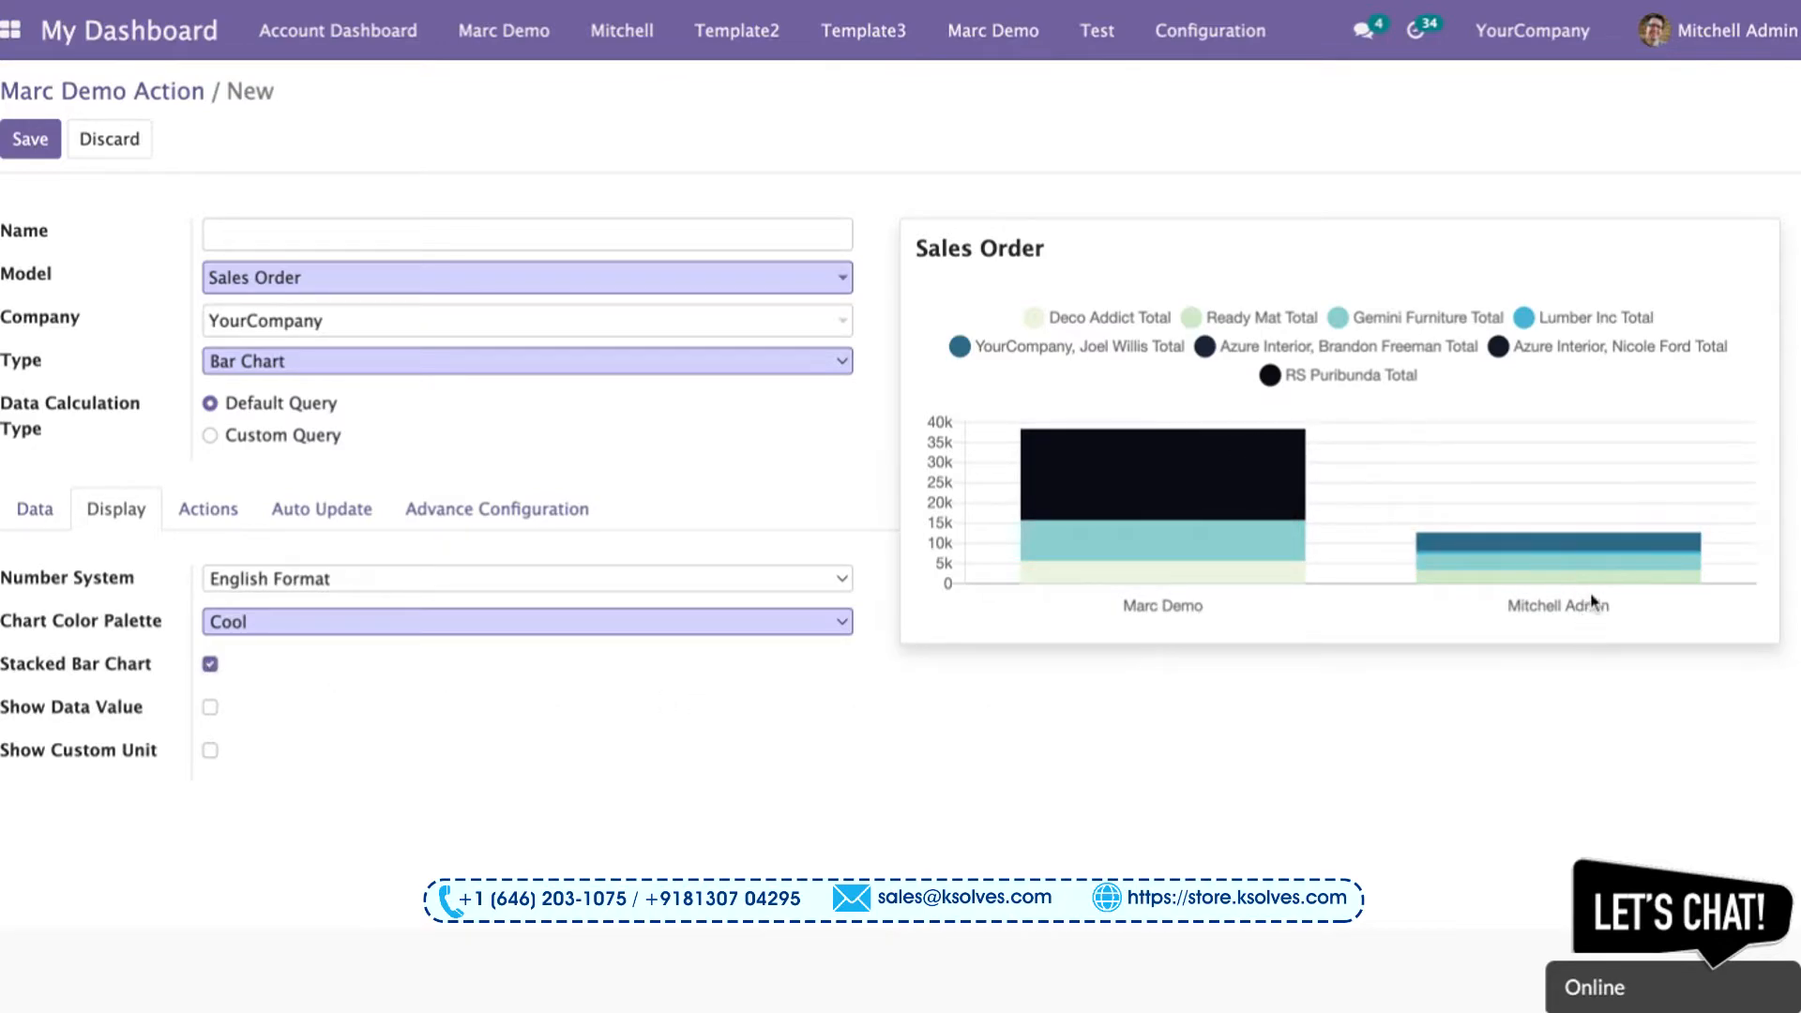
{"action": "mouse_move", "coordinate": [1523, 507]}
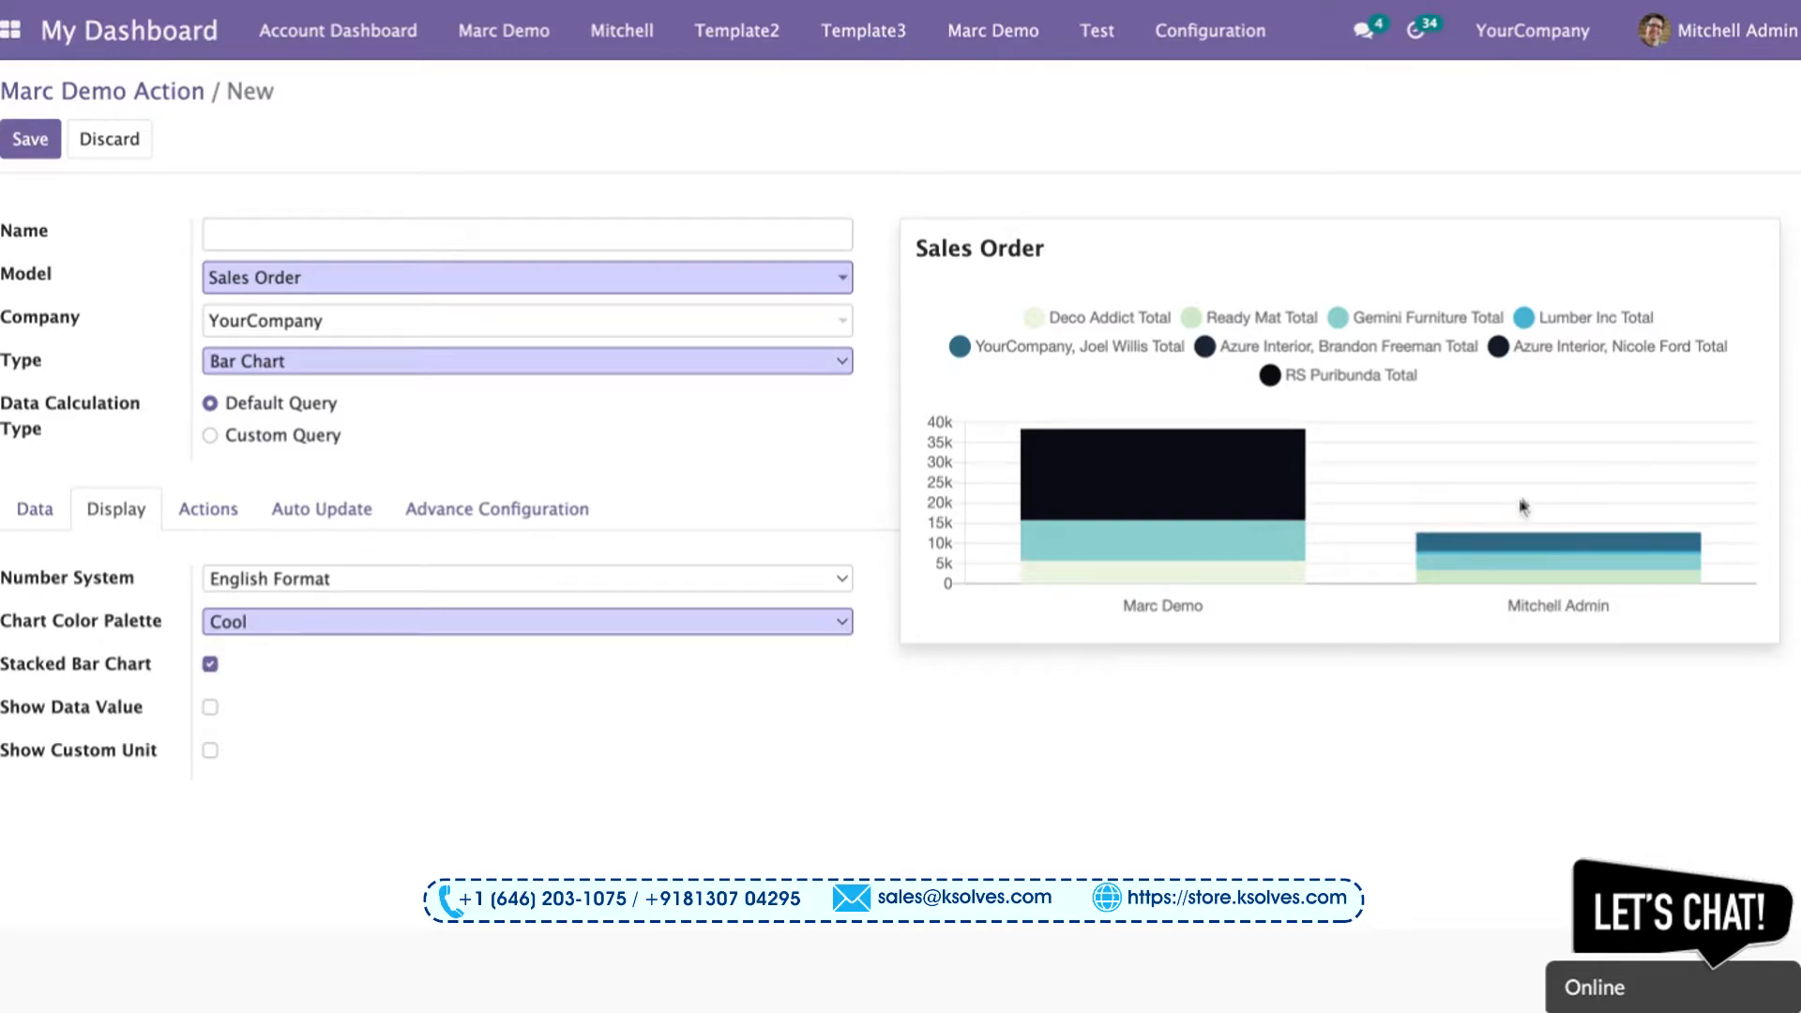
{"action": "mouse_move", "coordinate": [1518, 508]}
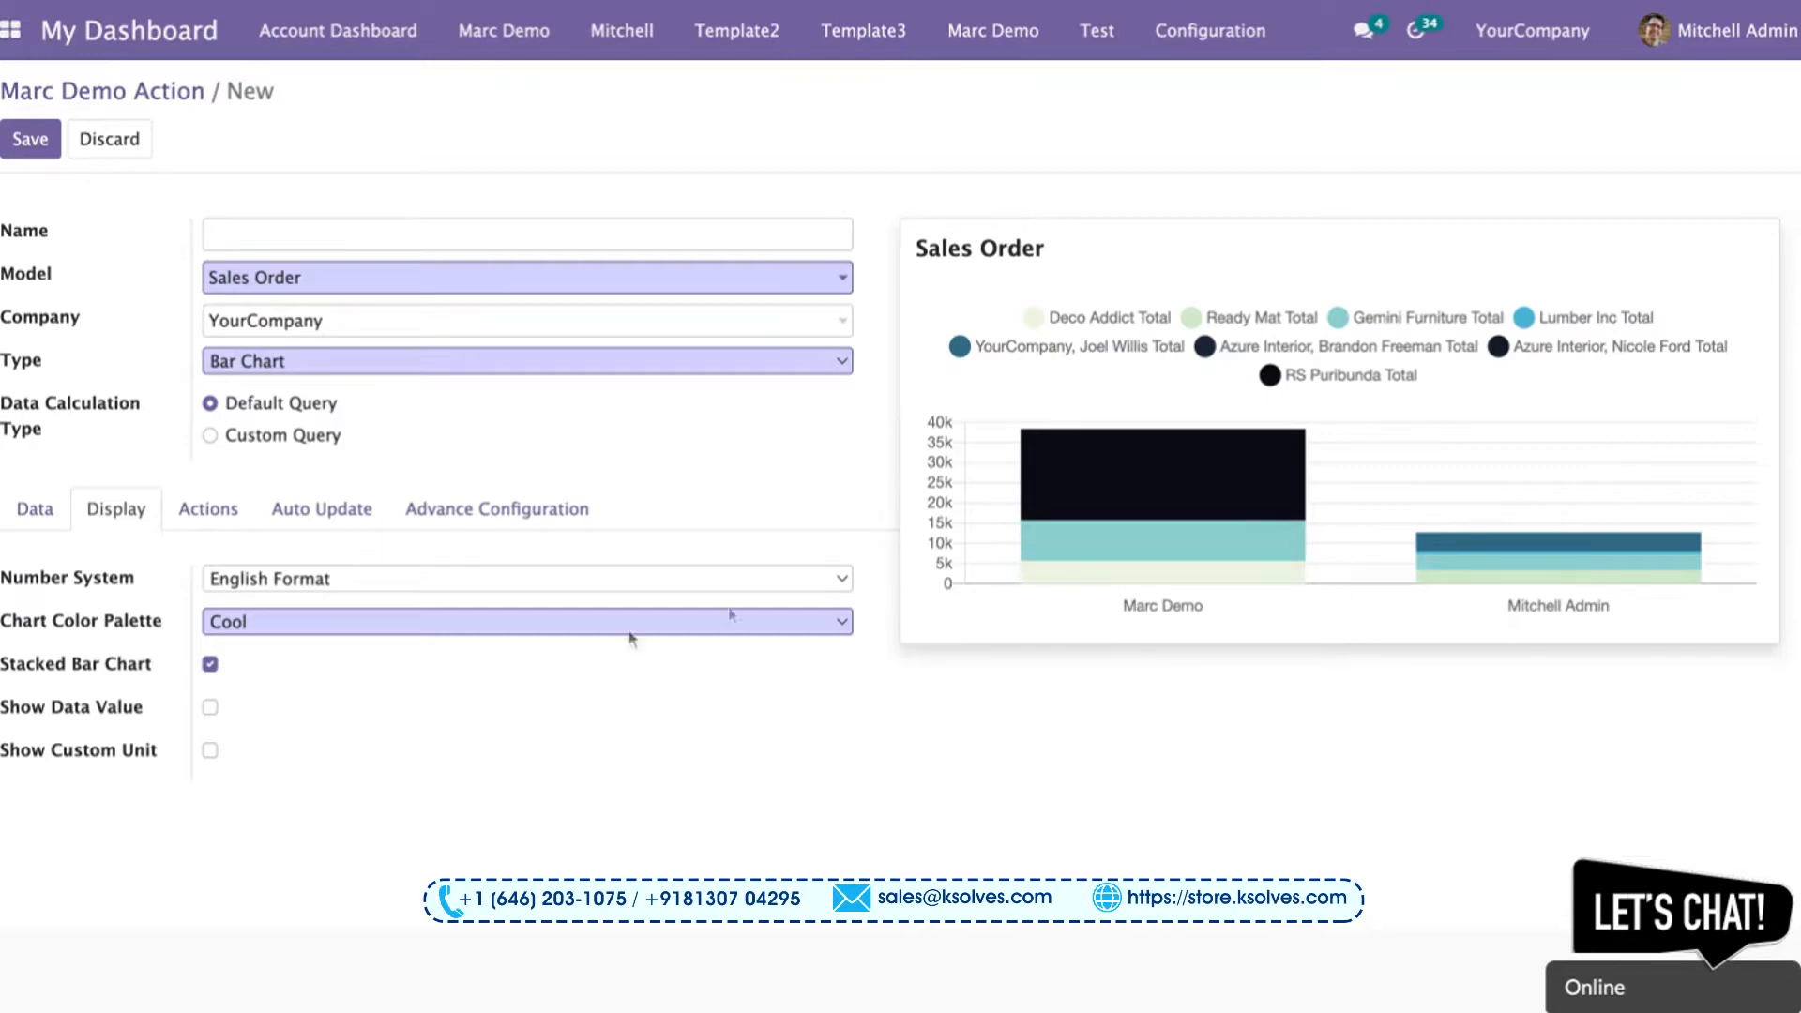
Step: Enable Show Custom Unit with Monetary unit type and save the chart item
{"action": "left_click", "coordinate": [208, 708]}
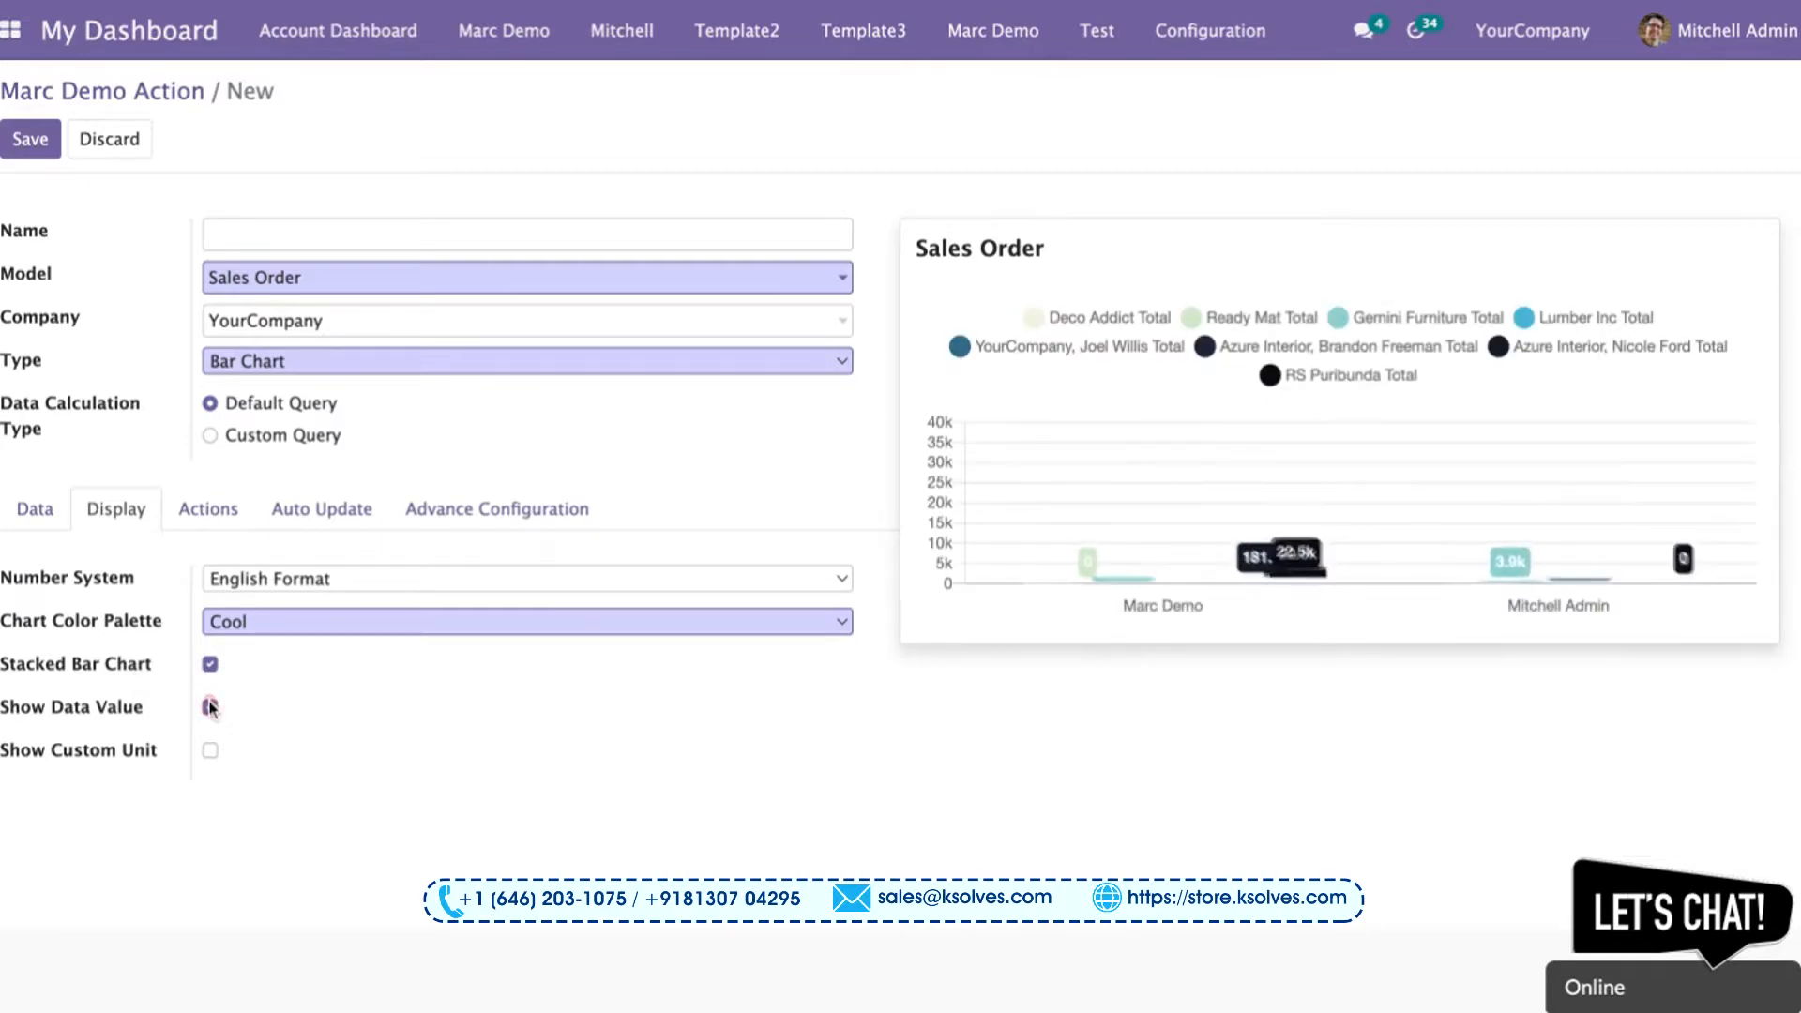
{"action": "left_click", "coordinate": [210, 707]}
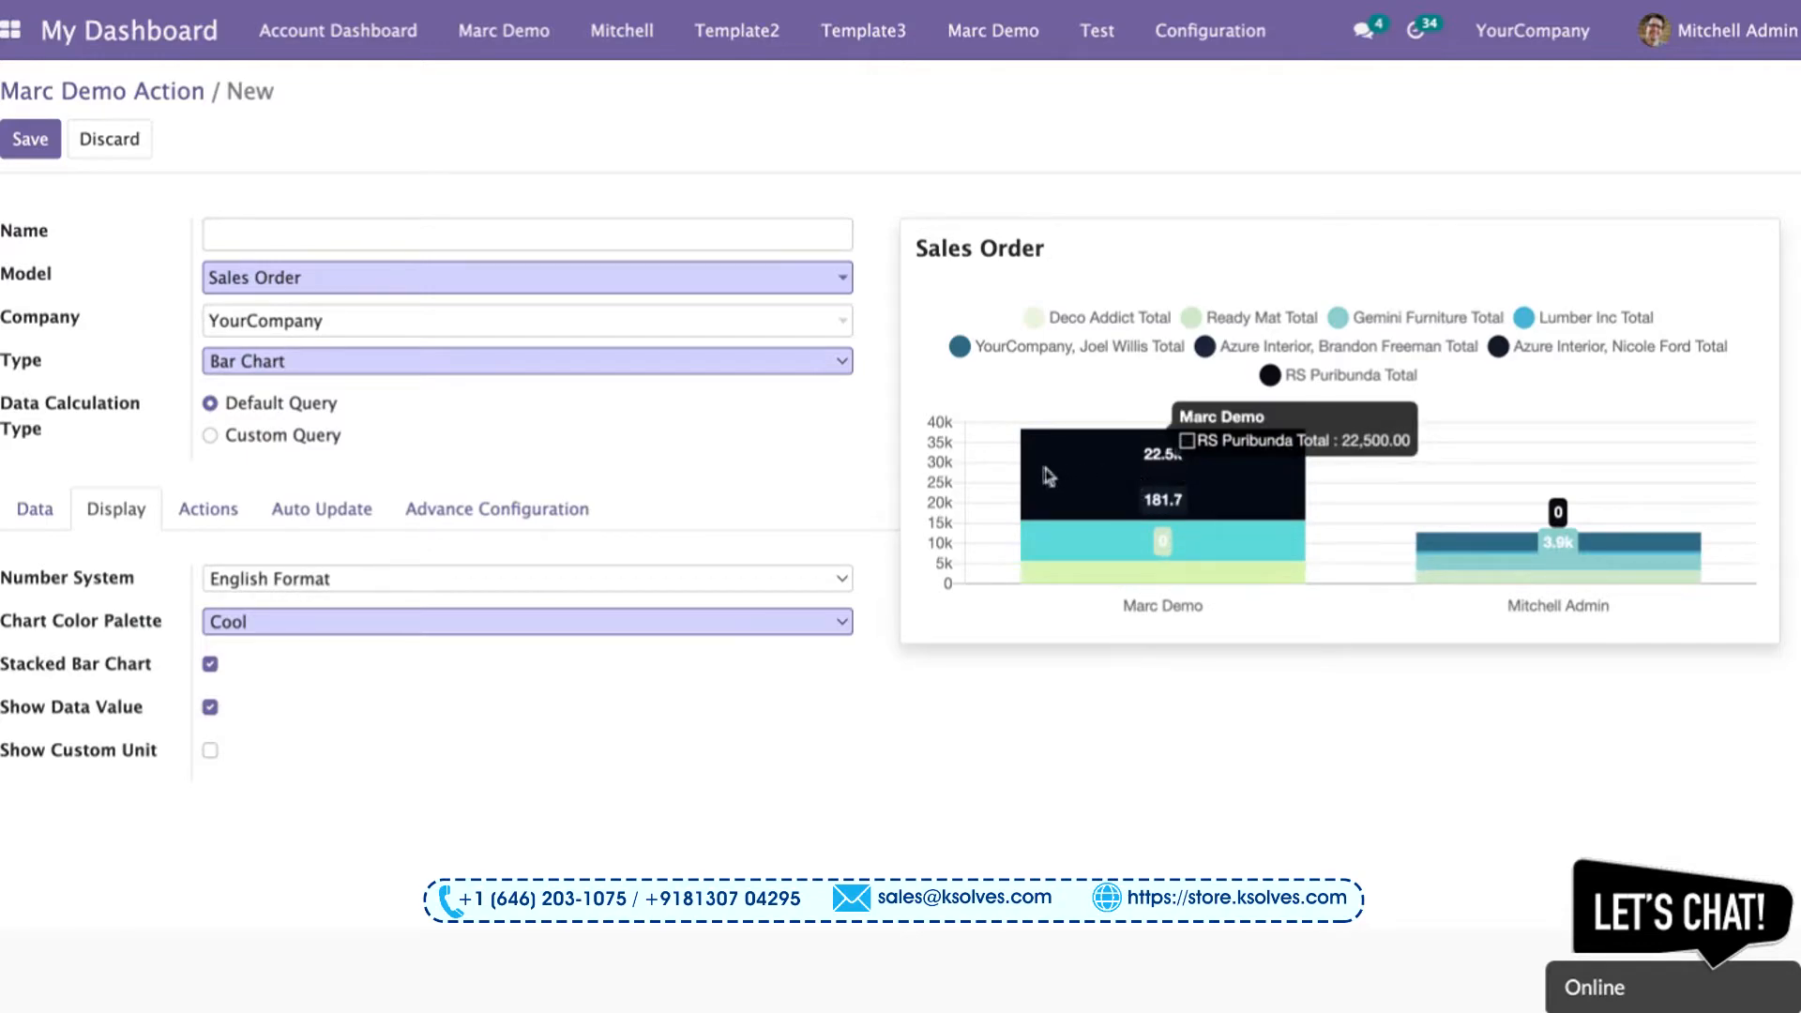
{"action": "mouse_move", "coordinate": [1560, 564]}
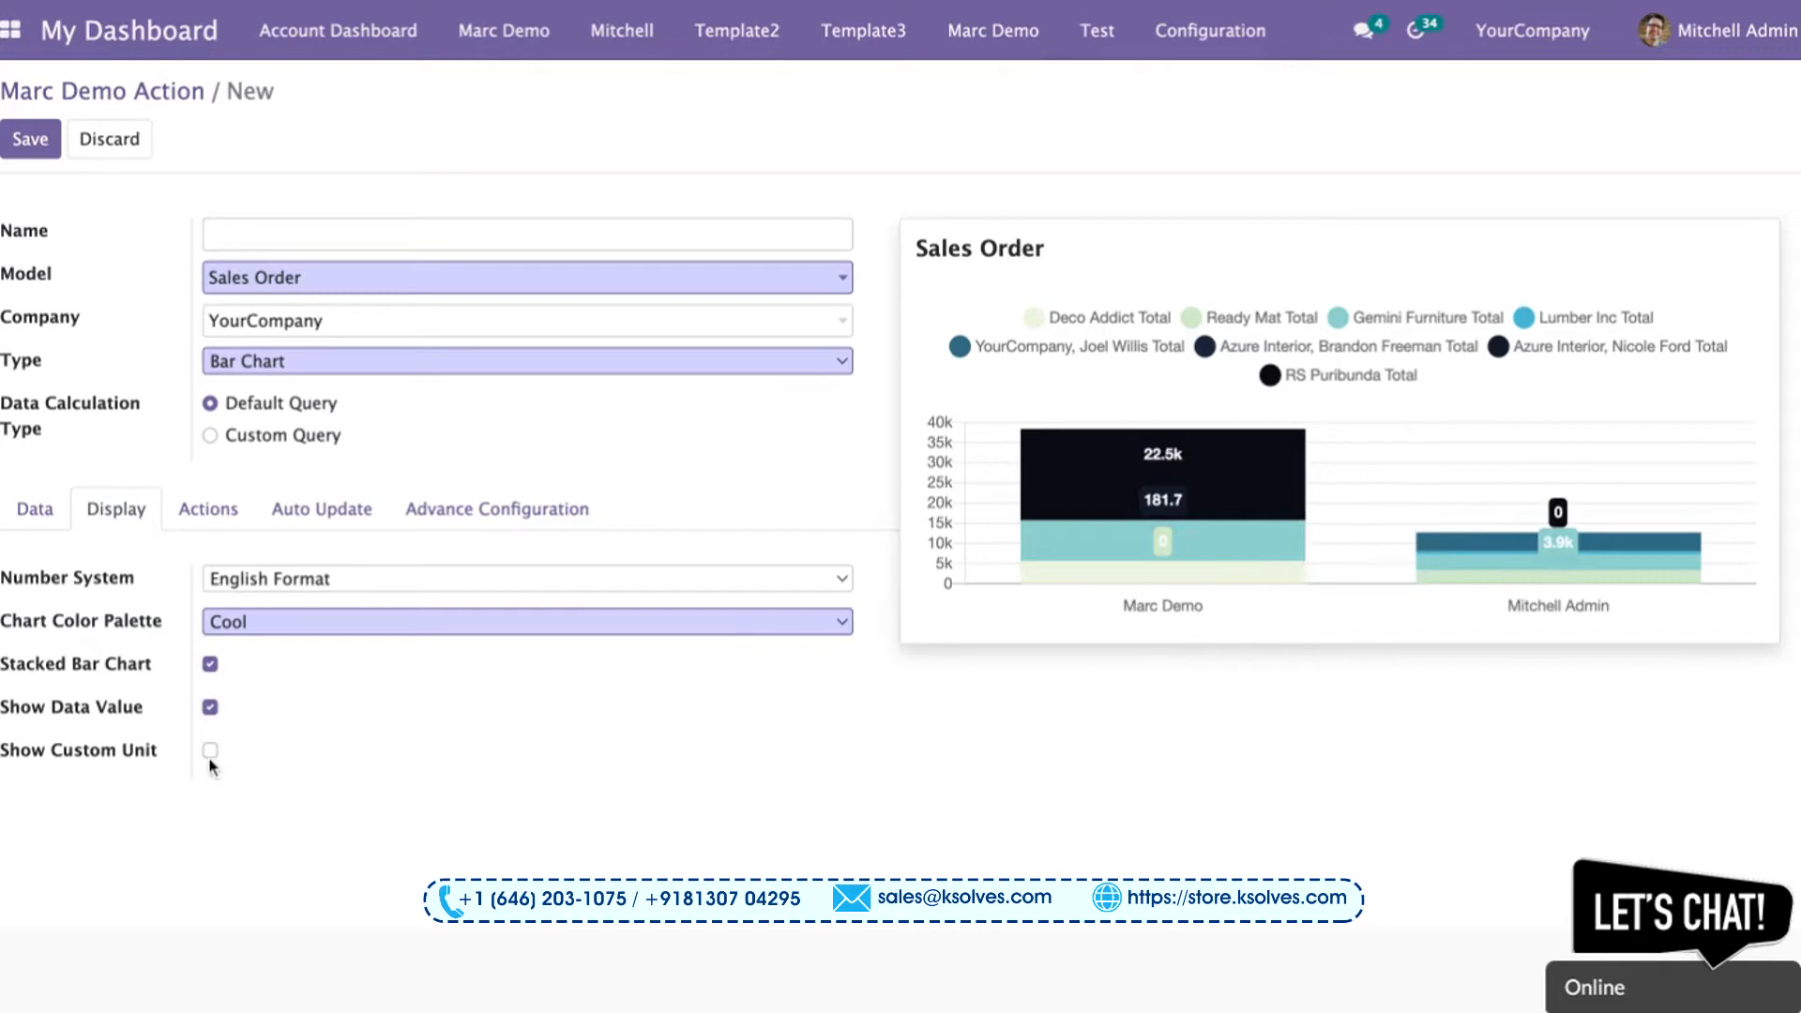
{"action": "left_click", "coordinate": [208, 750]}
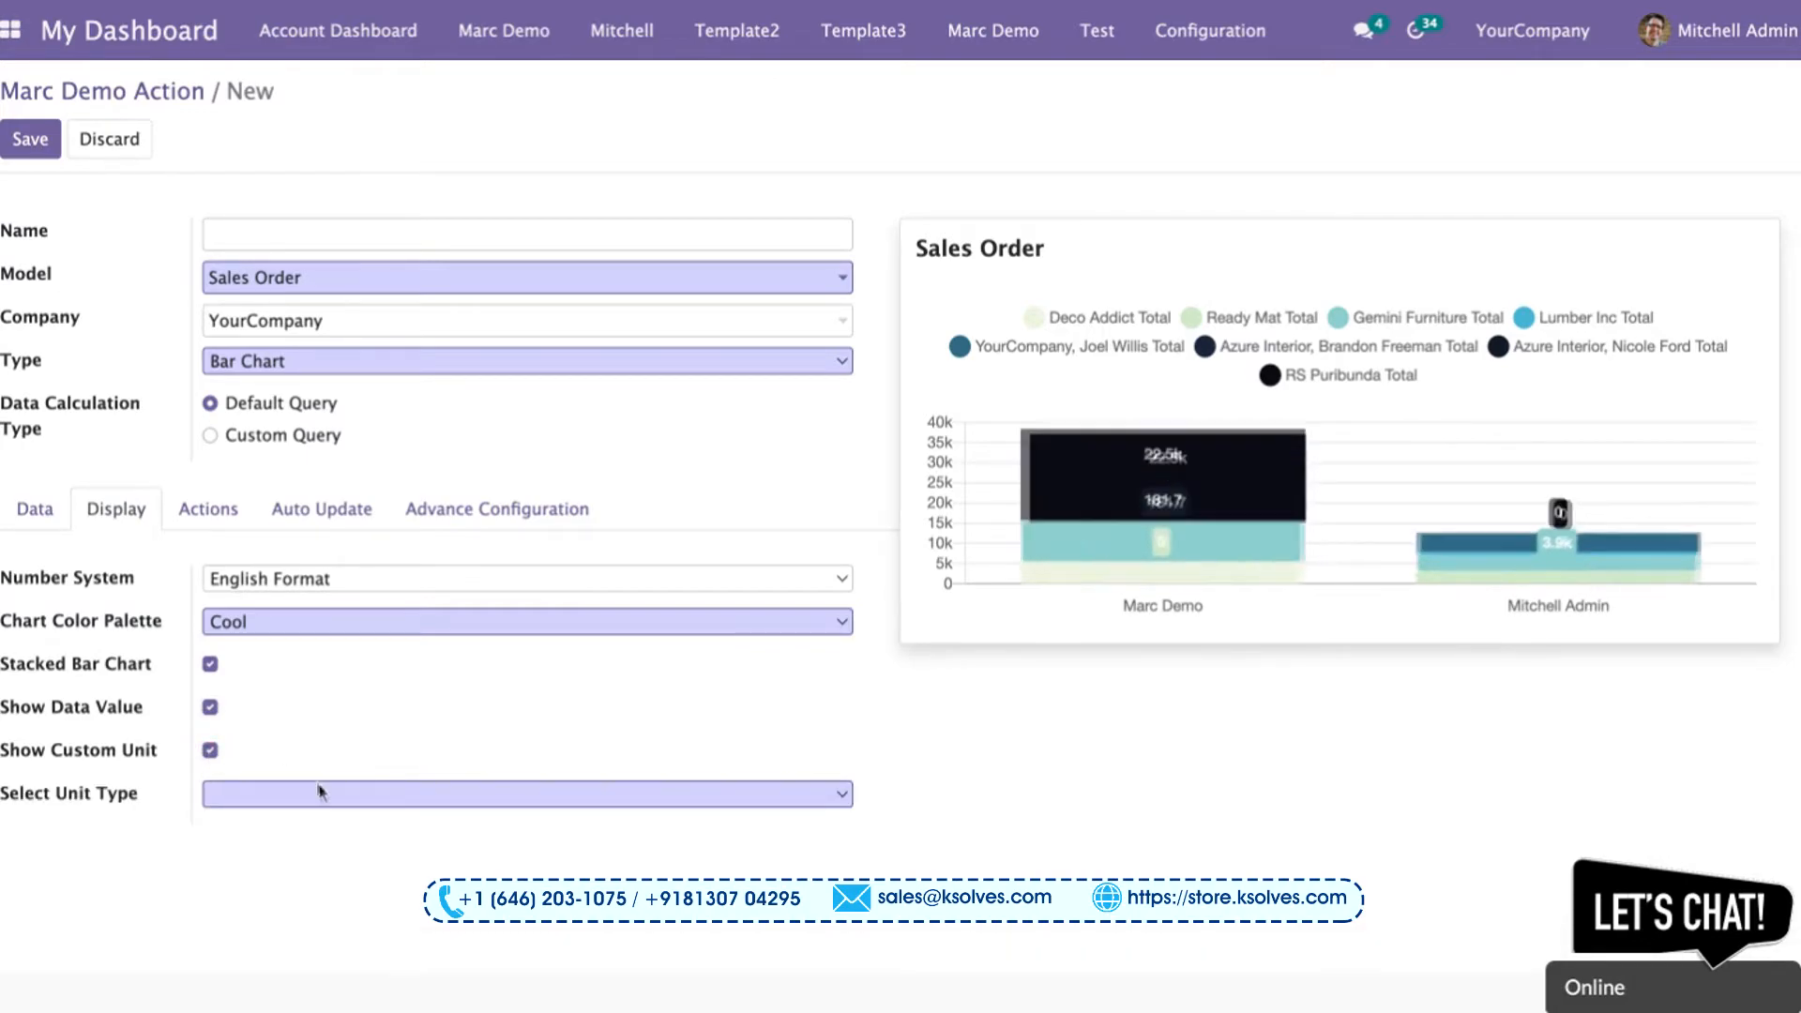
{"action": "left_click", "coordinate": [526, 794]}
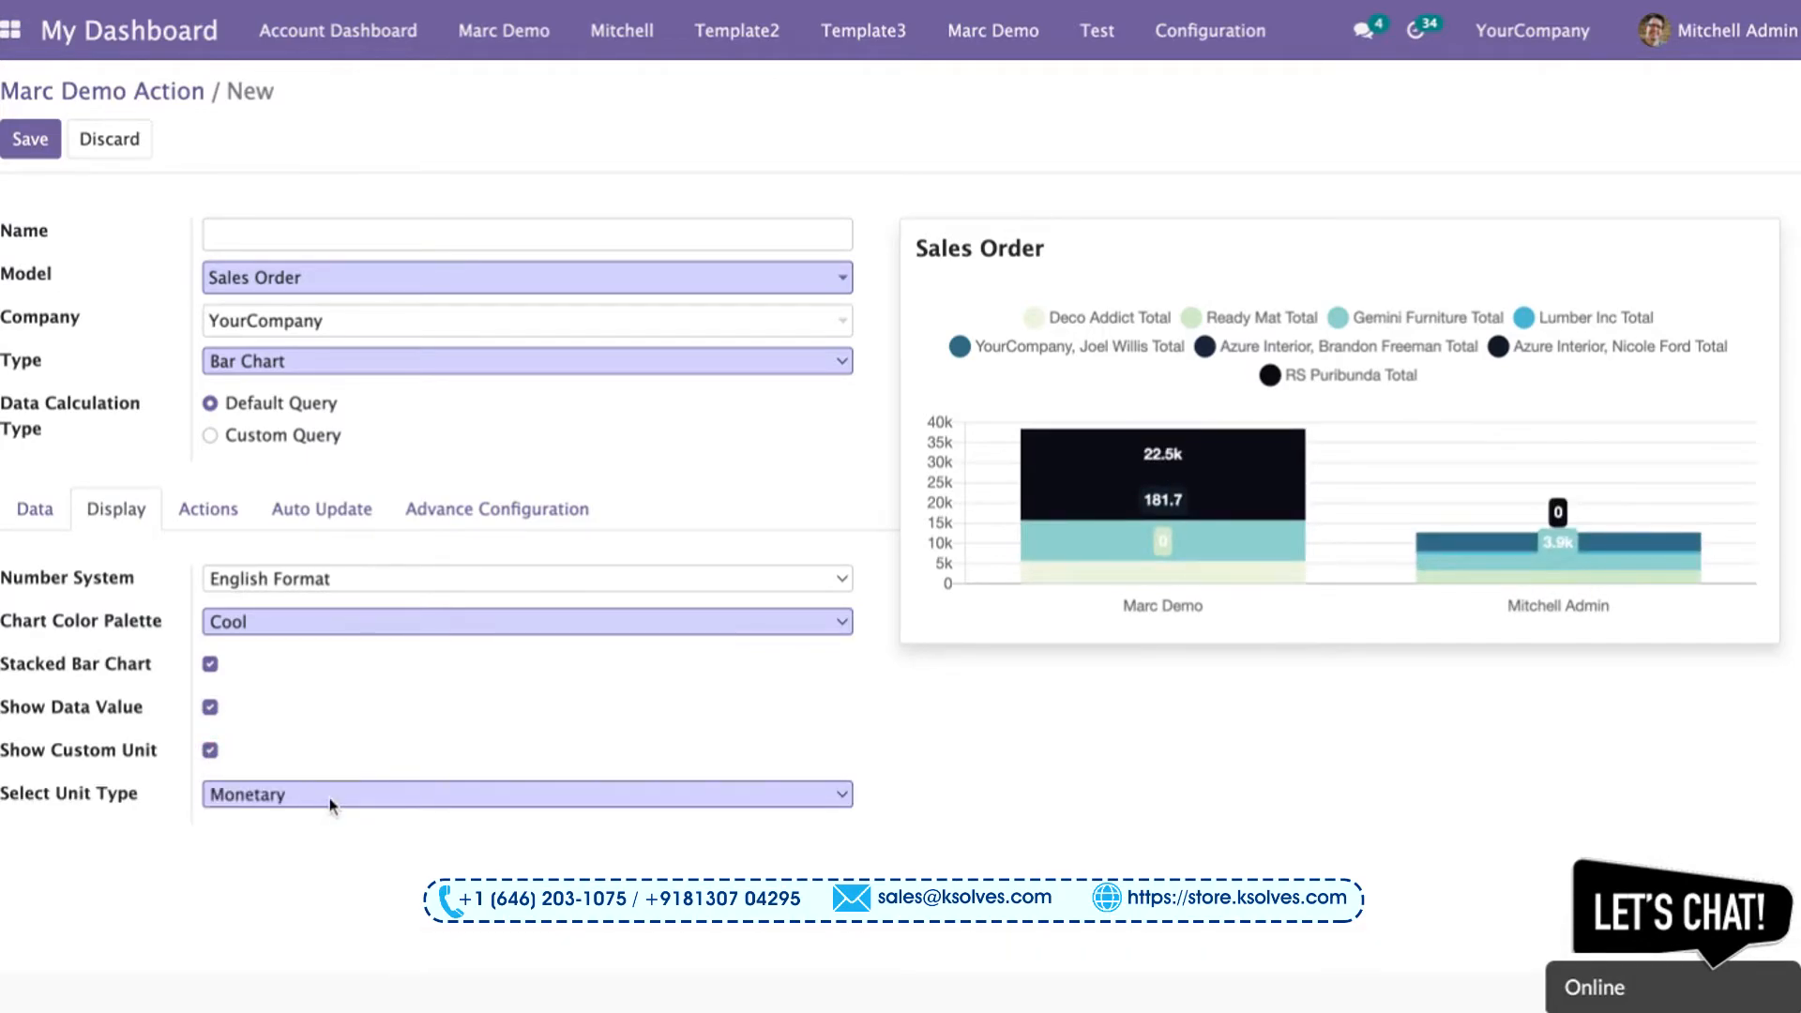
{"action": "left_click", "coordinate": [525, 793]}
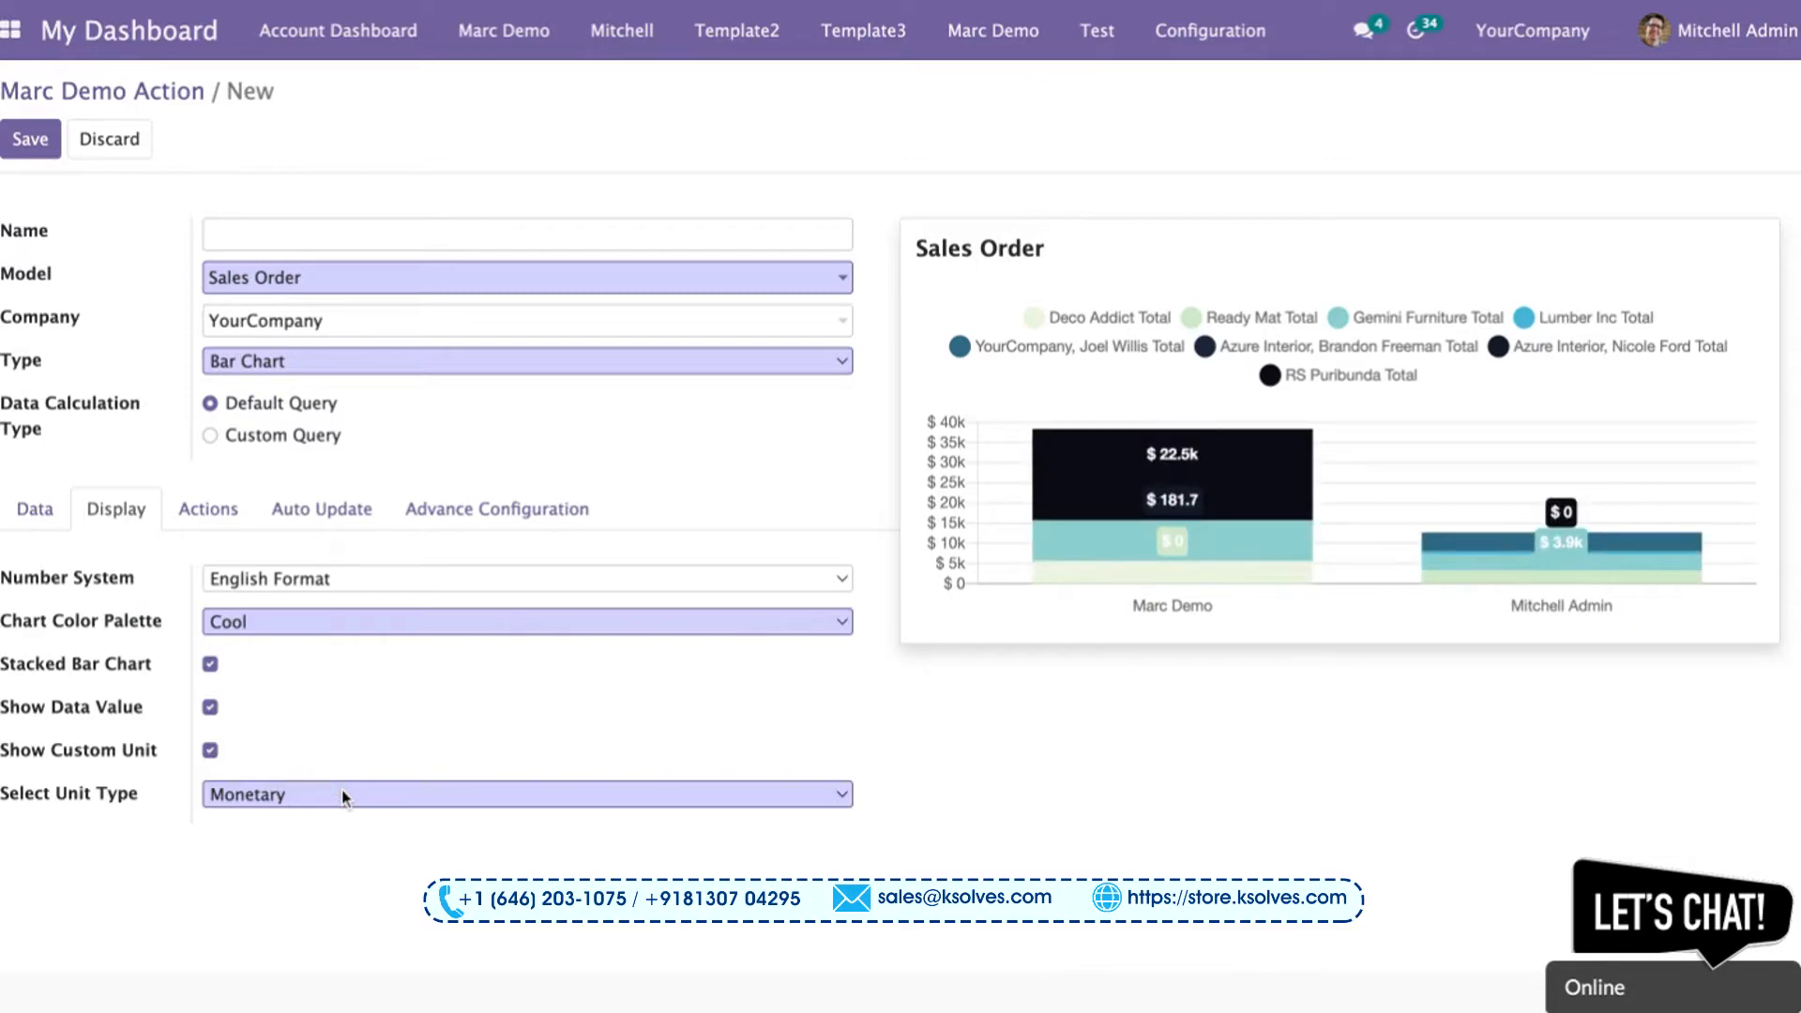
{"action": "mouse_move", "coordinate": [381, 779]}
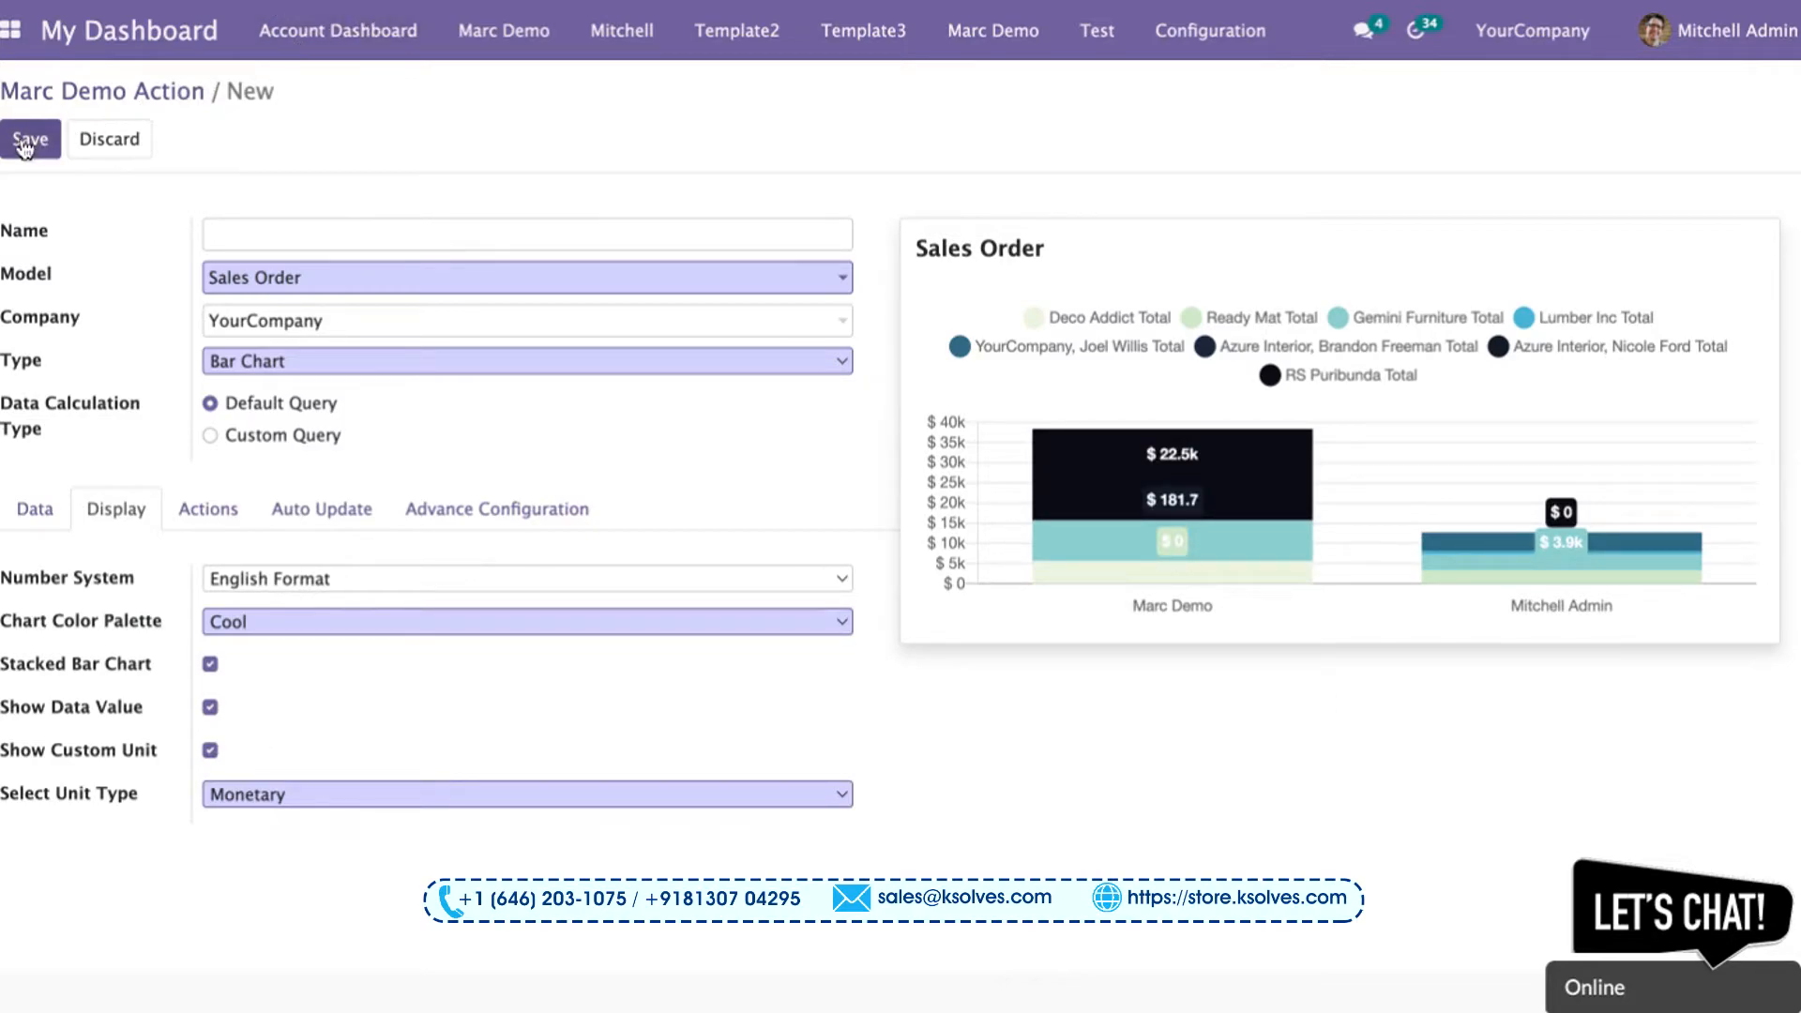
{"action": "left_click", "coordinate": [30, 139]}
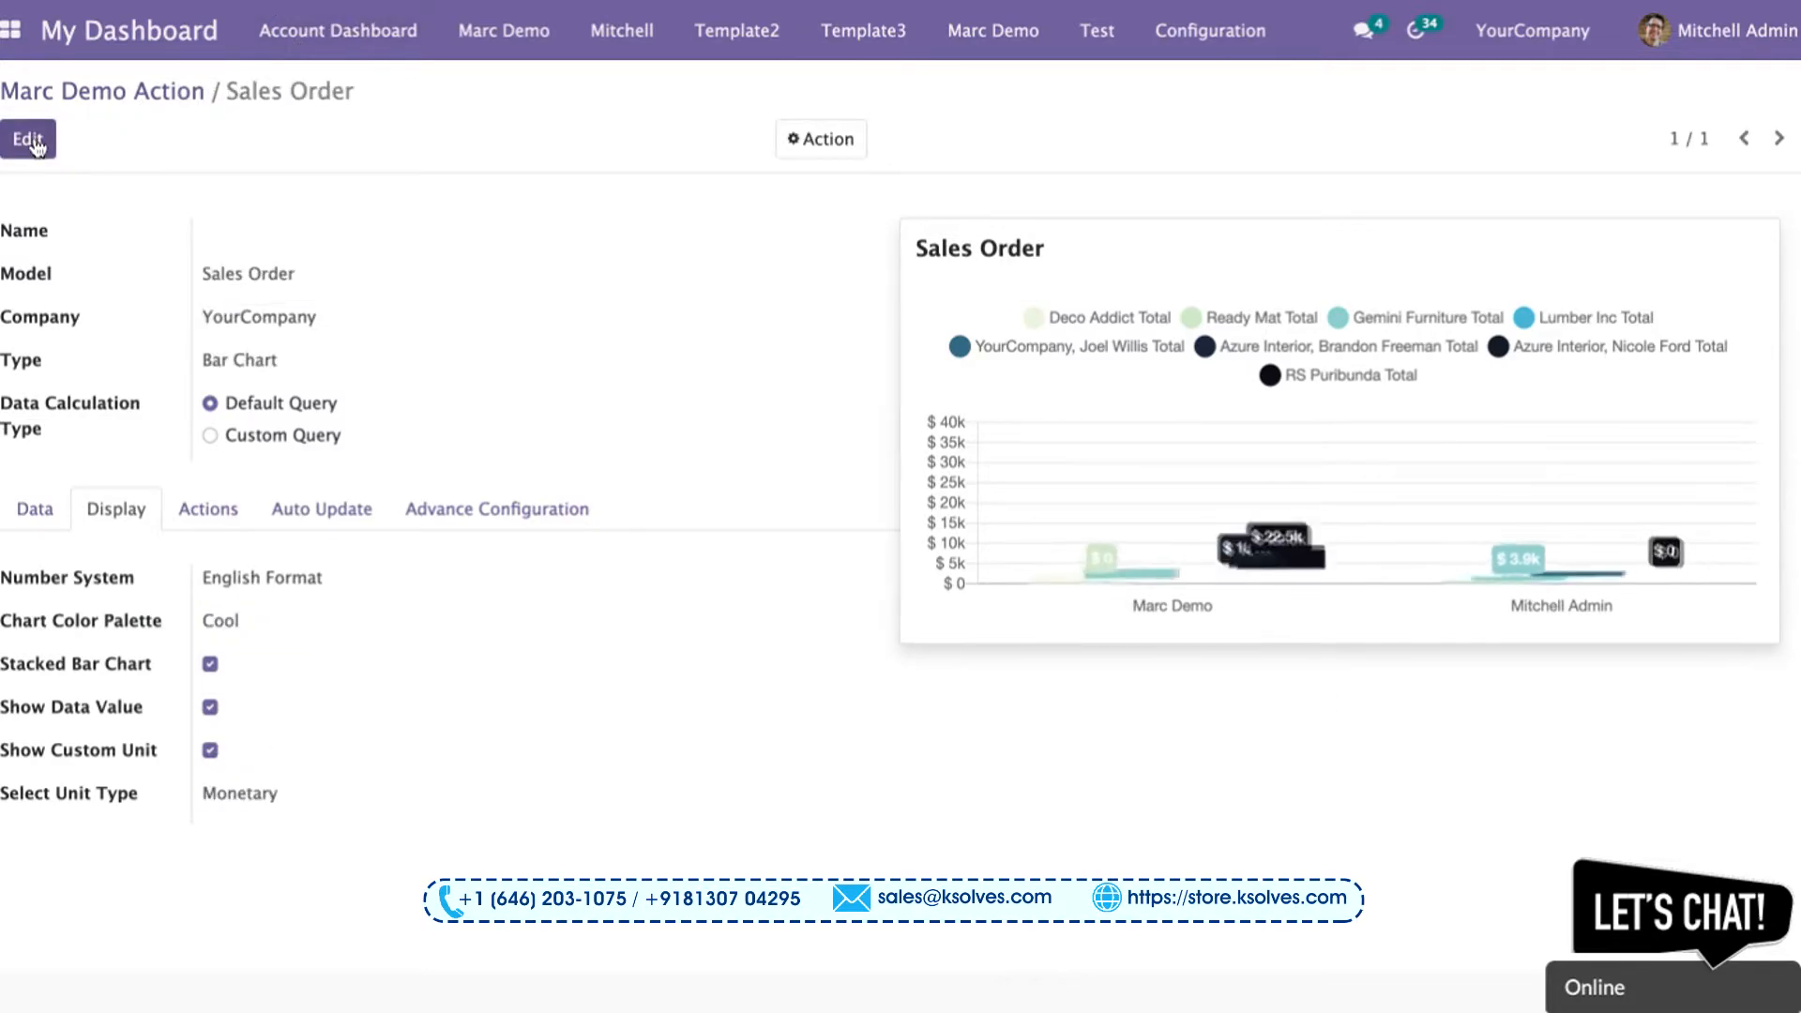
Step: Return to the Marc Demo dashboard and add a new Bar Chart item
{"action": "left_click", "coordinate": [503, 30]}
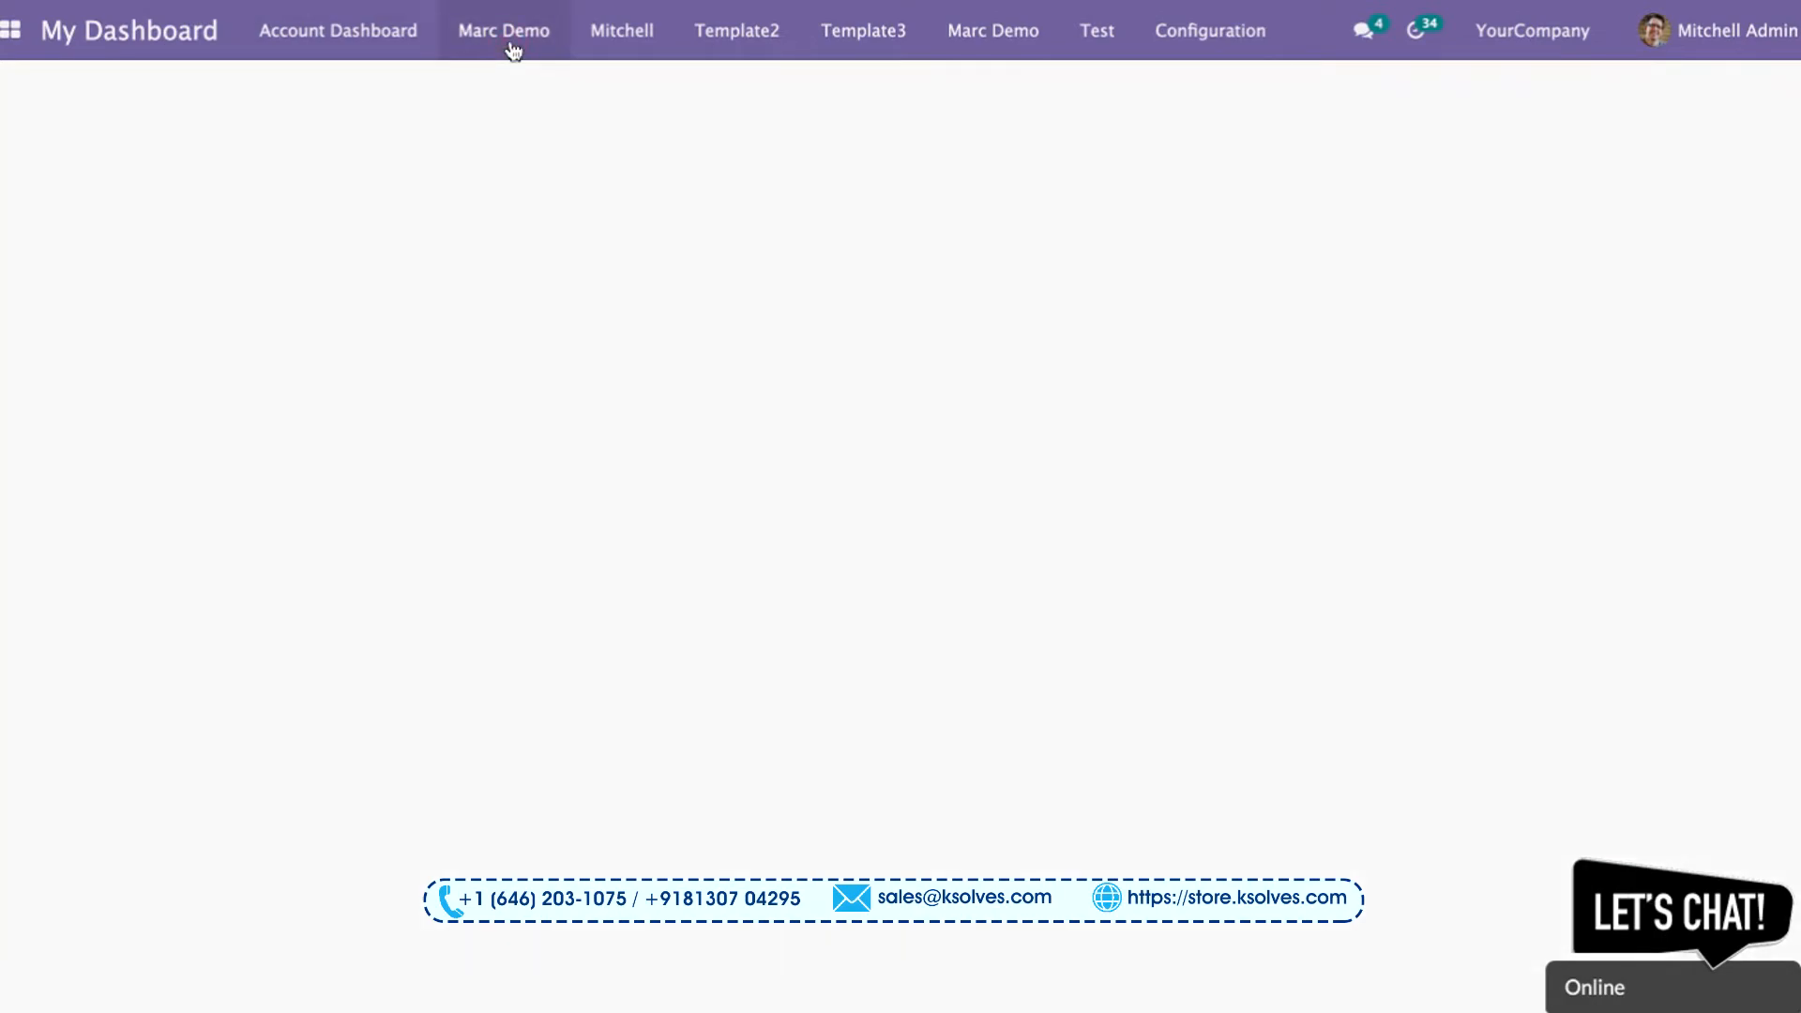
{"action": "left_click", "coordinate": [1595, 96]}
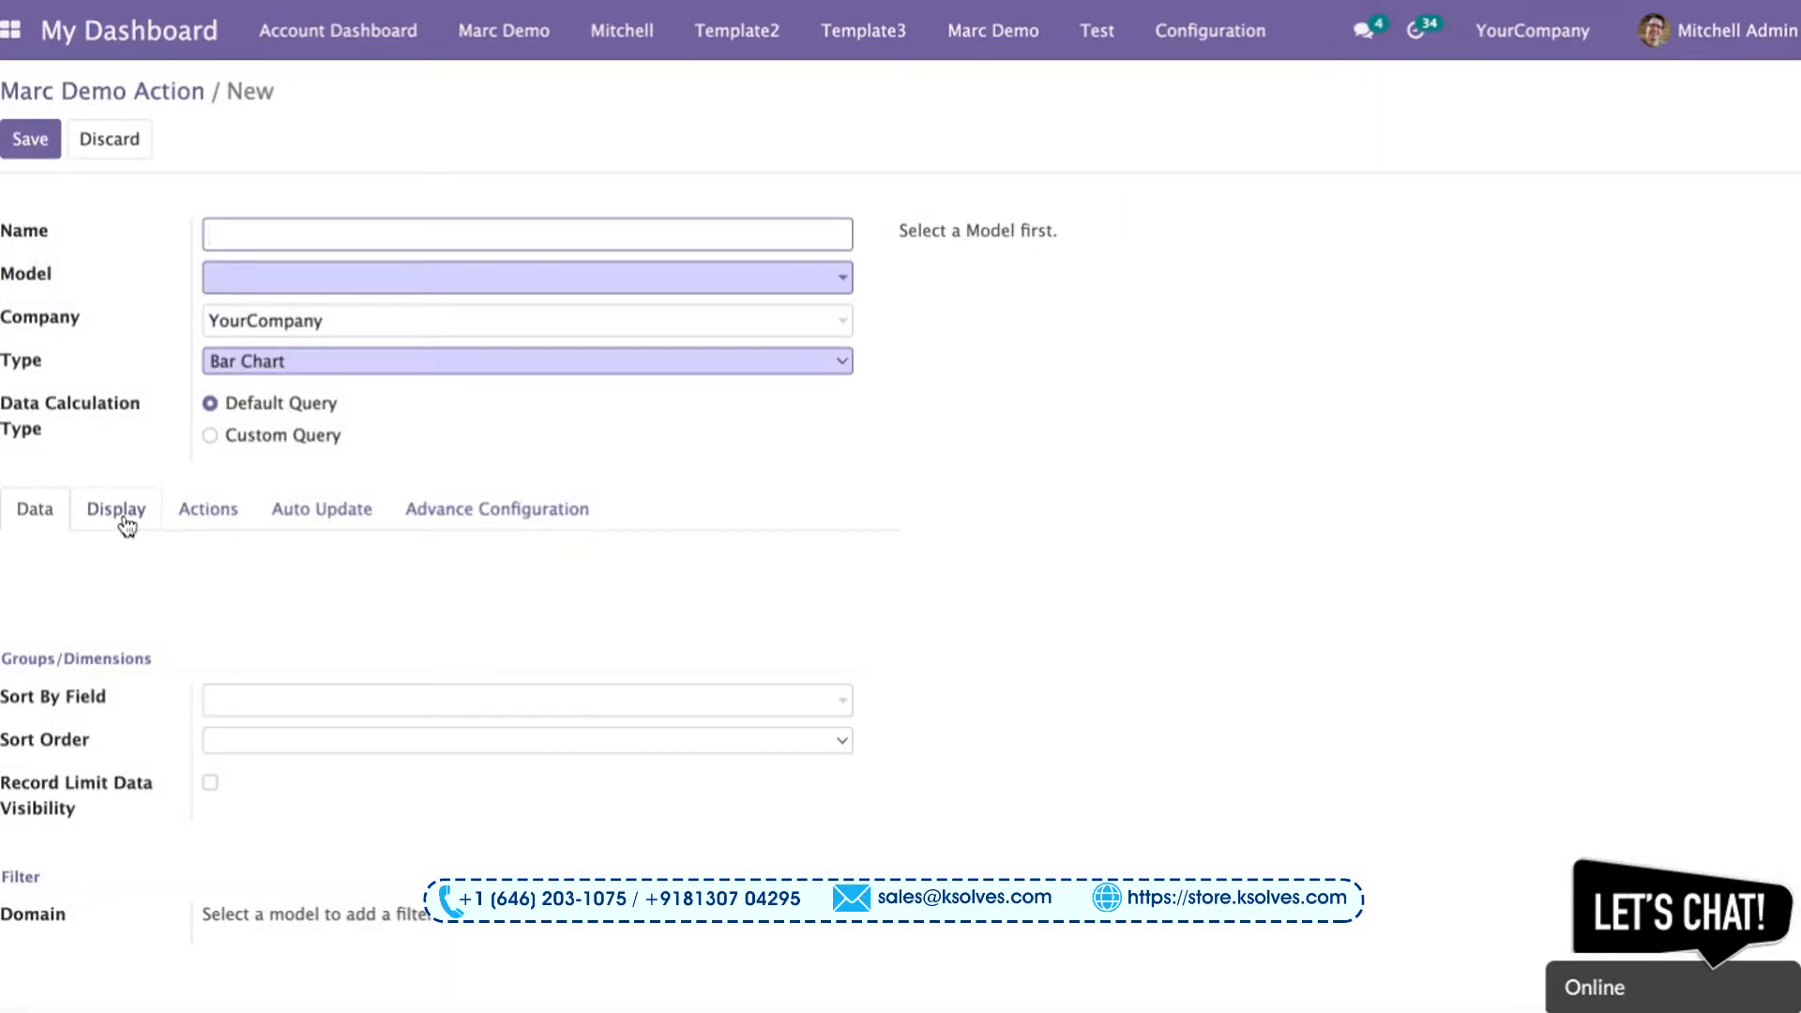
Step: Use Sales Order model, Total measure, grouped by Order Date with weekly date grouping
{"action": "type", "text": "sale"}
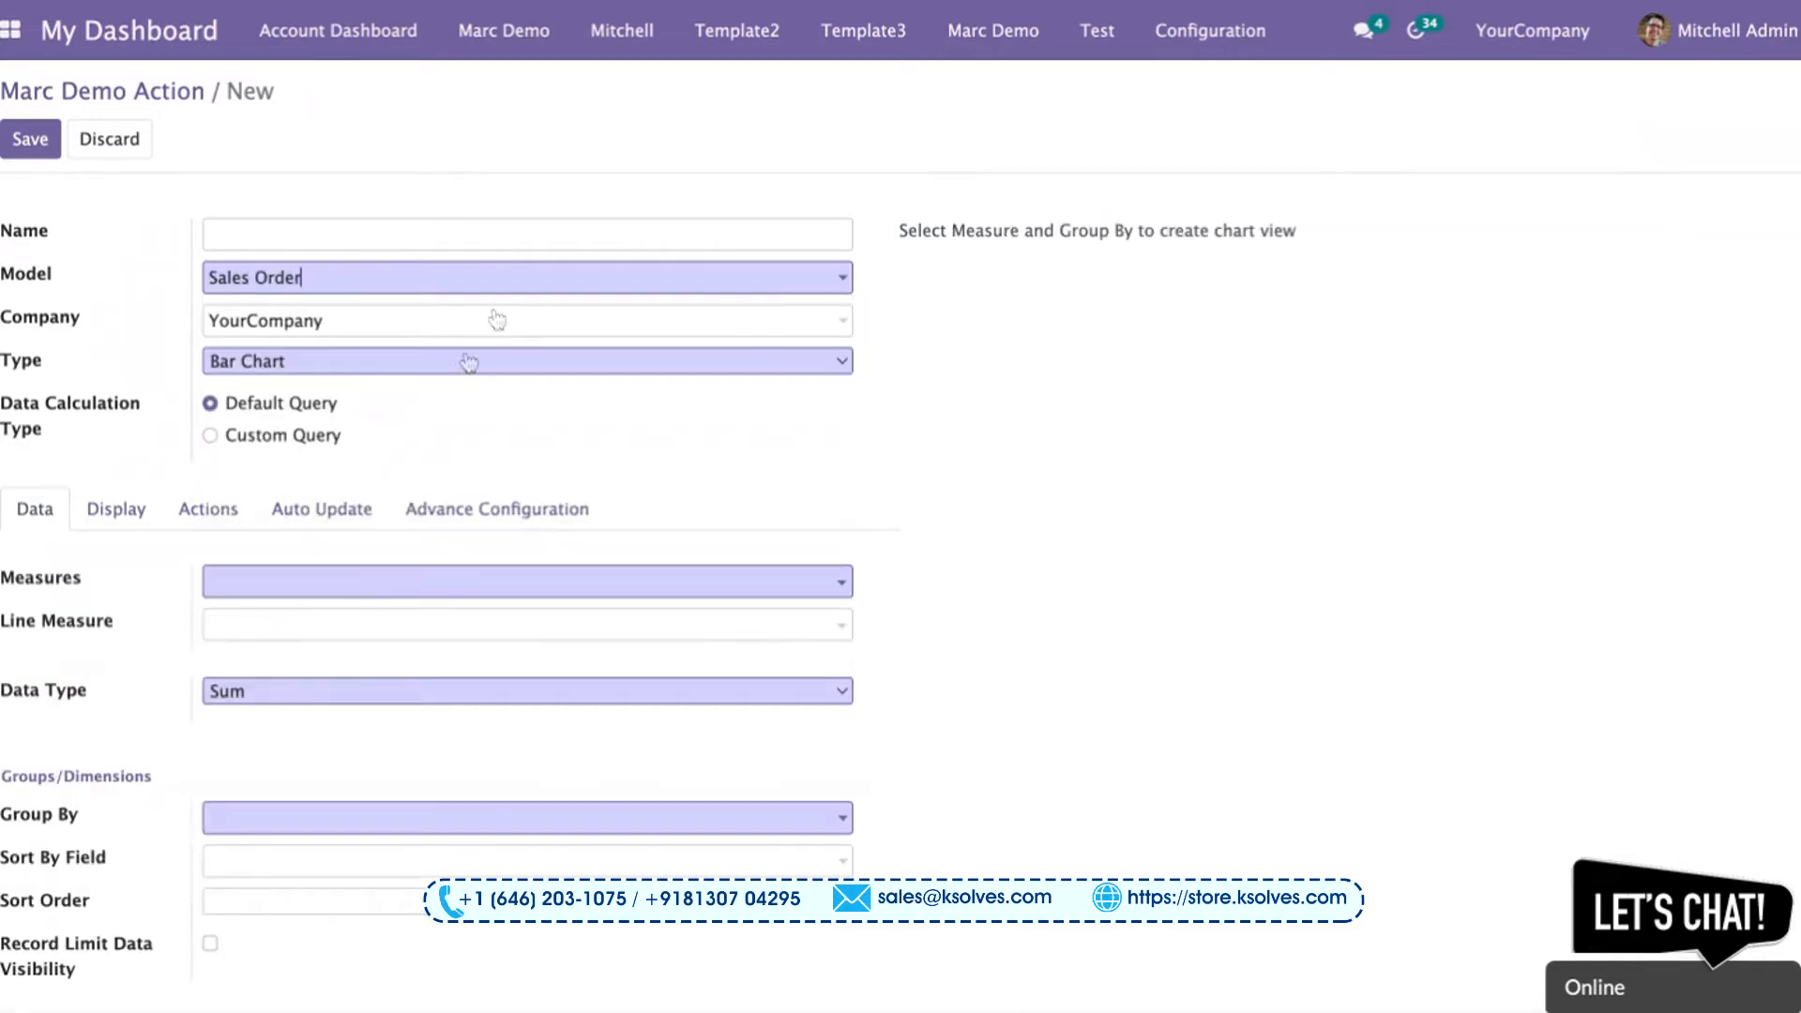
{"action": "type", "text": "total"}
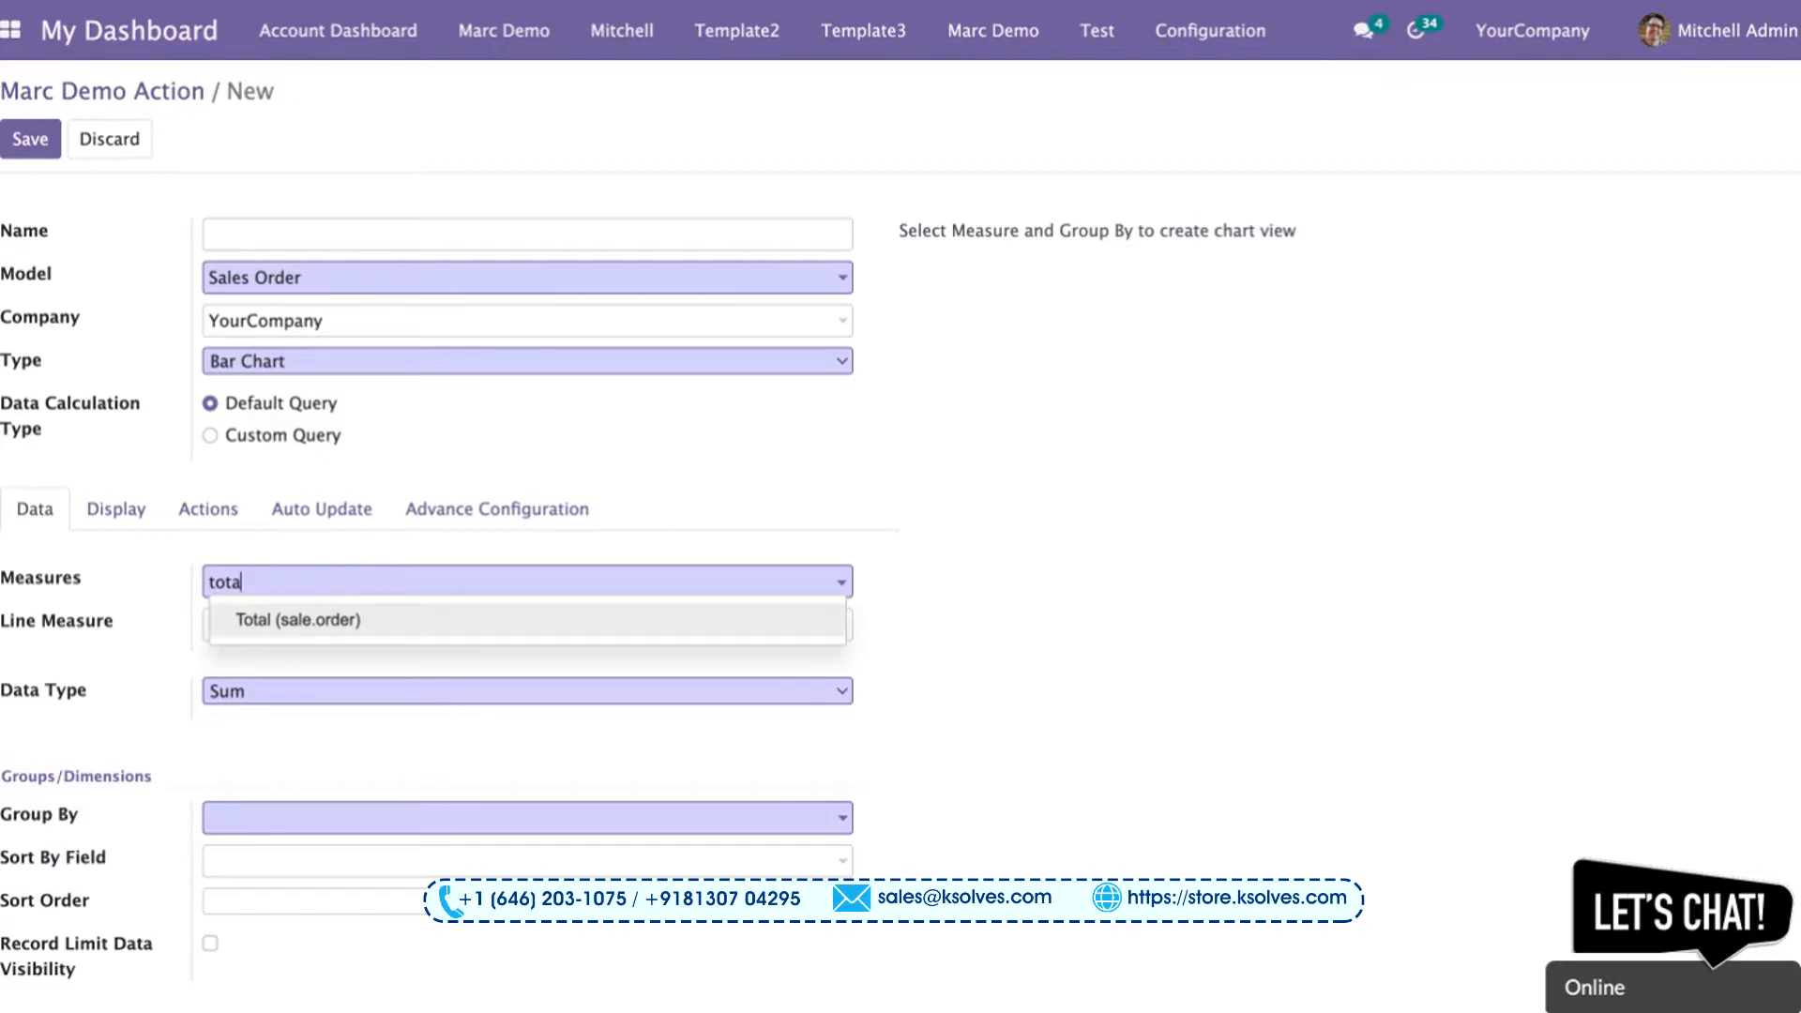
{"action": "left_click", "coordinate": [298, 621]}
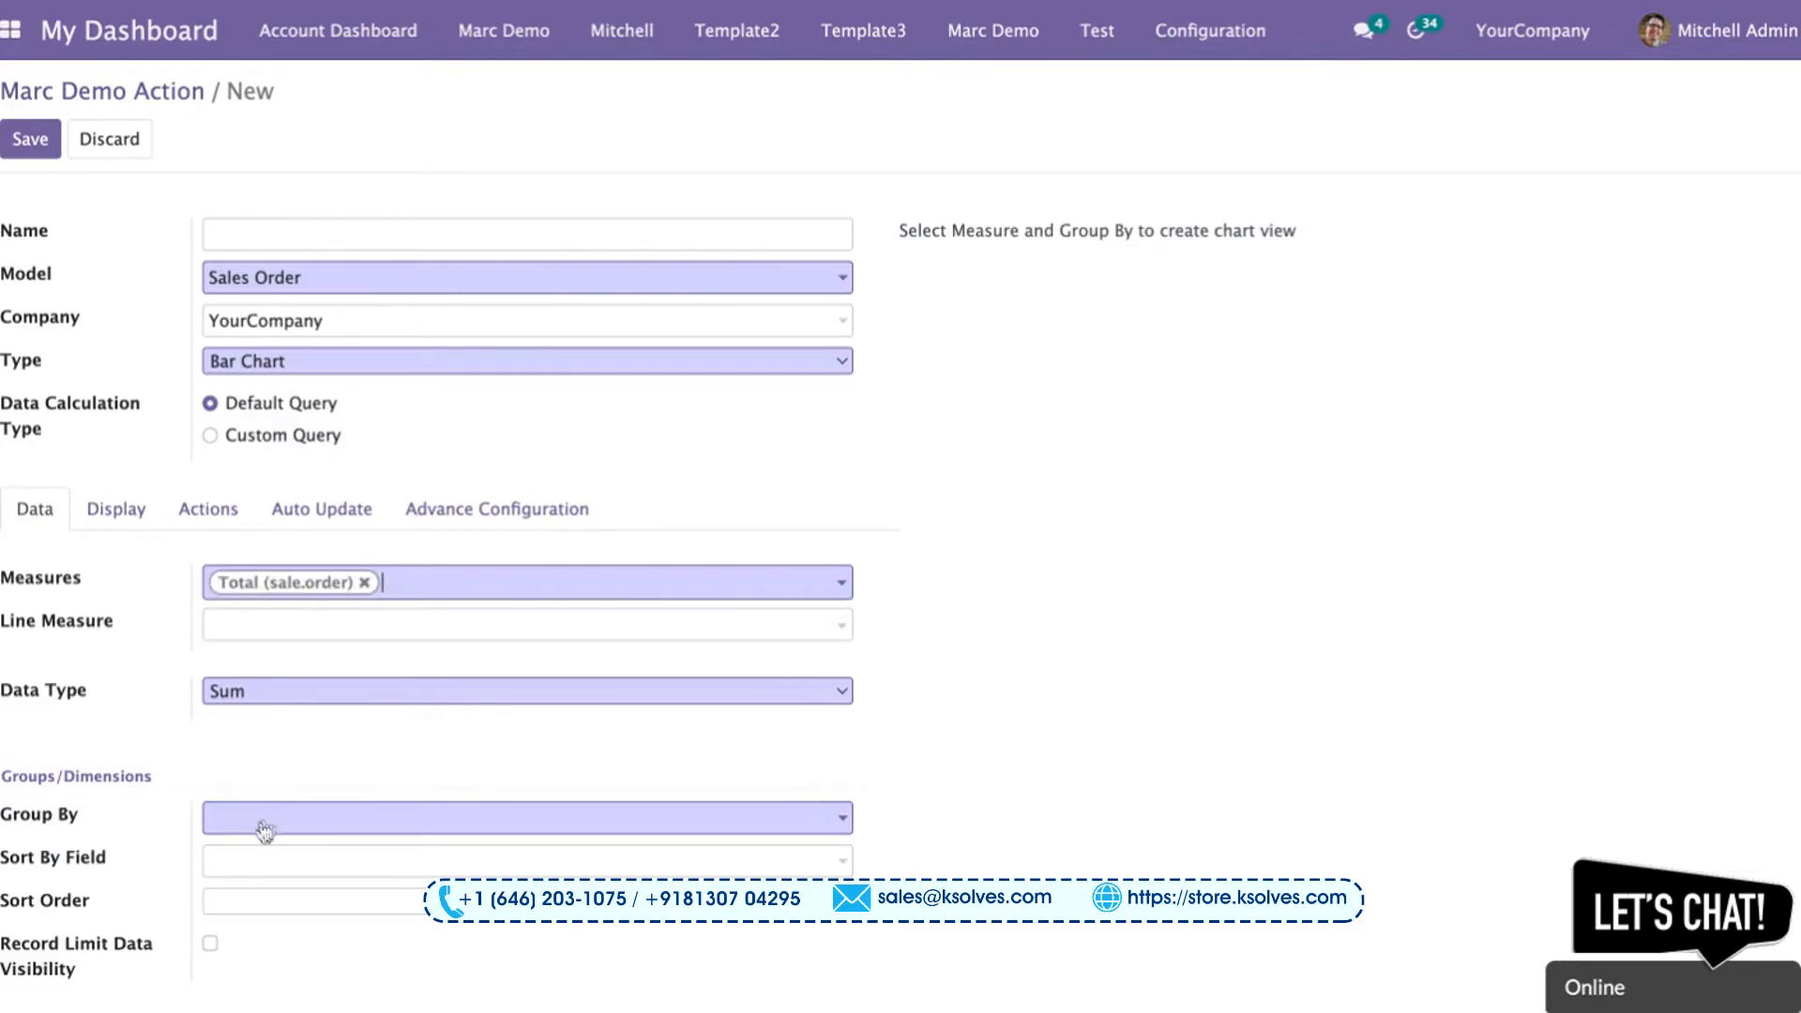
{"action": "type", "text": "orde"}
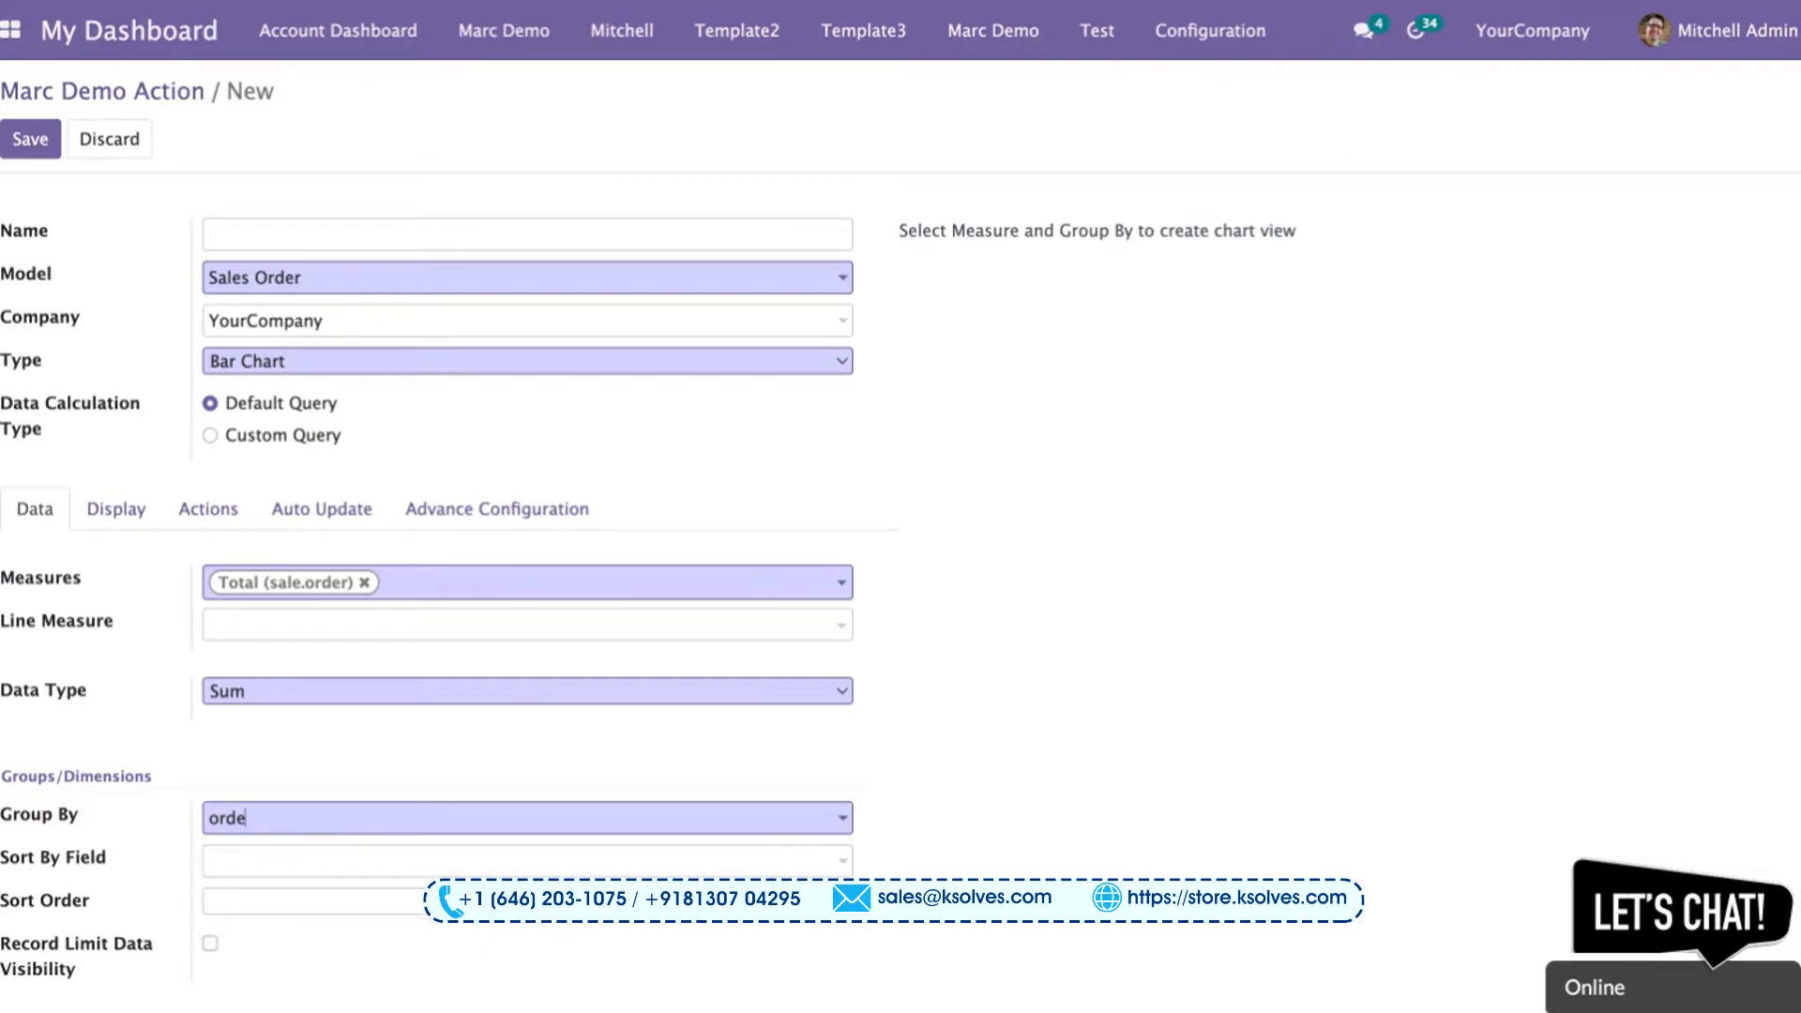
{"action": "left_click", "coordinate": [525, 818]}
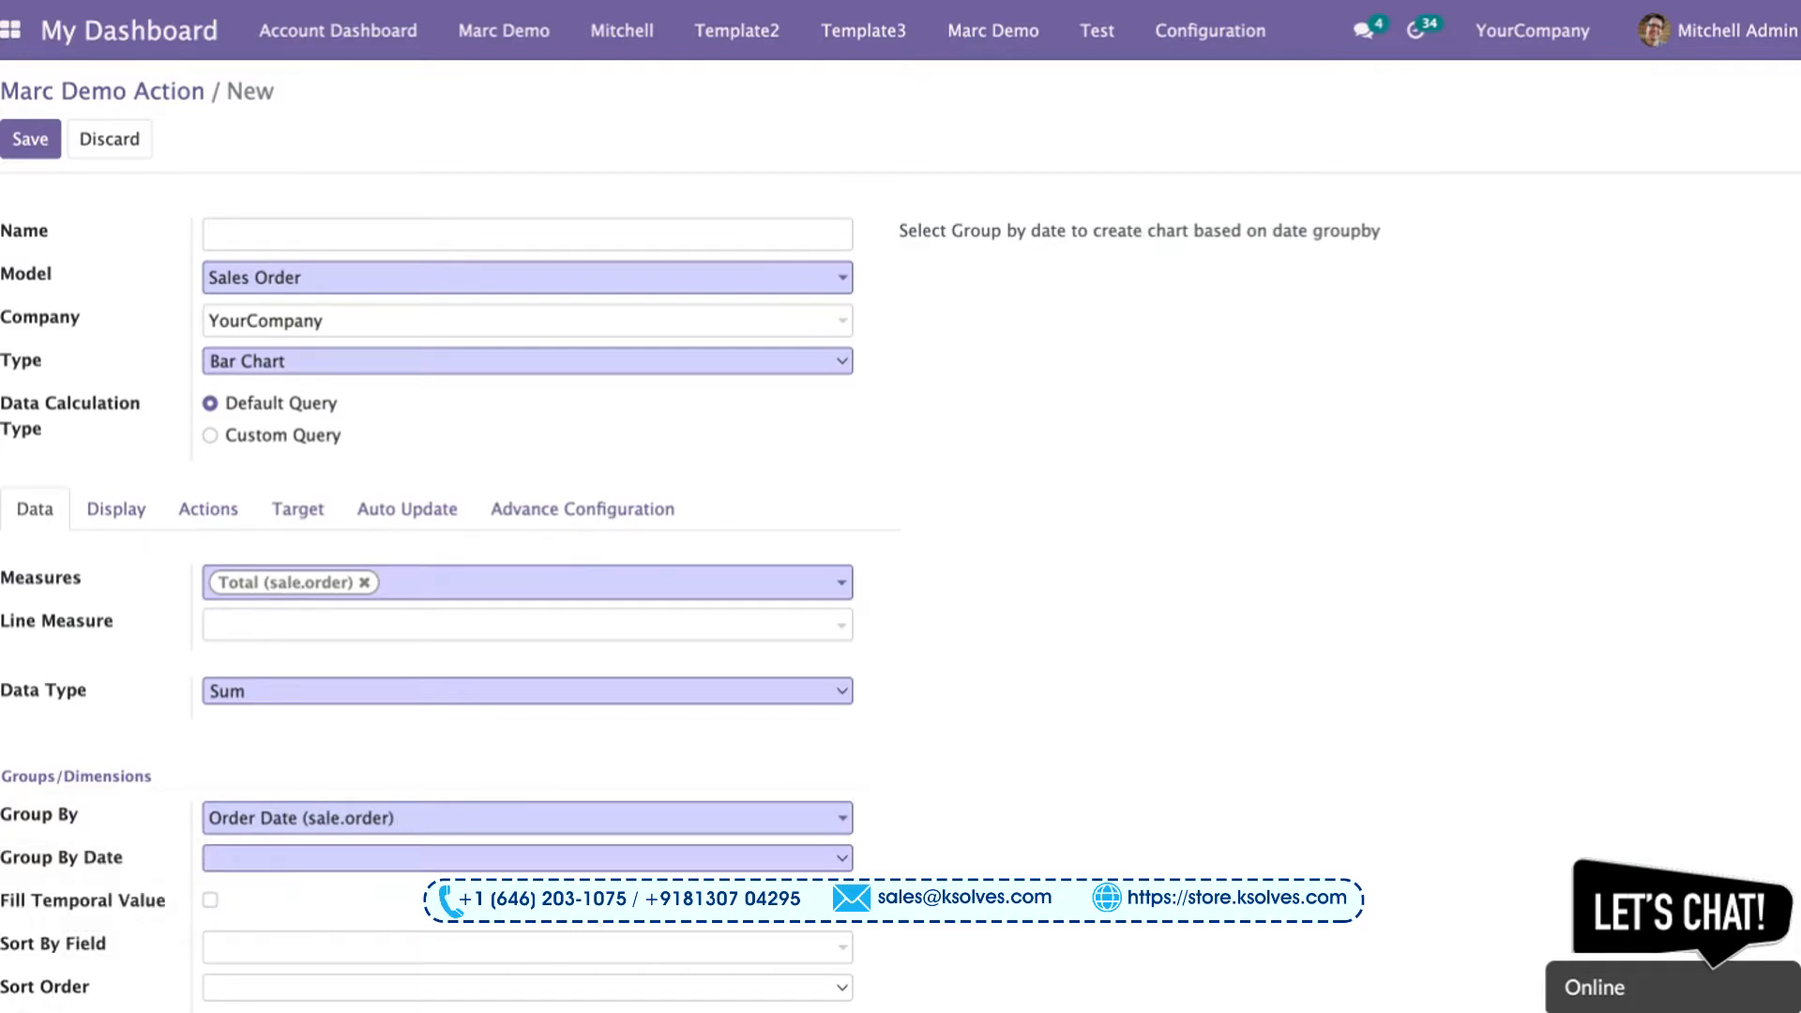
{"action": "mouse_move", "coordinate": [636, 862]}
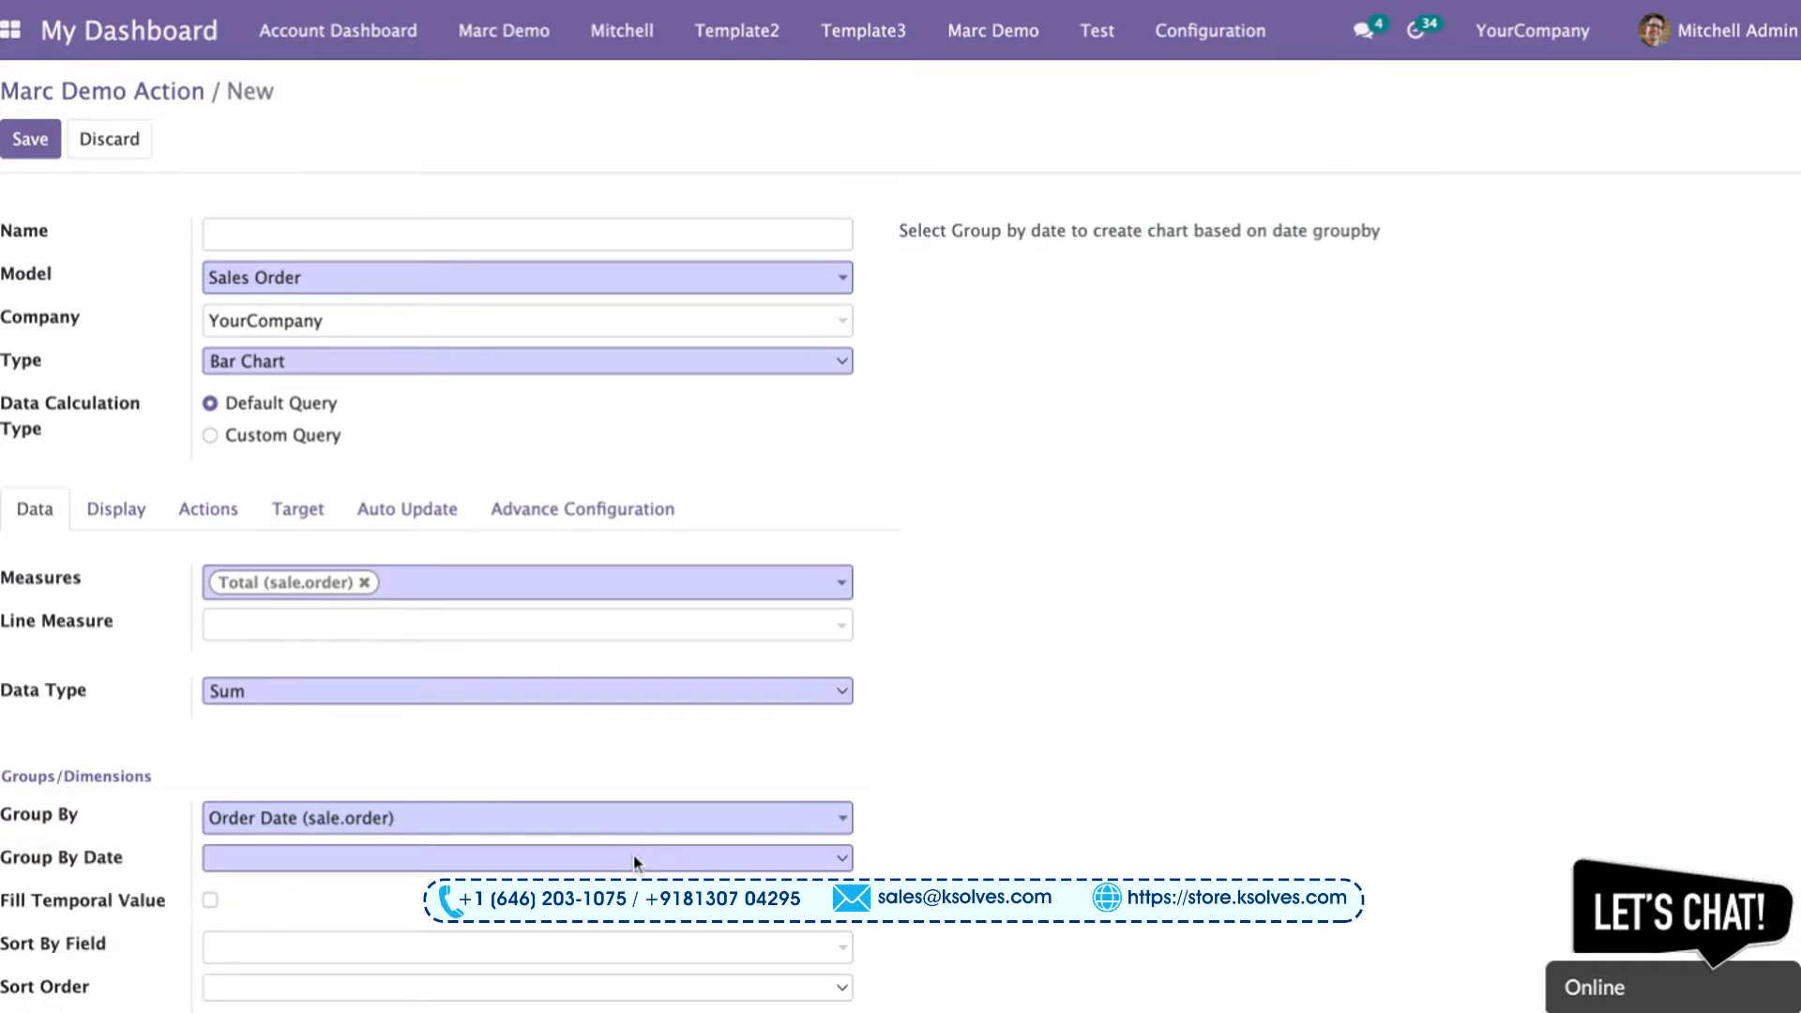
{"action": "left_click", "coordinate": [525, 858]}
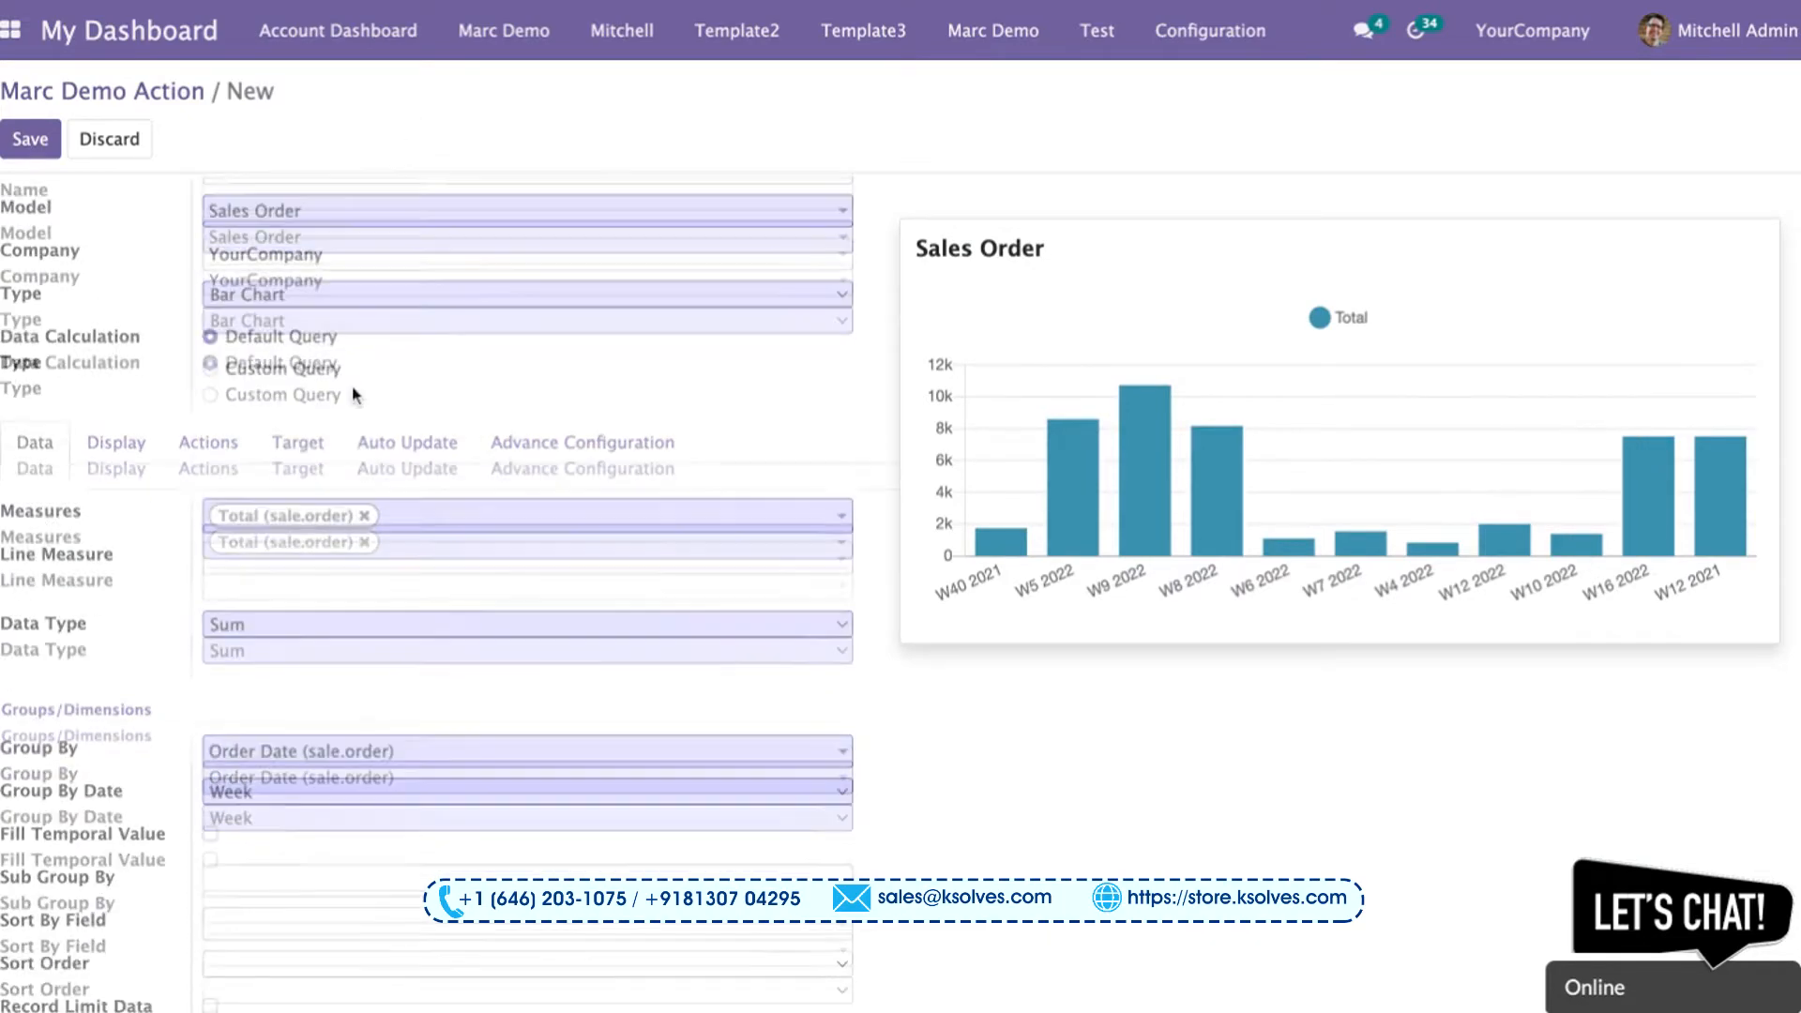
Step: Enable a target for the chart and set the Standard Target to 9000.00
{"action": "left_click", "coordinate": [298, 508]}
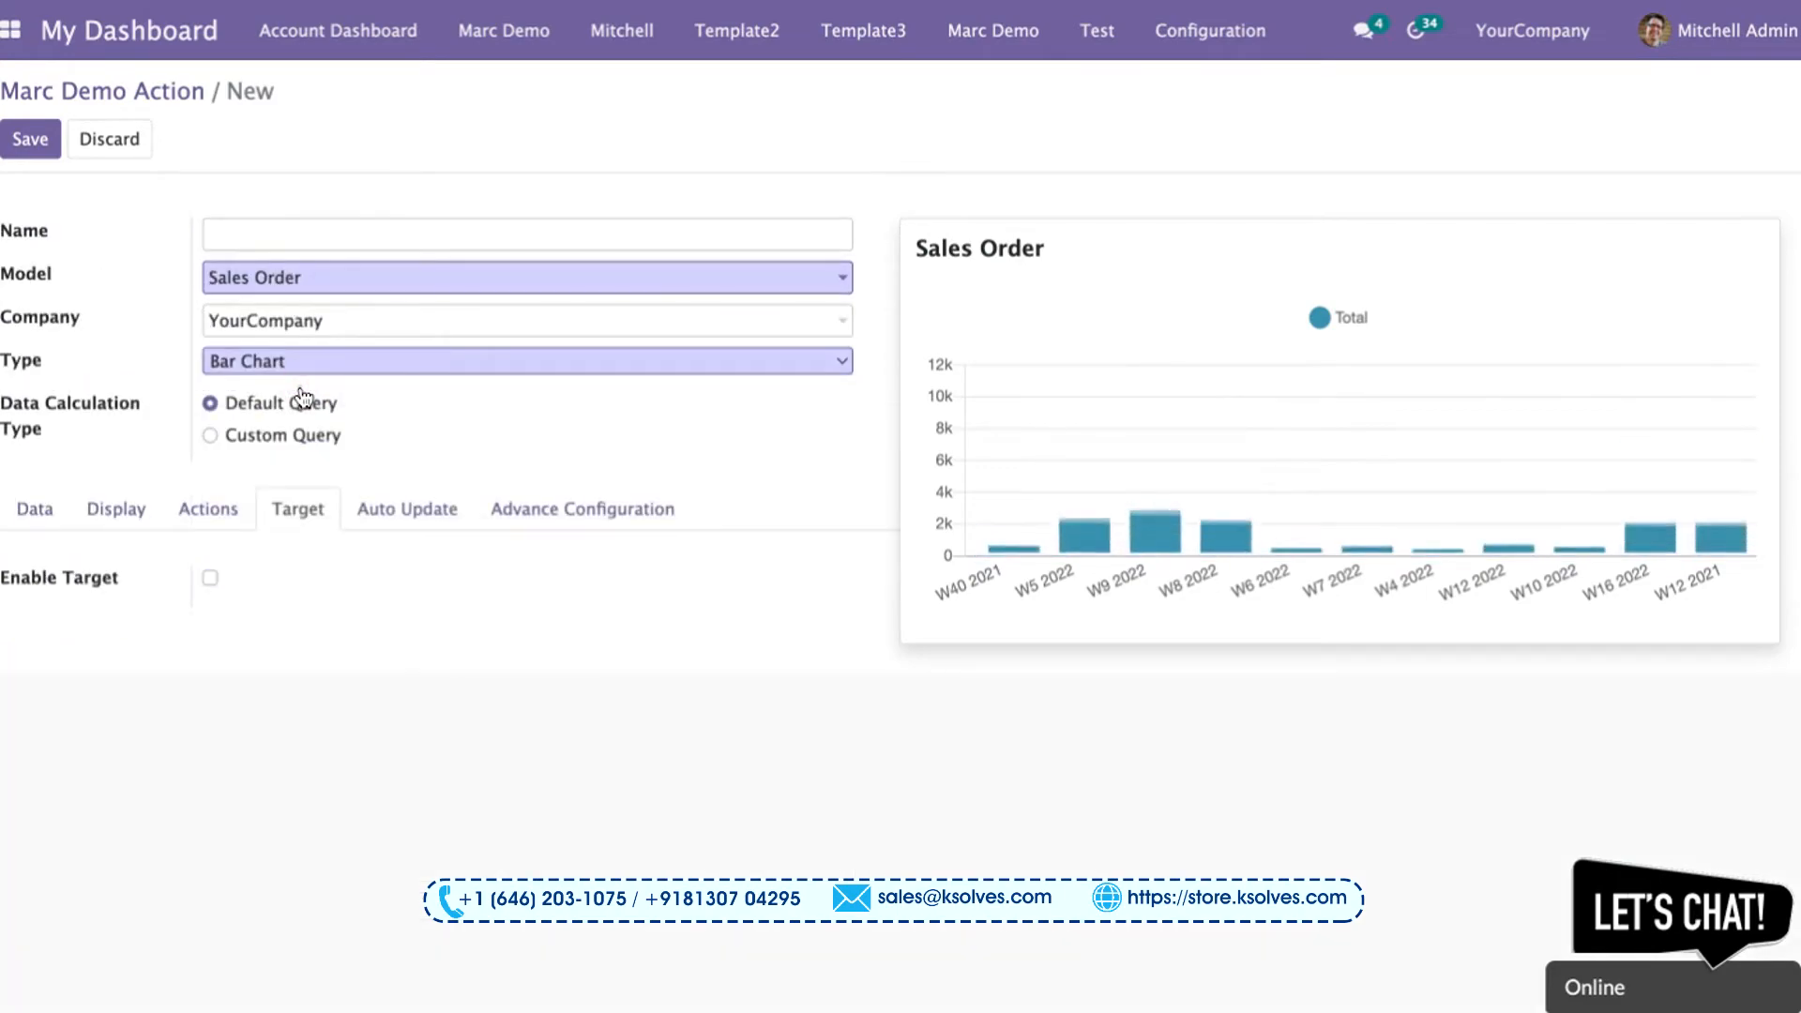
{"action": "left_click", "coordinate": [208, 578]}
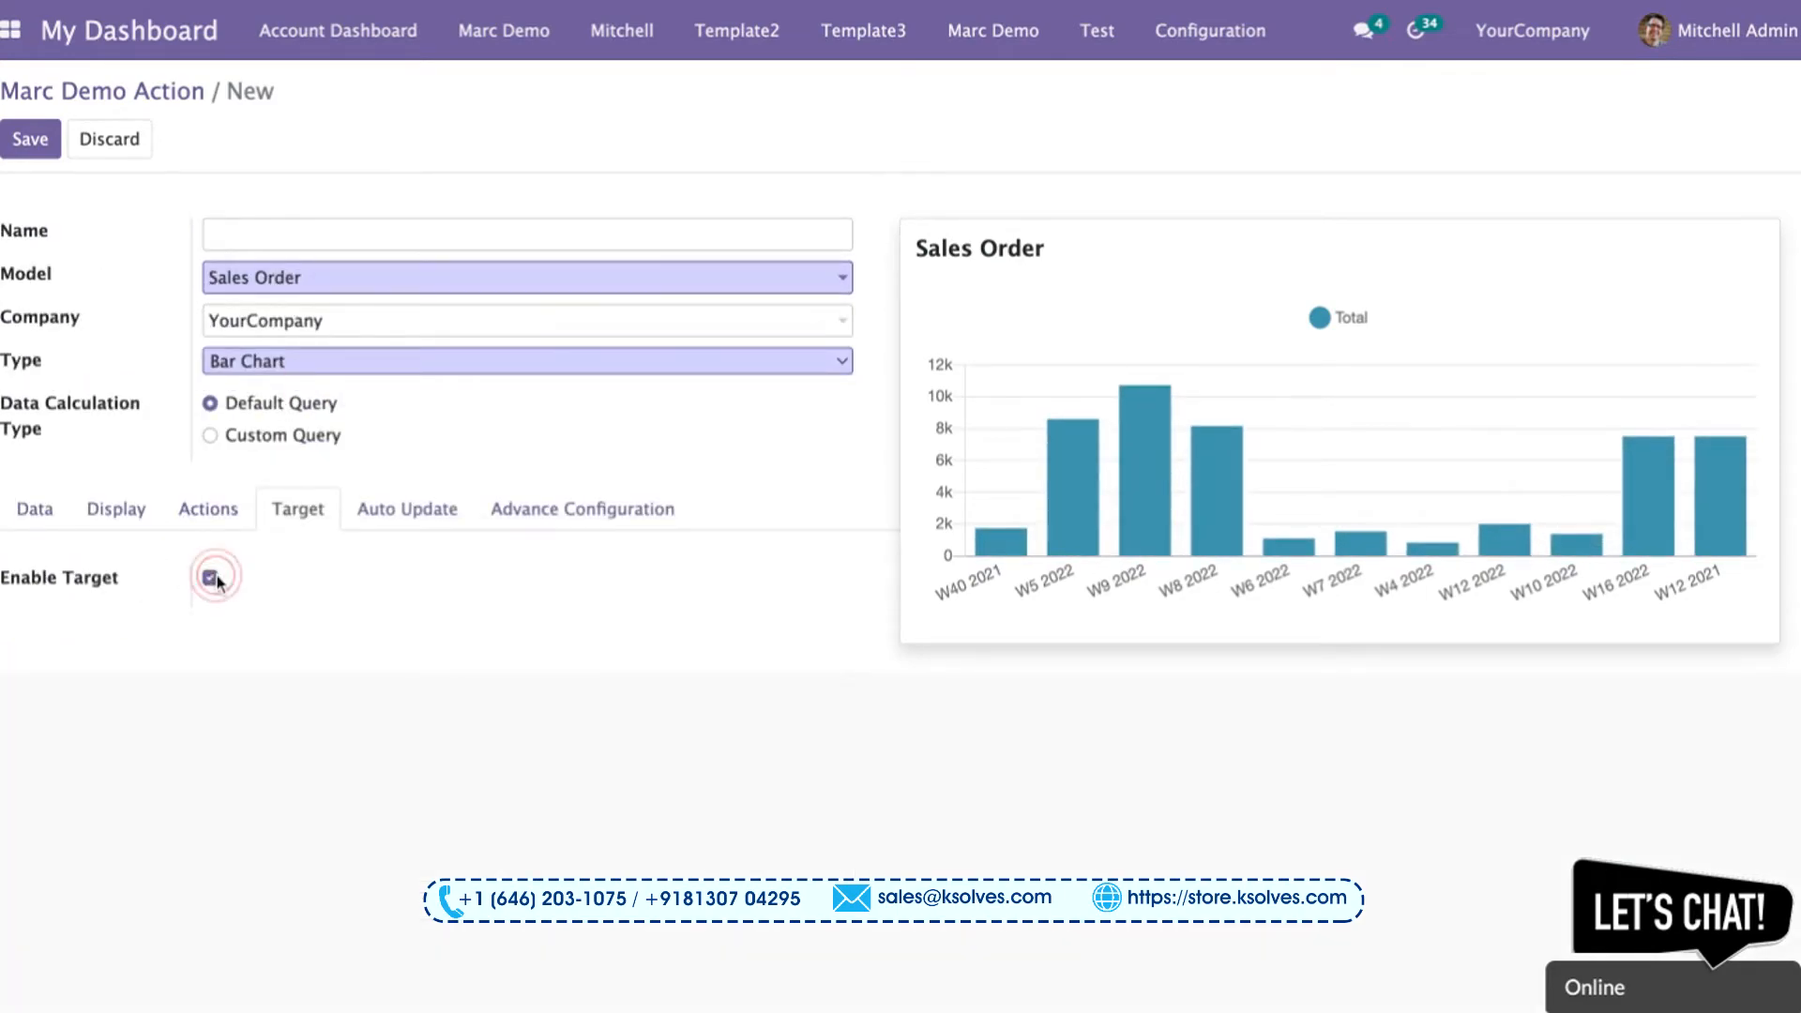
{"action": "left_click", "coordinate": [208, 576]}
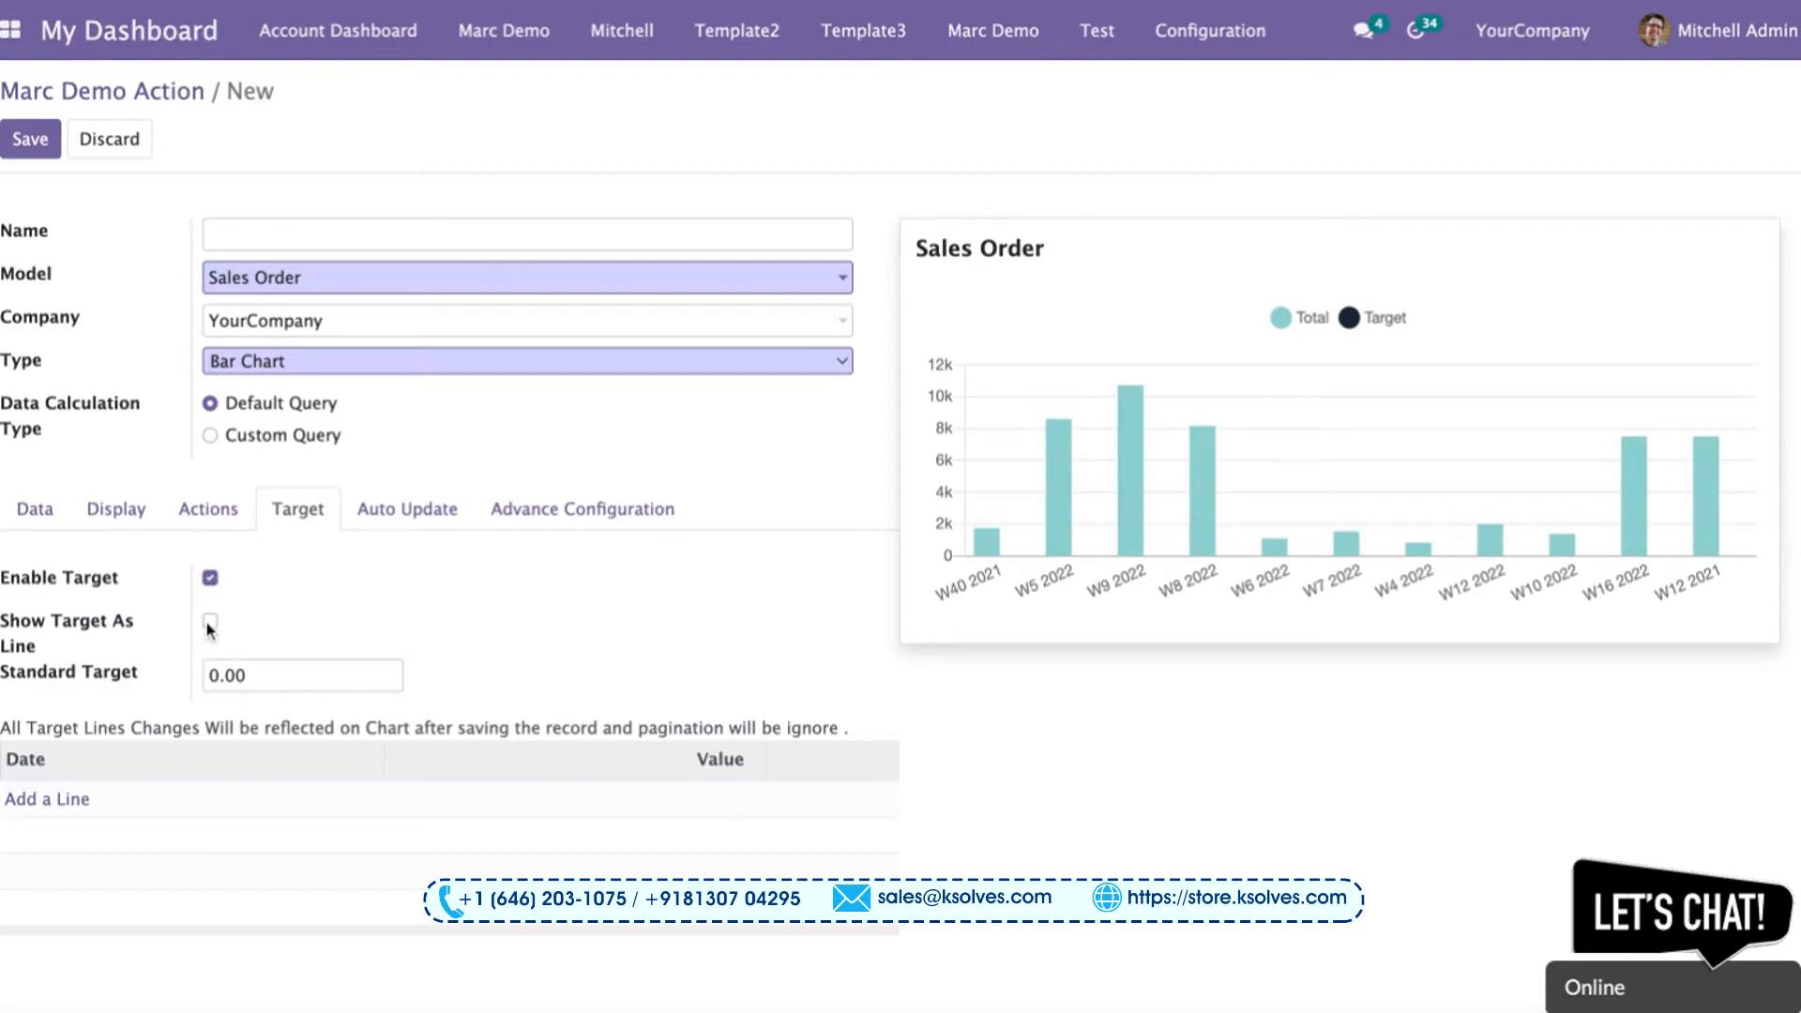
{"action": "left_click", "coordinate": [208, 621]}
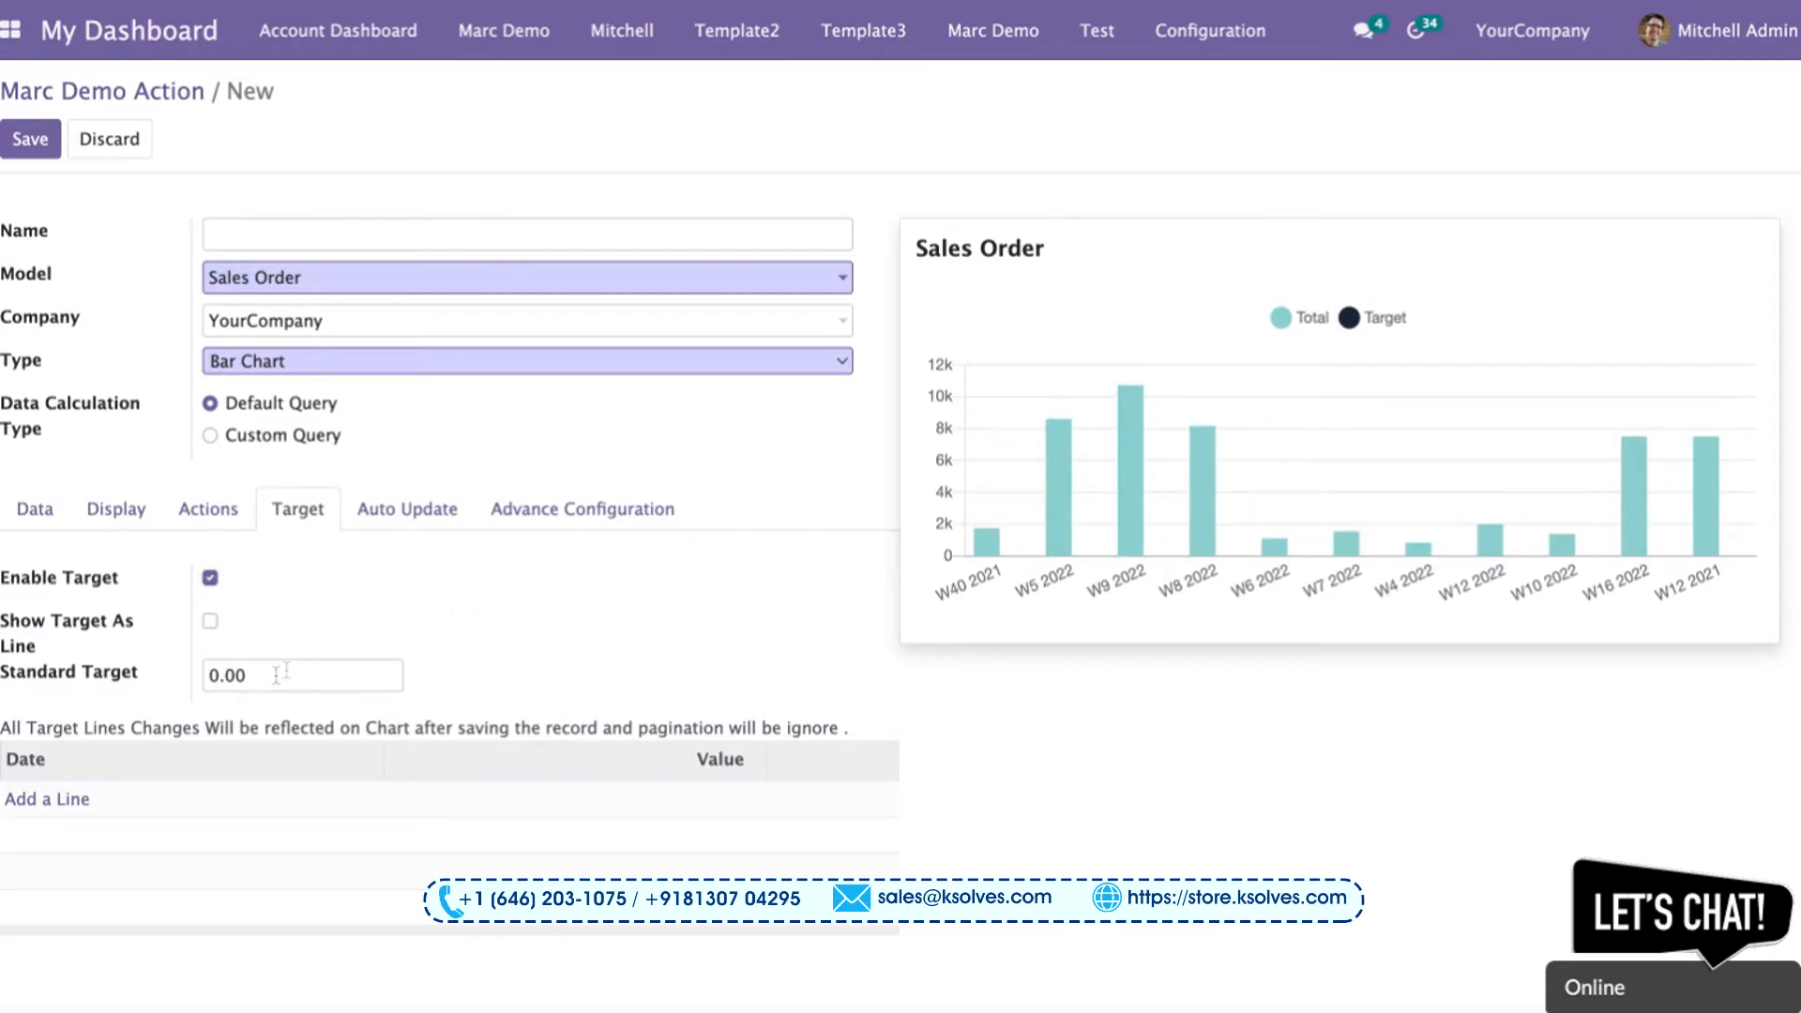
{"action": "left_click", "coordinate": [302, 676]}
{"action": "type", "text": "5000"}
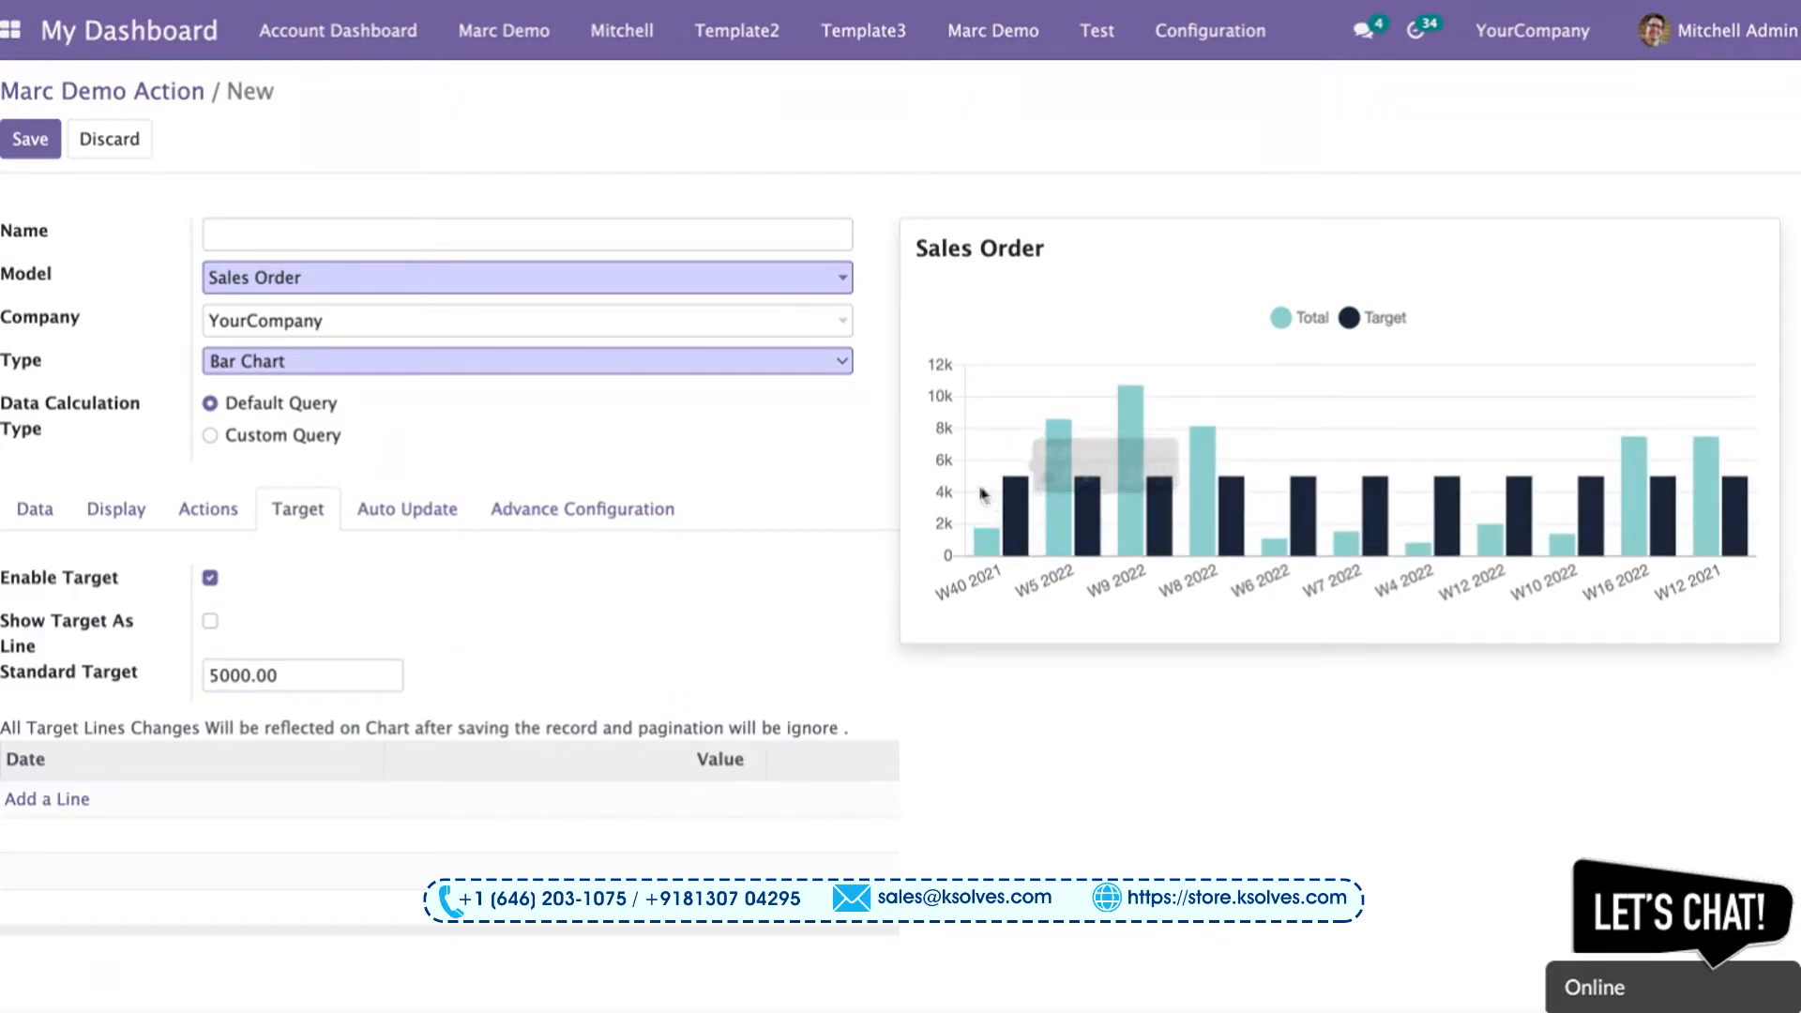
{"action": "mouse_move", "coordinate": [1439, 508]}
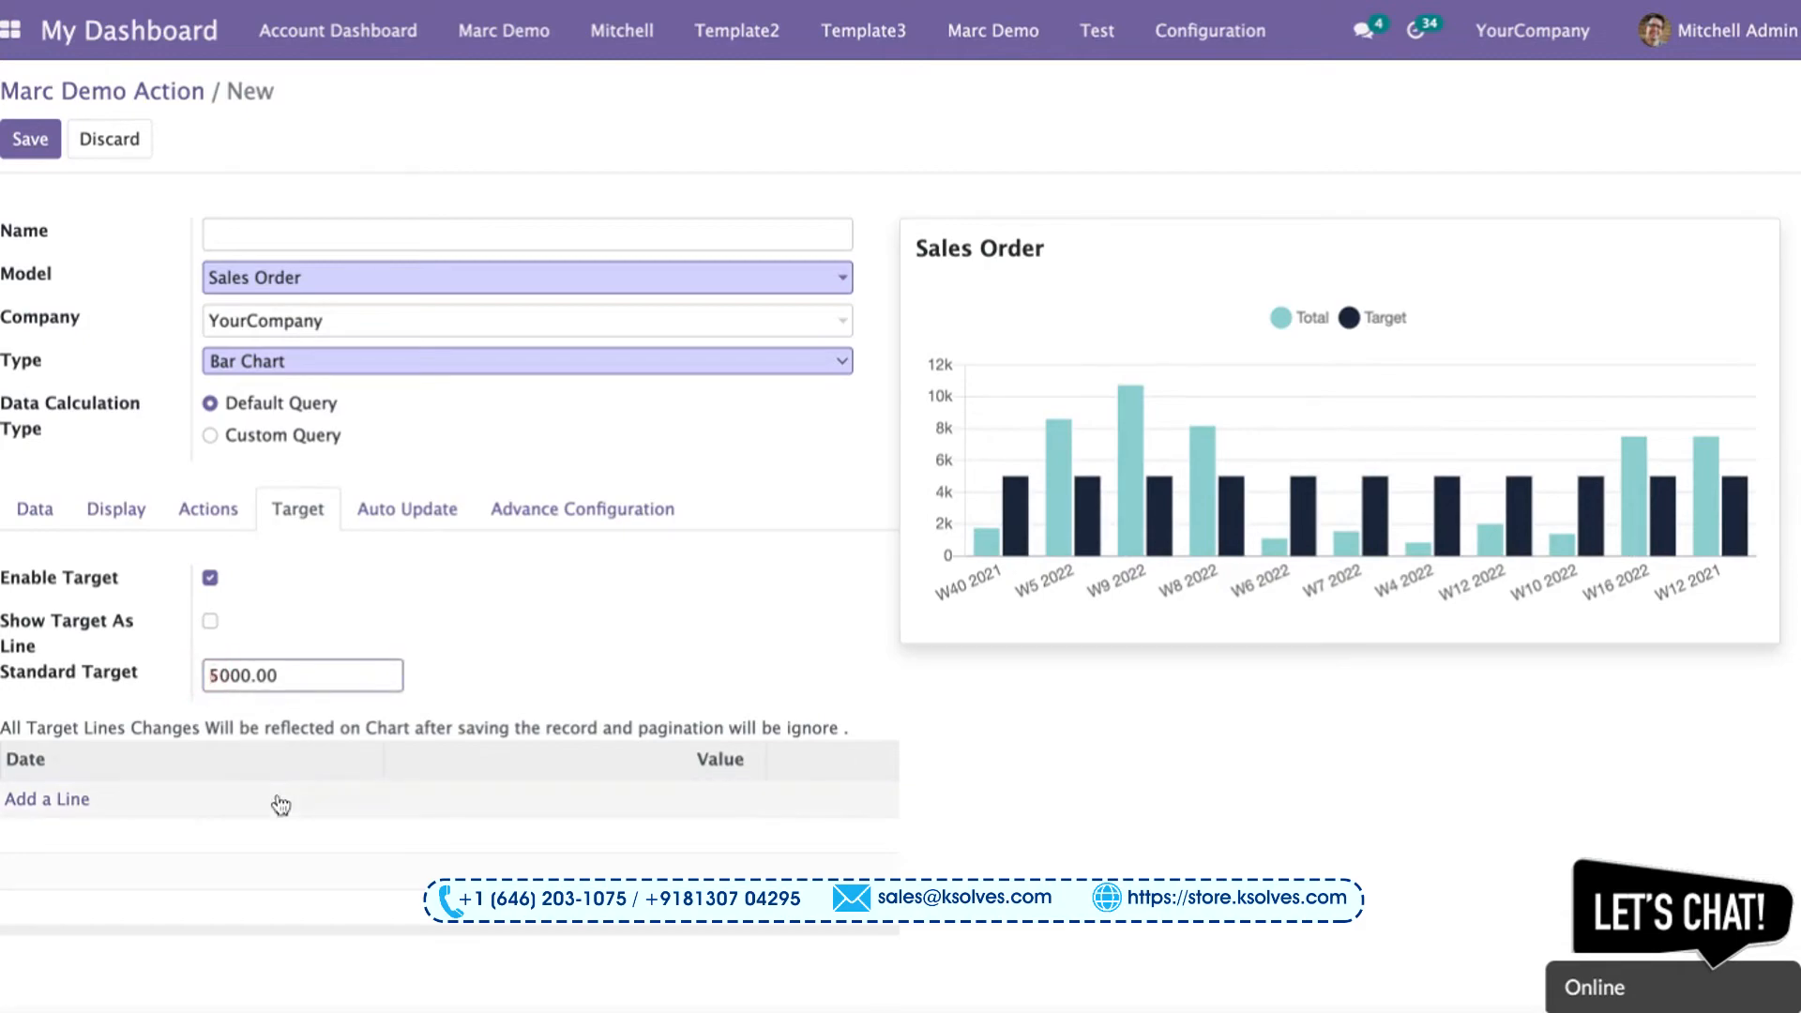
{"action": "type", "text": "7000.00"}
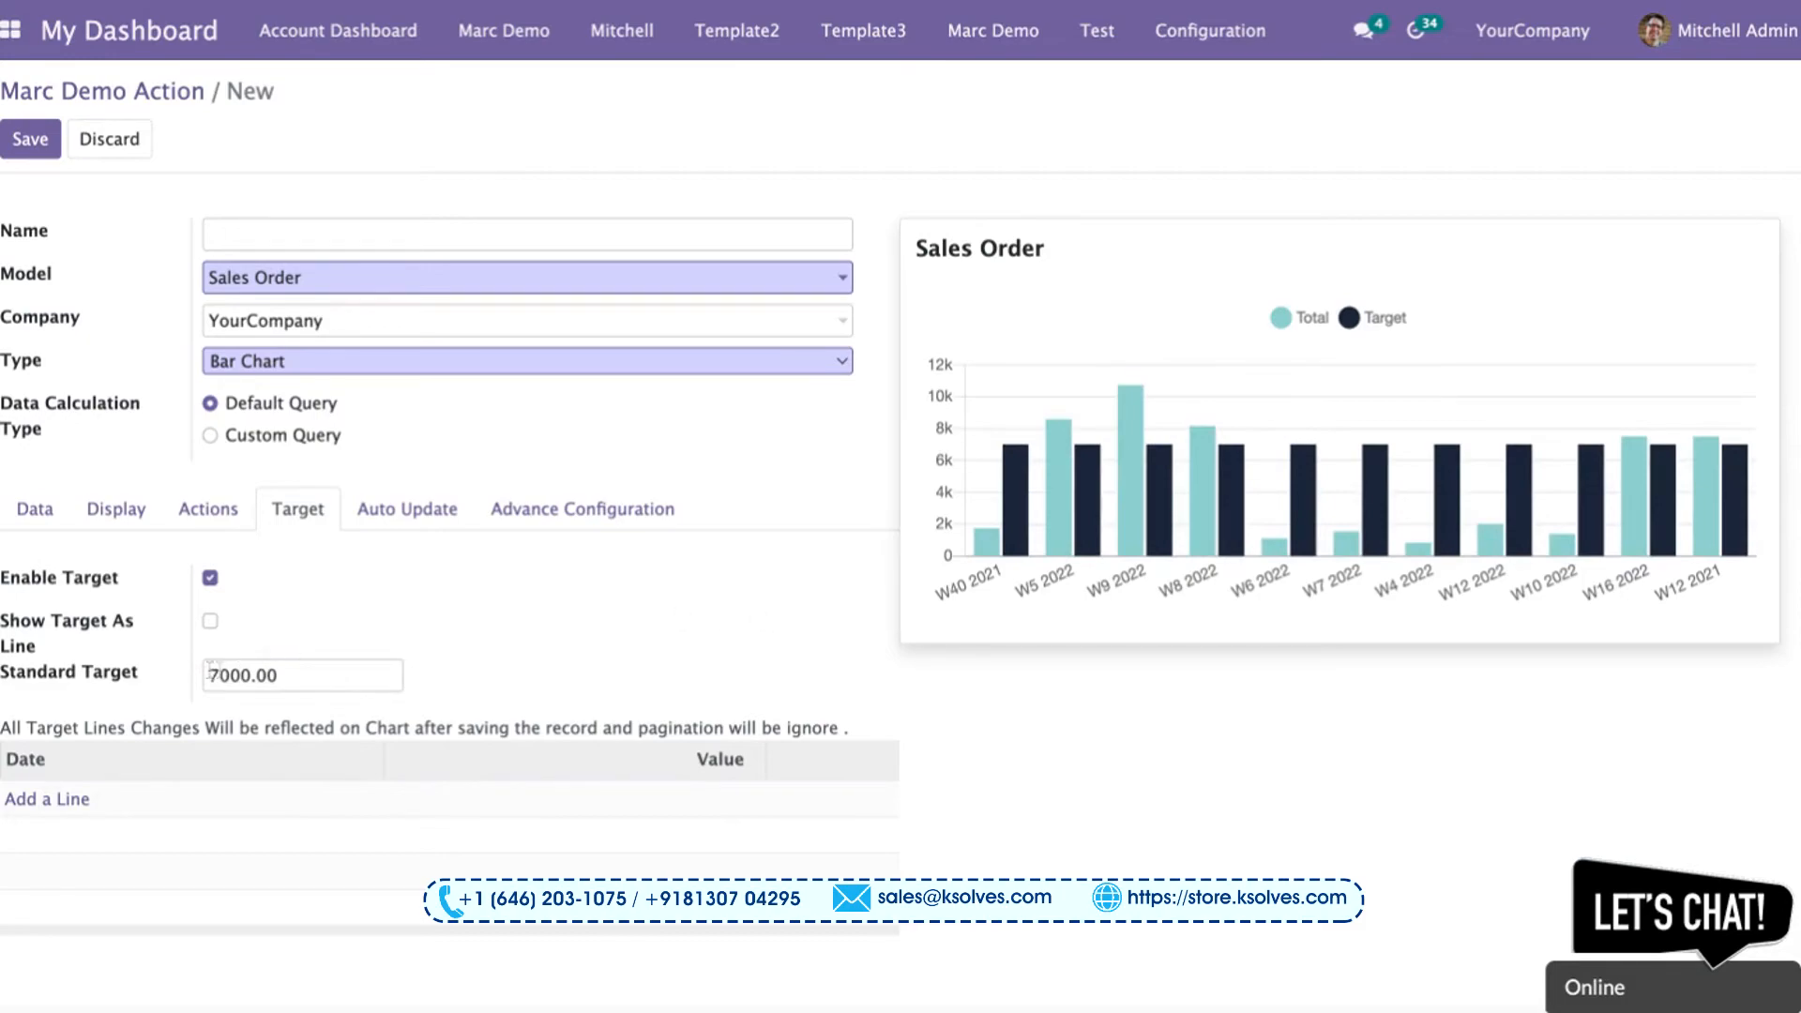
{"action": "type", "text": "9000.00"}
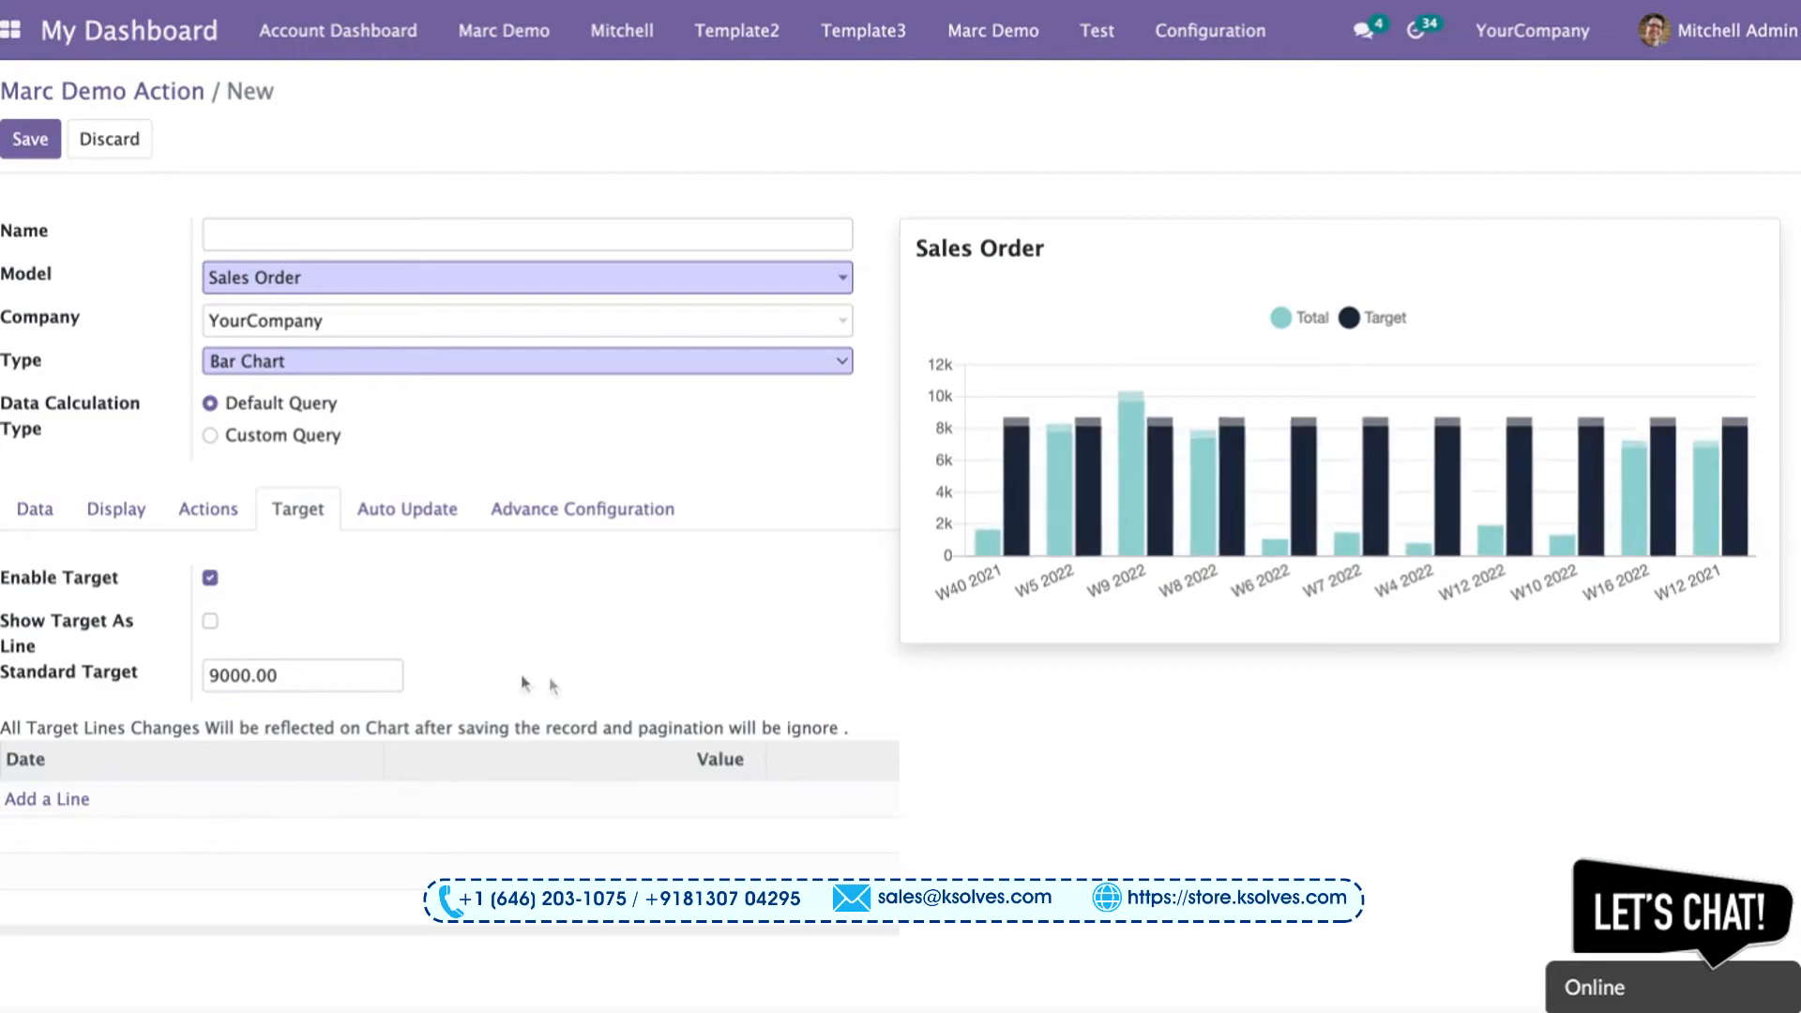
{"action": "left_click", "coordinate": [208, 621]}
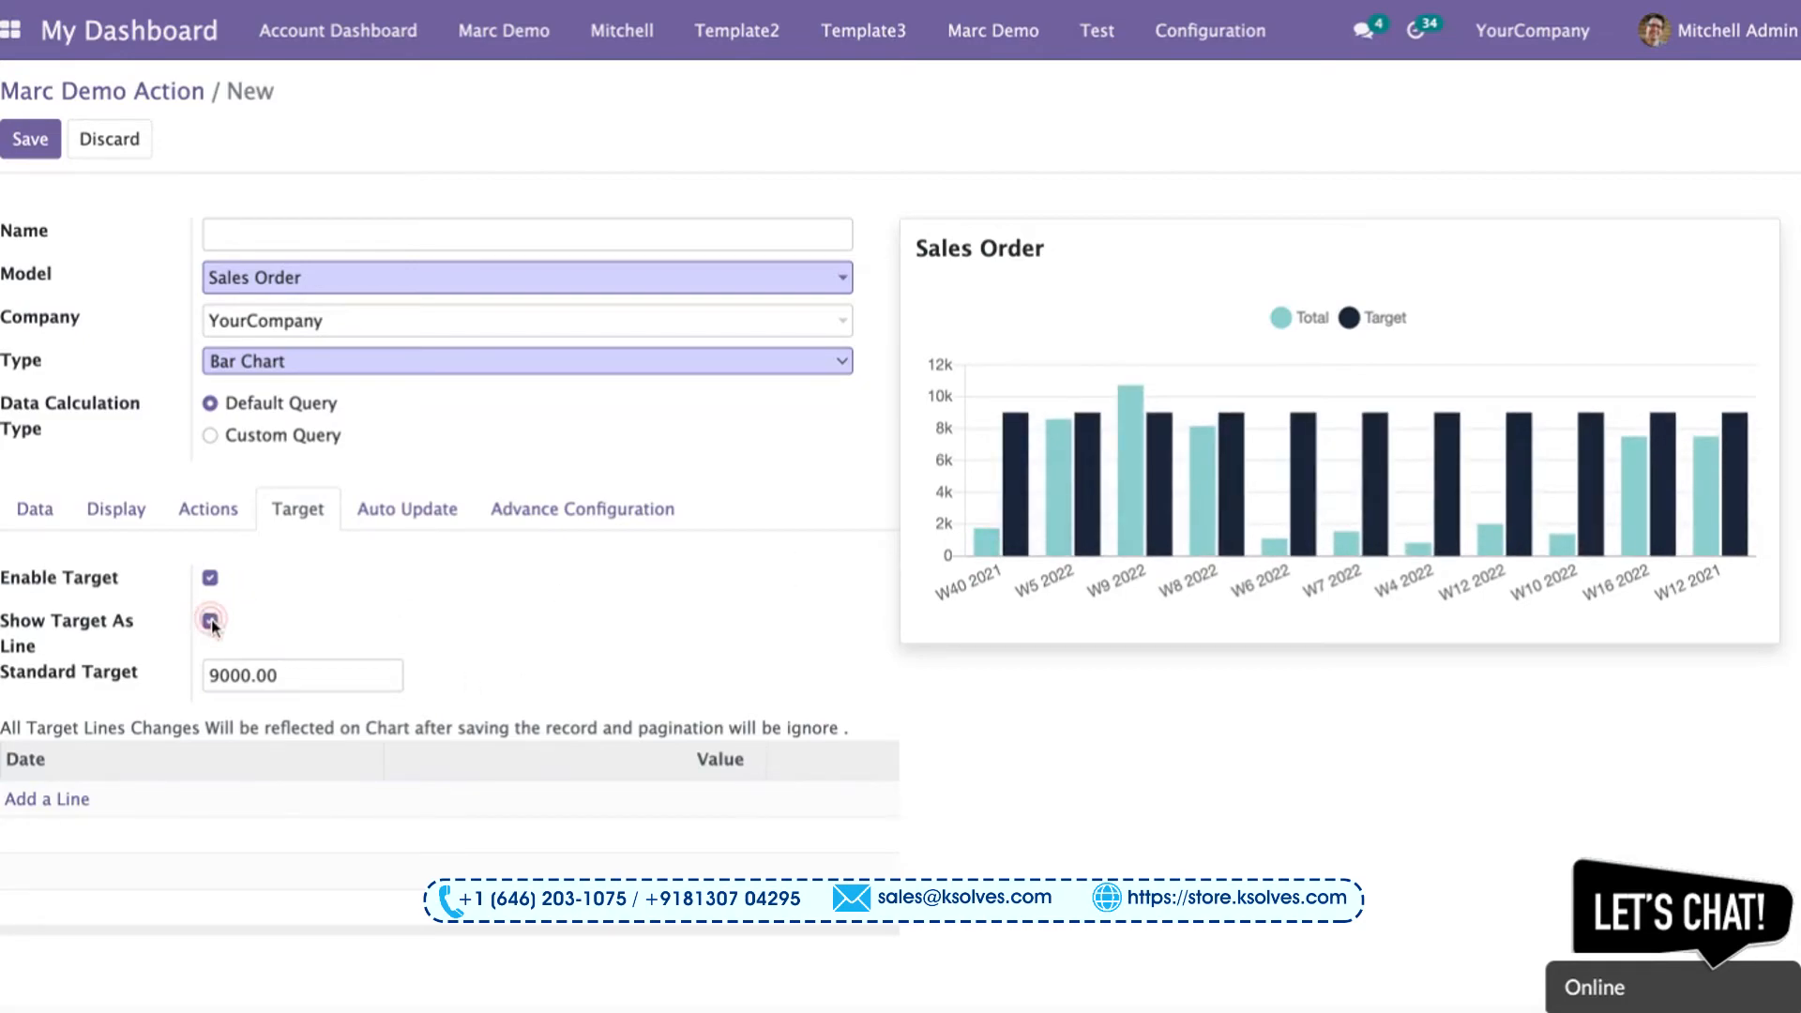
Step: Turn on Show Target As Line so the 9000 target draws as a horizontal line
{"action": "left_click", "coordinate": [210, 621]}
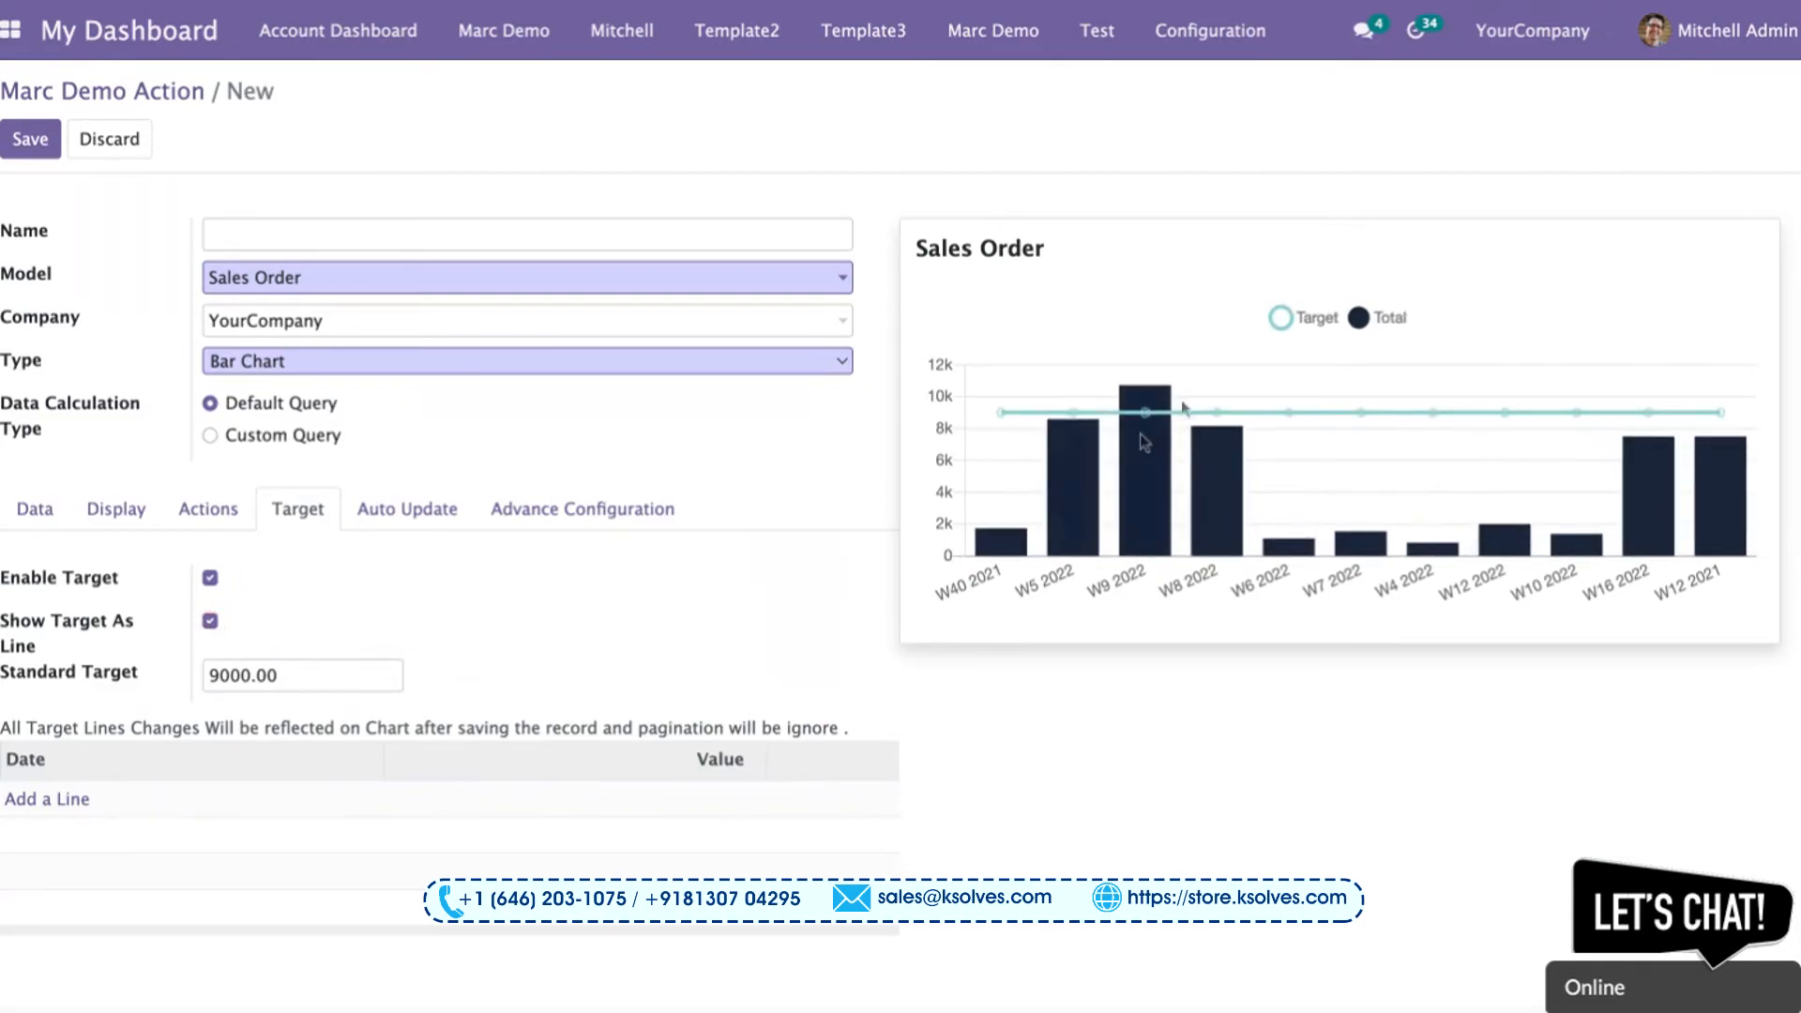
{"action": "mouse_move", "coordinate": [1098, 434]}
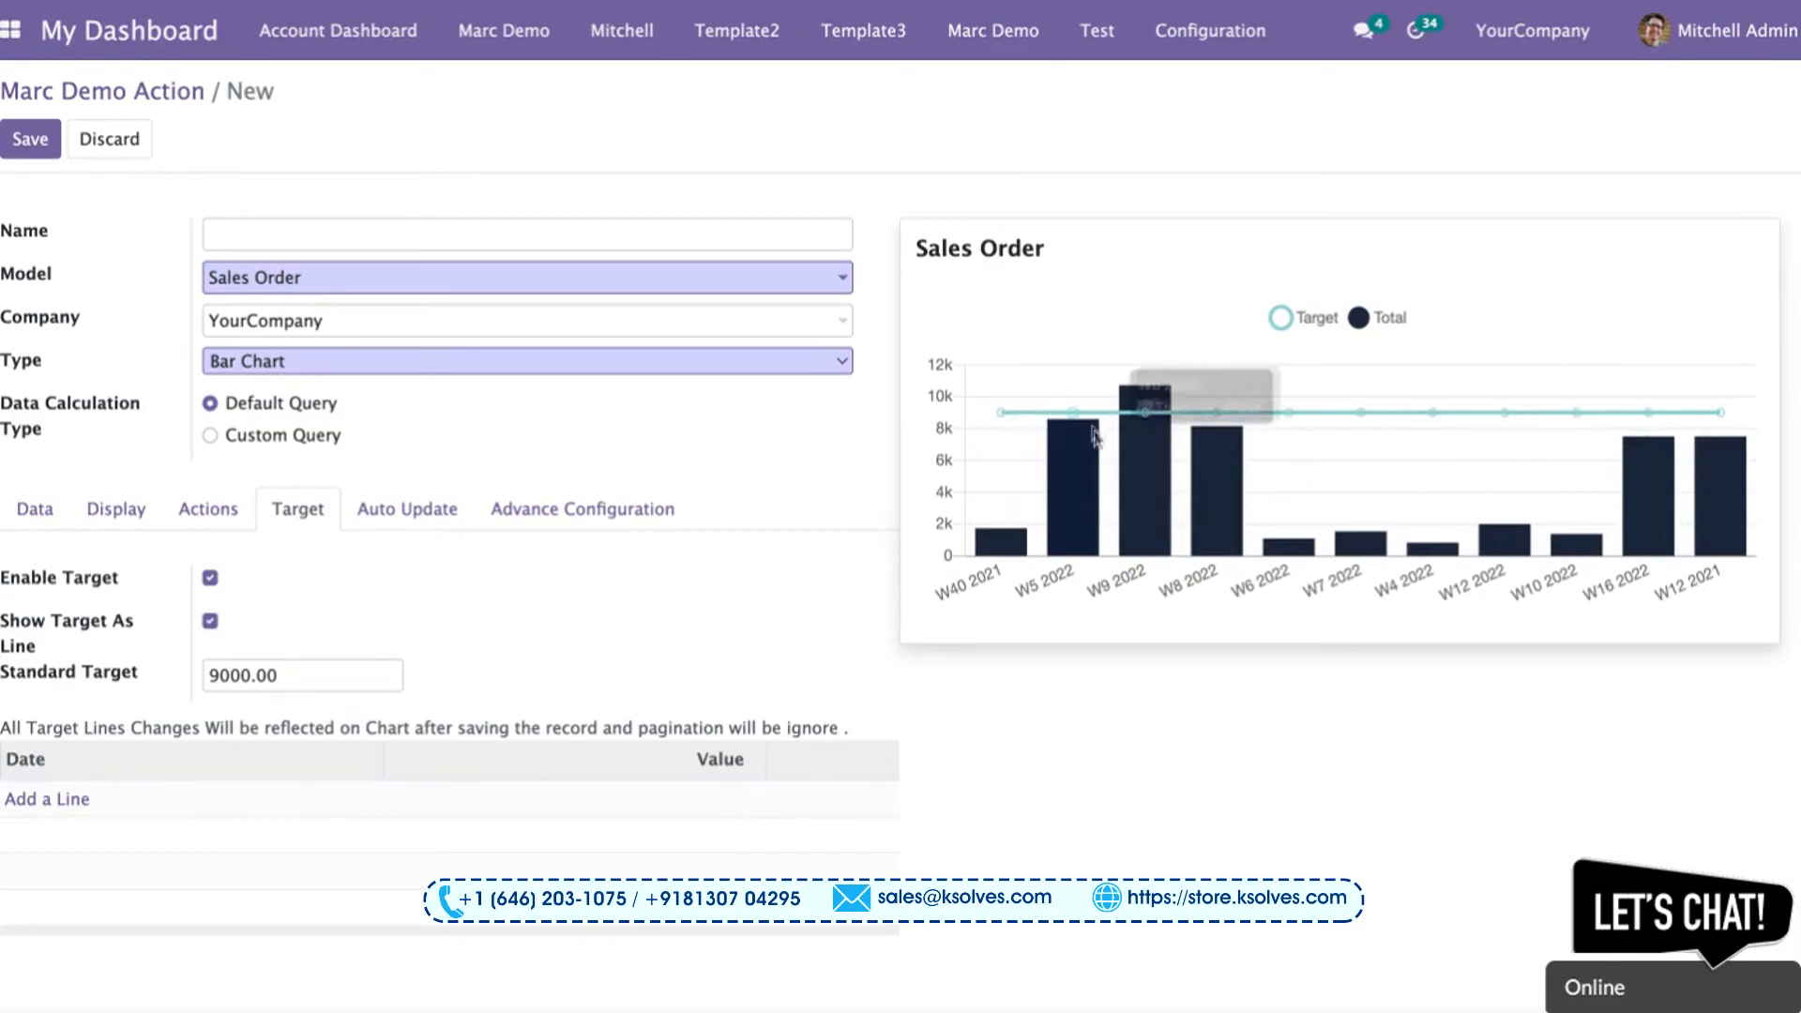
{"action": "mouse_move", "coordinate": [1087, 589]}
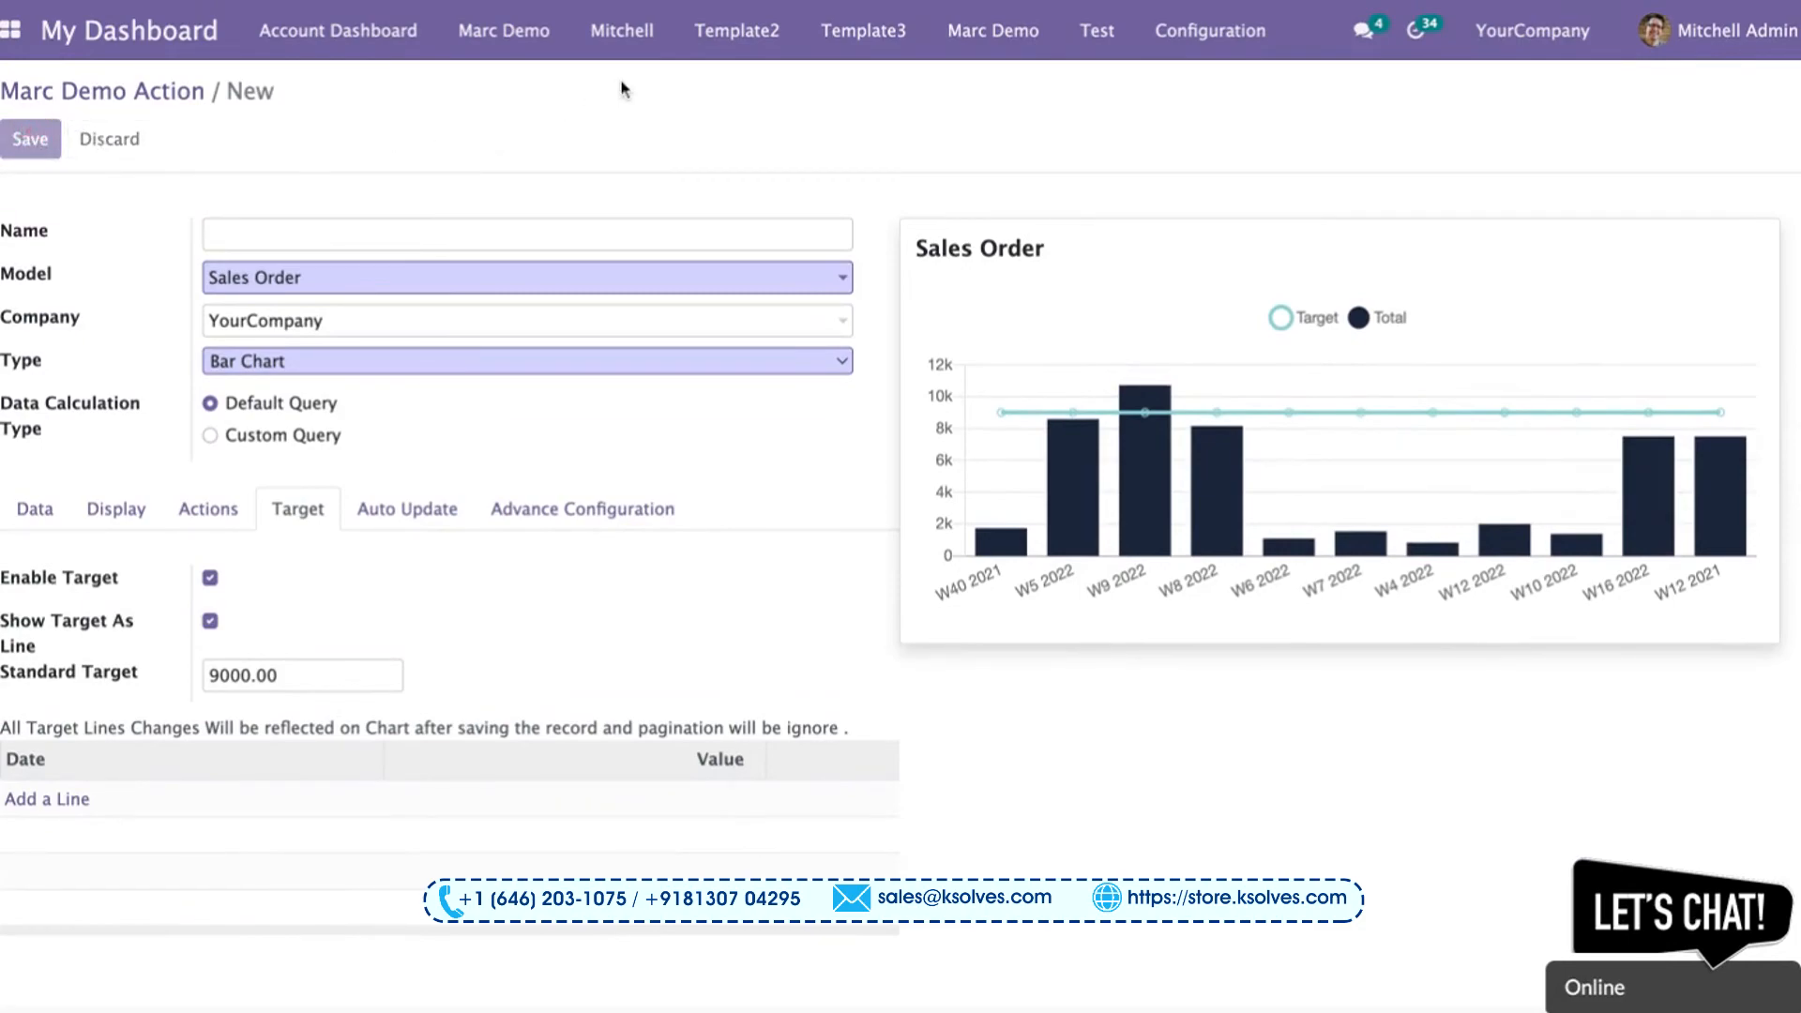
Step: Save the weekly target chart and return to the Marc Demo dashboard
{"action": "left_click", "coordinate": [30, 139]}
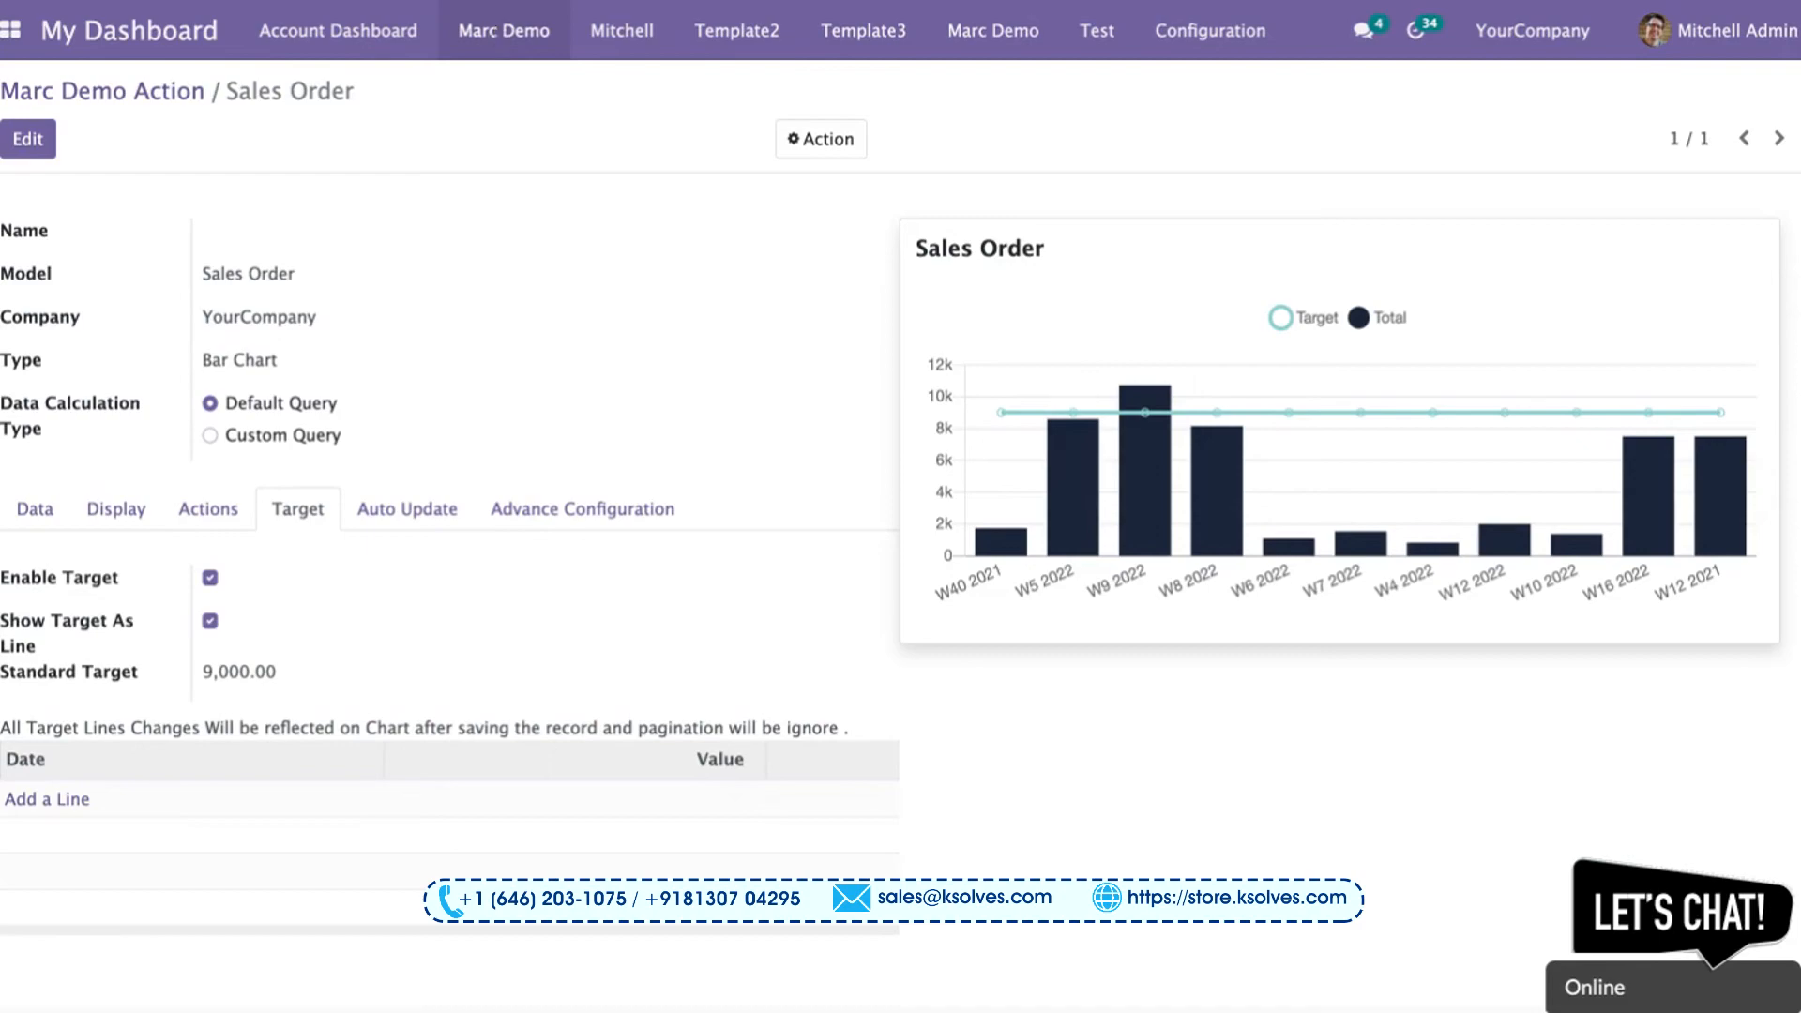
{"action": "left_click", "coordinate": [503, 32]}
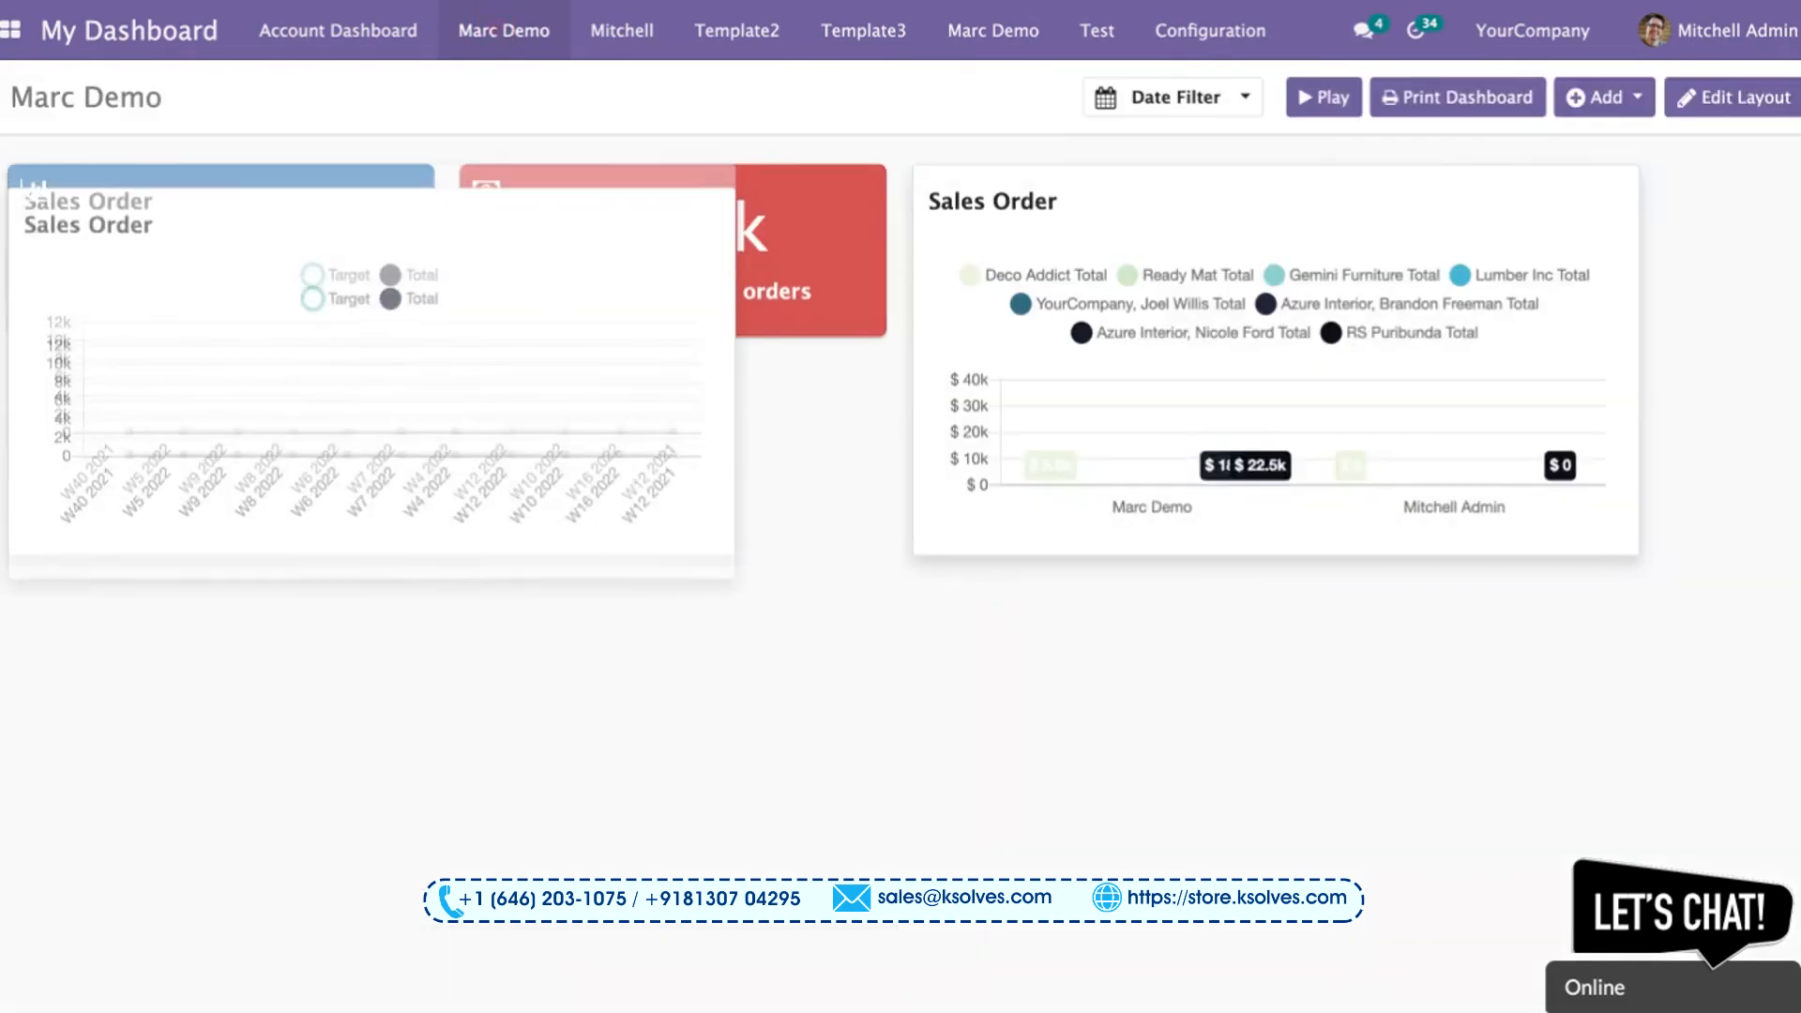